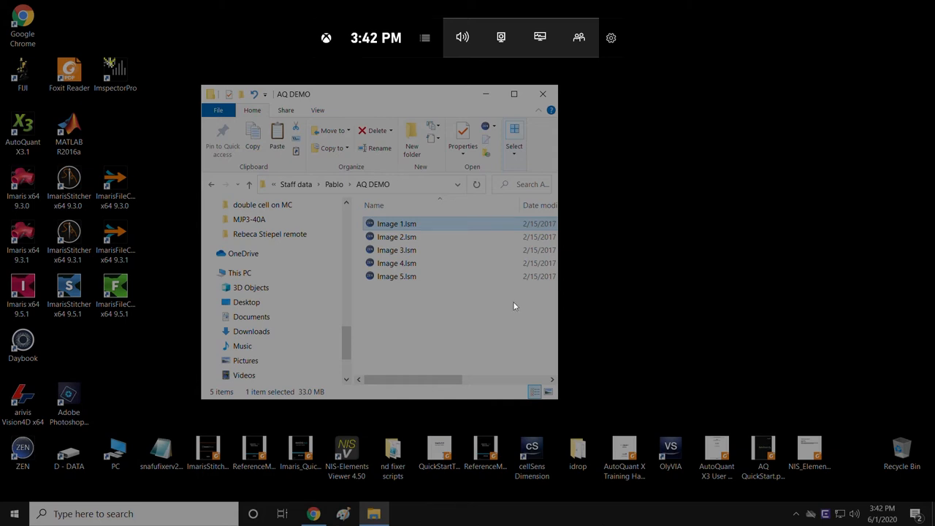
mouse_move(449, 211)
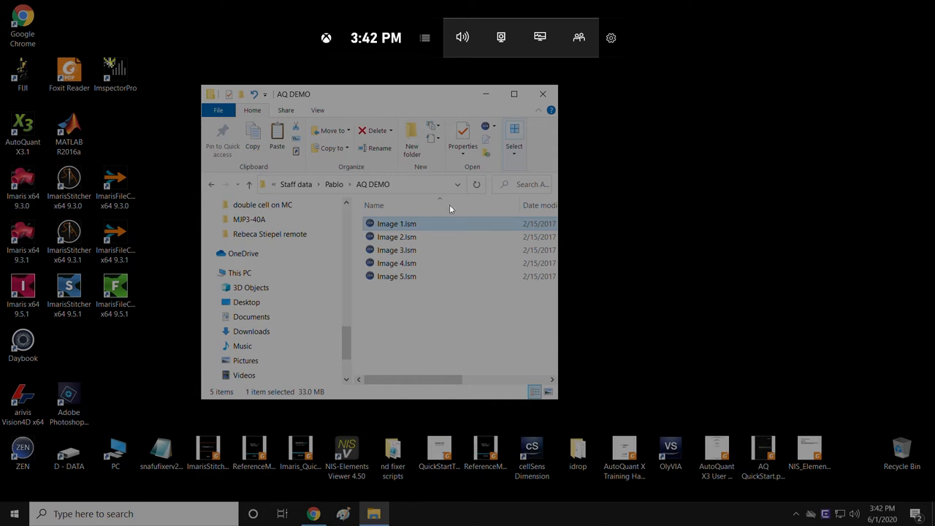
mouse_move(175, 149)
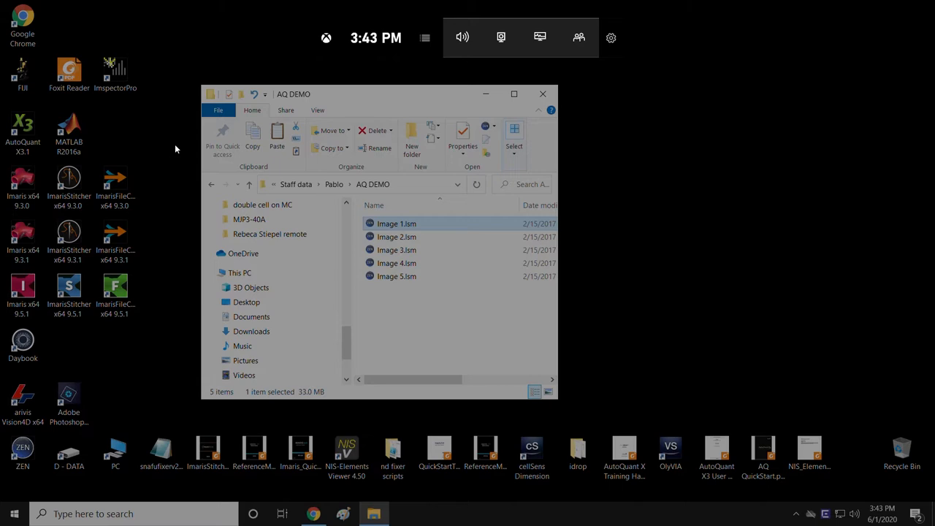
mouse_move(301, 105)
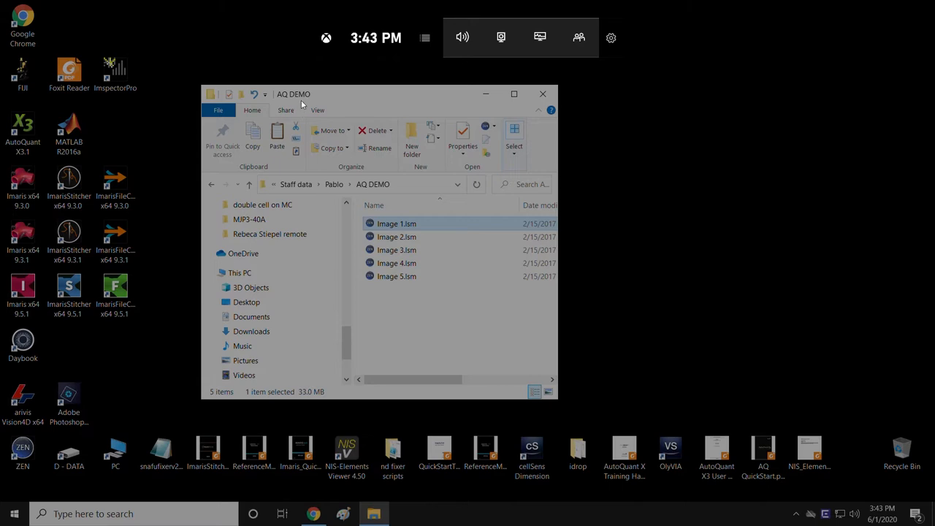
mouse_move(26, 134)
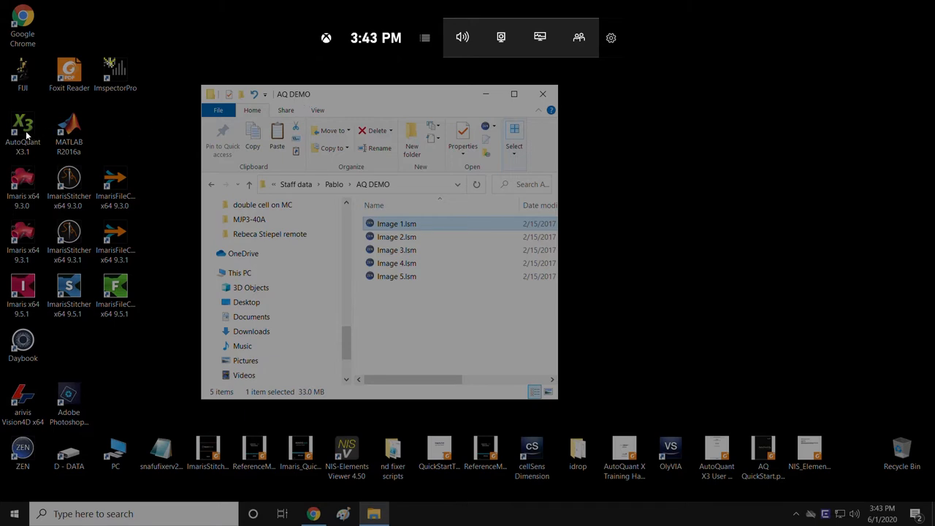
mouse_move(24, 131)
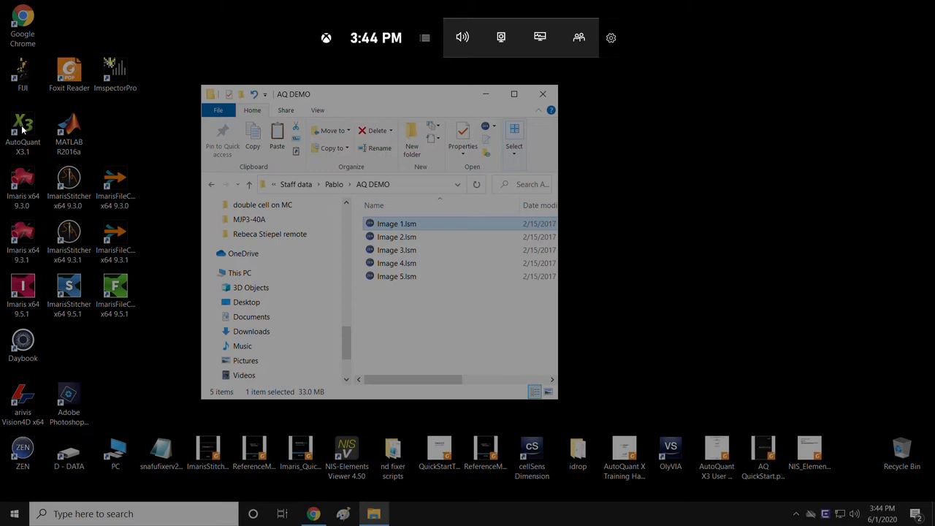
mouse_move(285, 105)
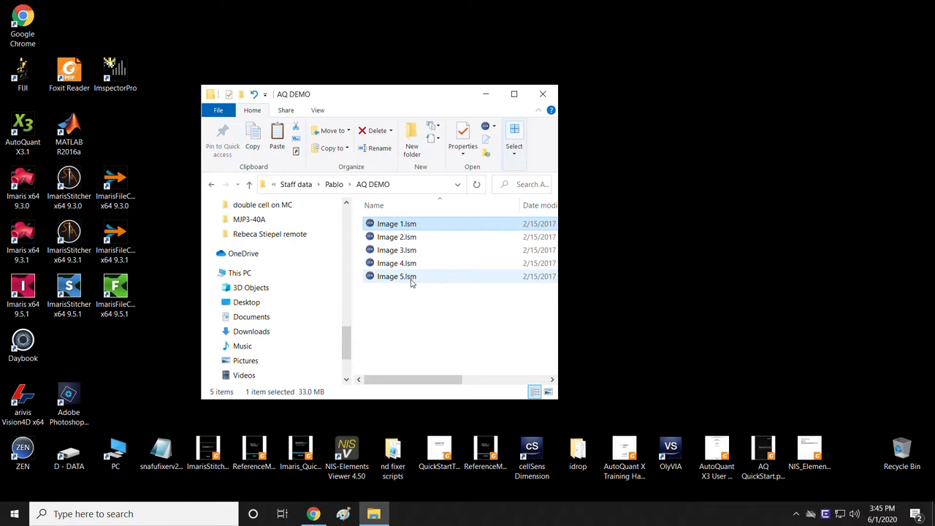
mouse_move(412, 301)
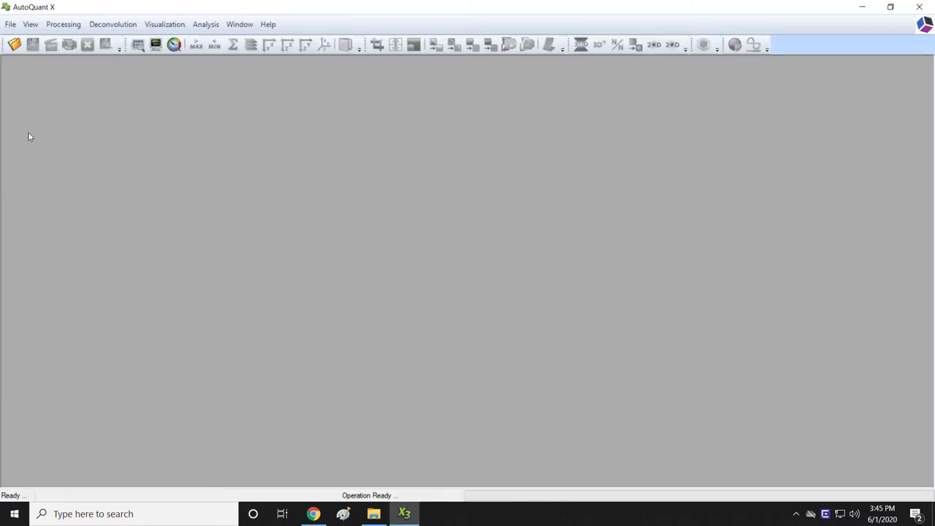
mouse_move(374, 514)
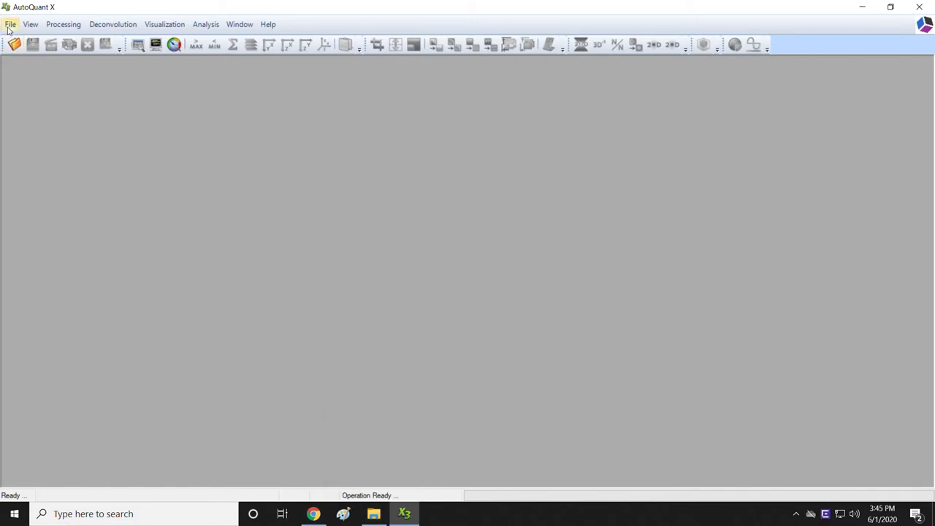
Step: Load Image 1.lsm from the AQ DEMO folder as a dataset
left_click(374, 514)
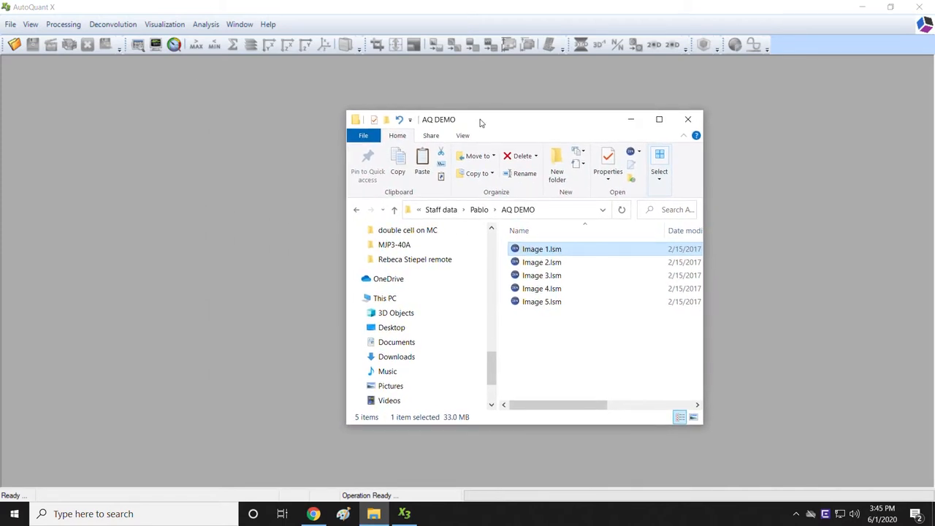
mouse_move(542, 248)
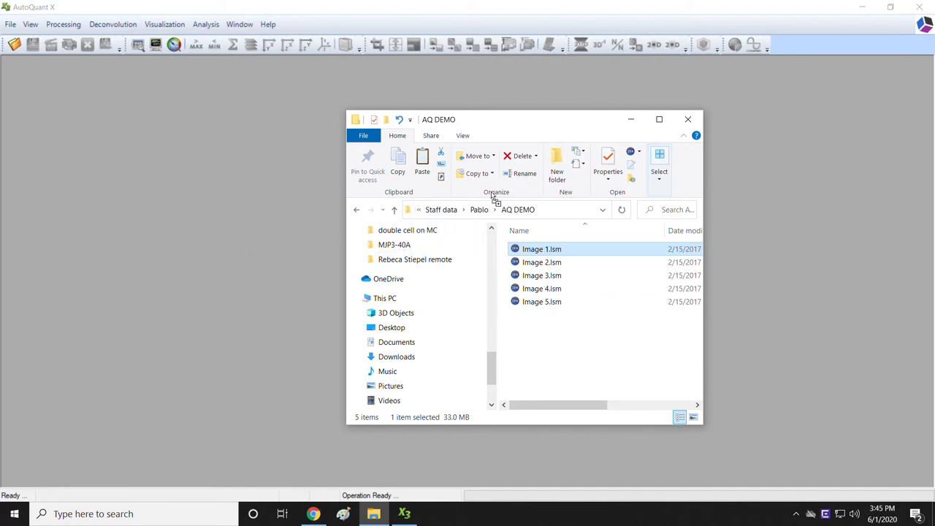
double_click(541, 248)
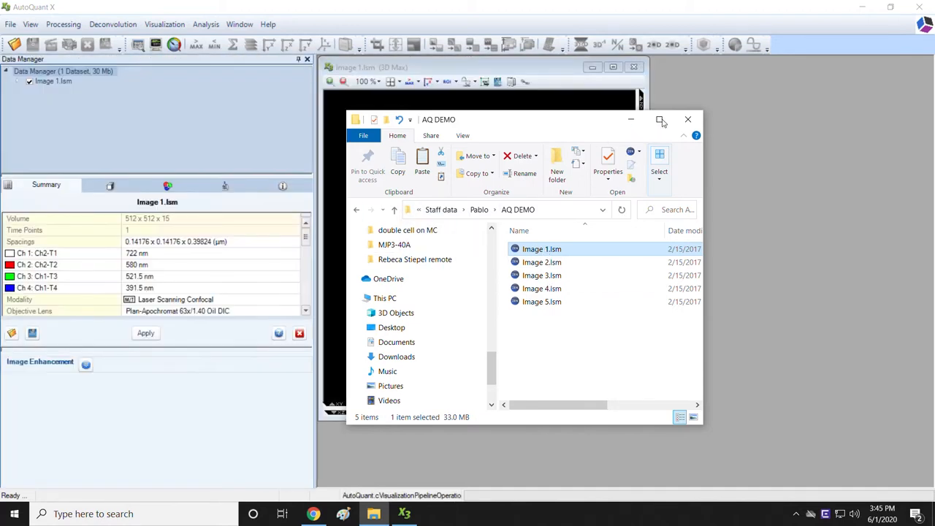
Step: Maximize then dismiss the AQ DEMO folder window to reveal the Image 1.lsm projection
left_click(660, 119)
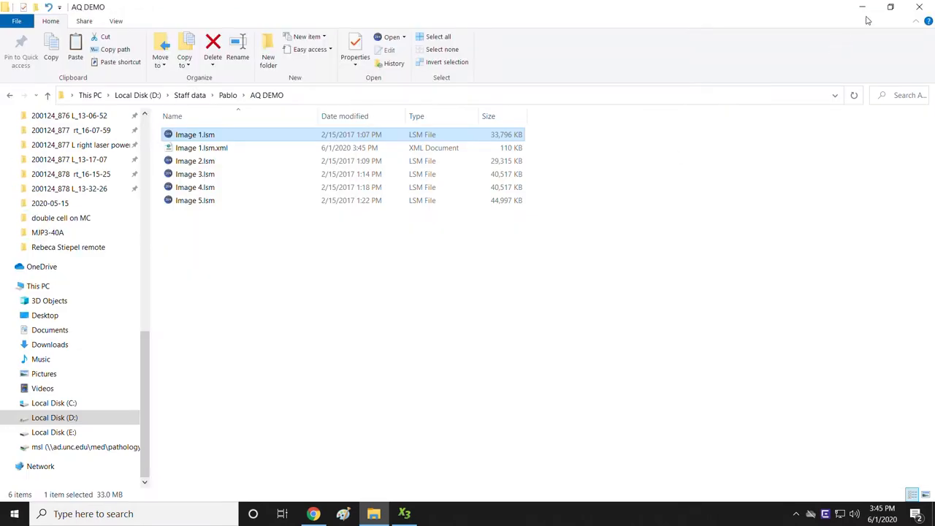
double_click(196, 135)
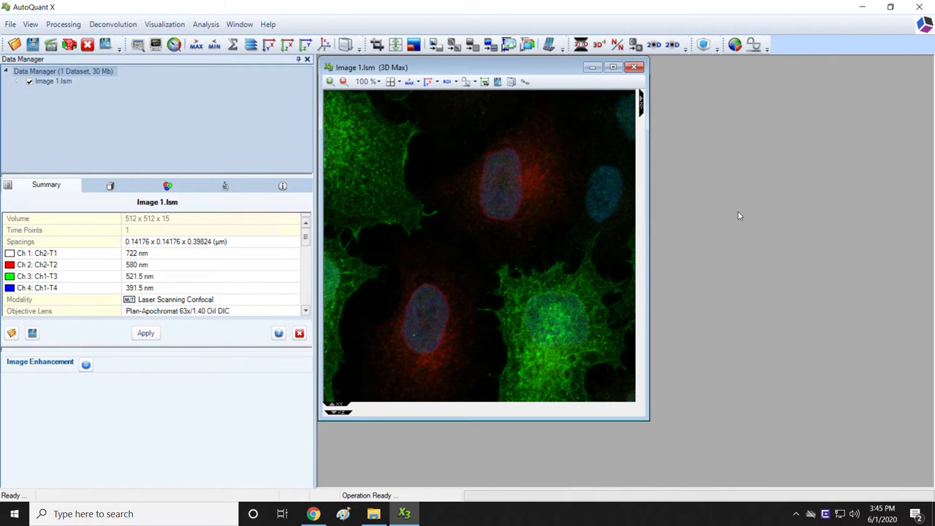
mouse_move(685, 263)
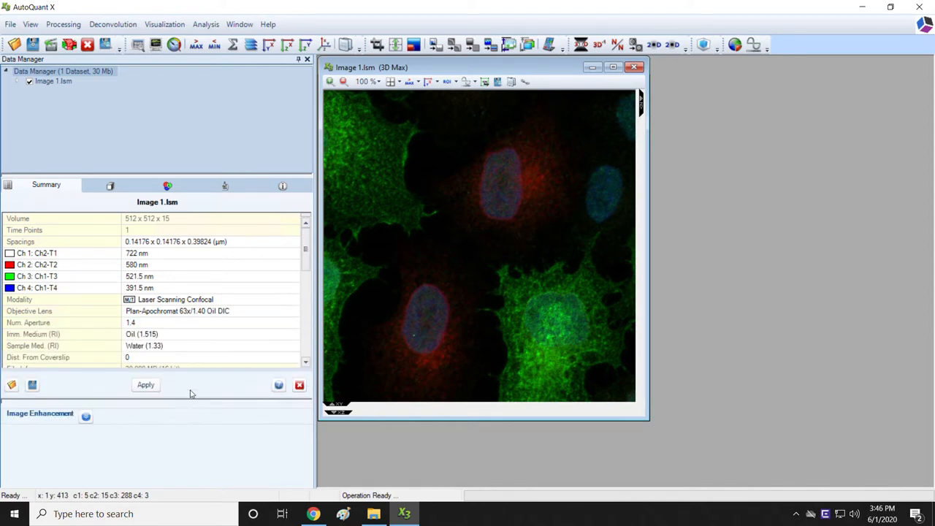
mouse_move(441, 265)
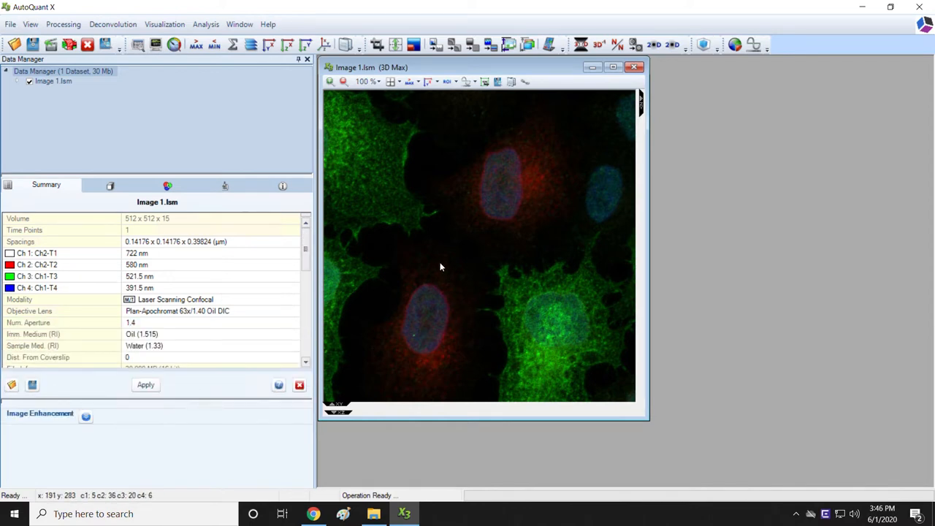
mouse_move(430, 289)
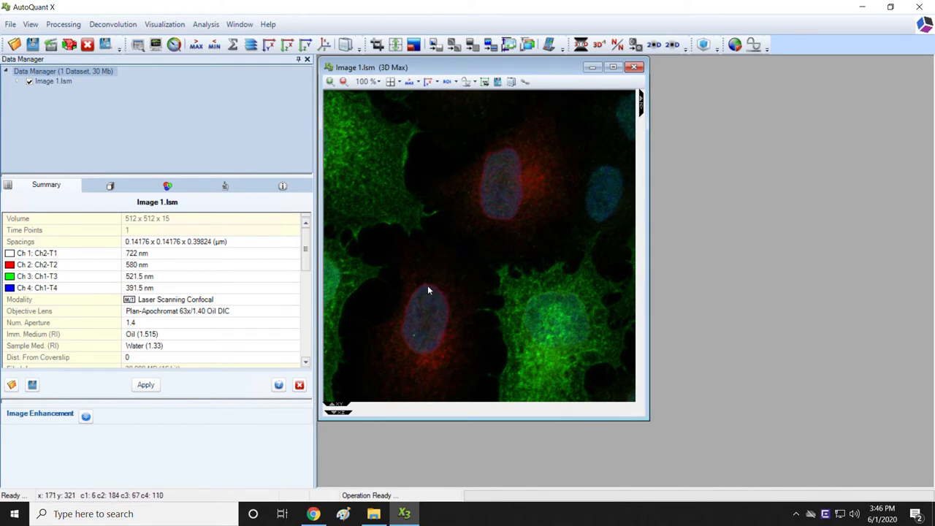
mouse_move(389, 230)
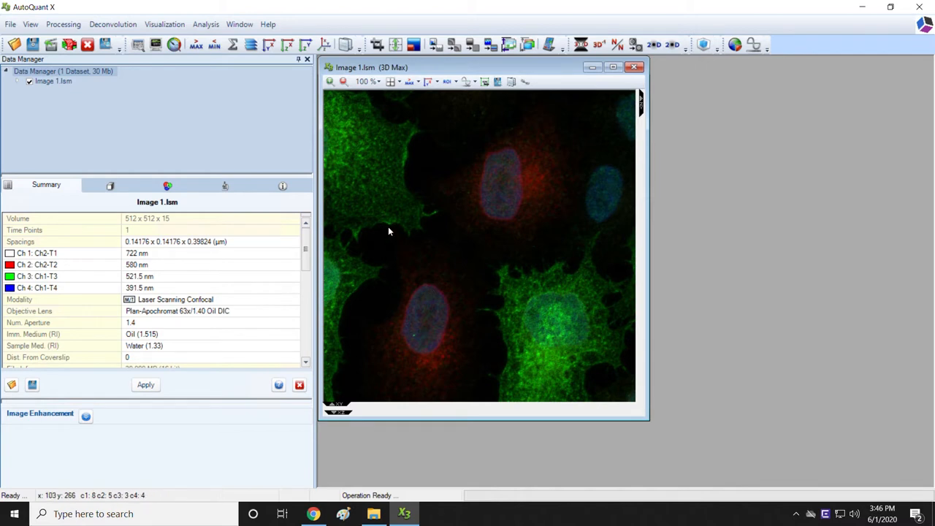
mouse_move(517, 374)
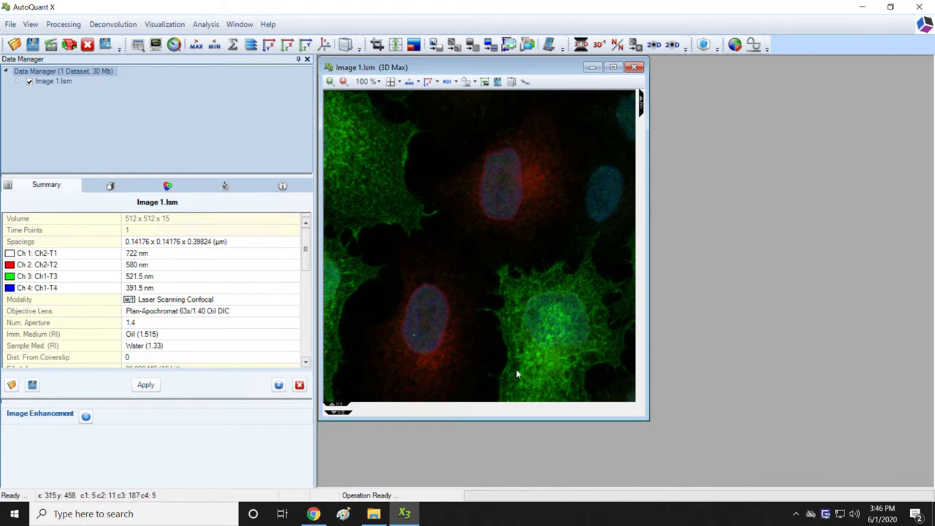
mouse_move(533, 318)
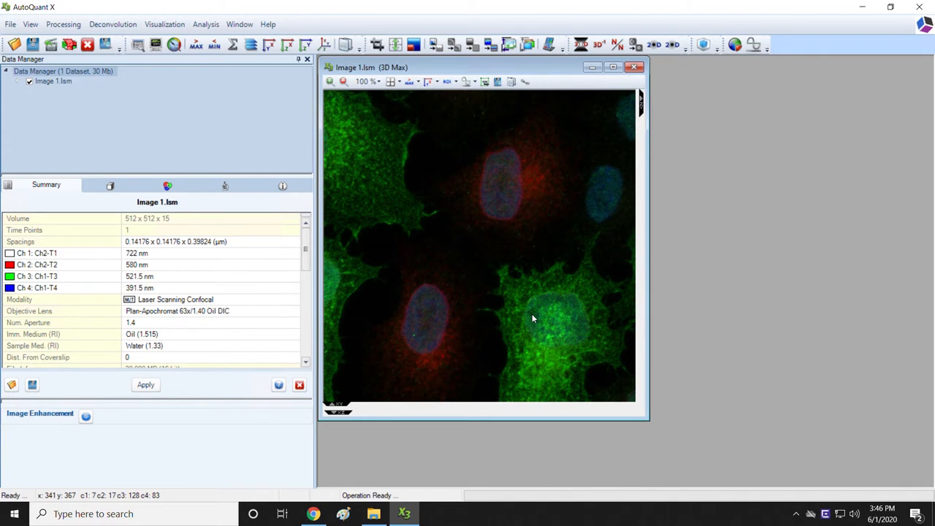
mouse_move(388, 181)
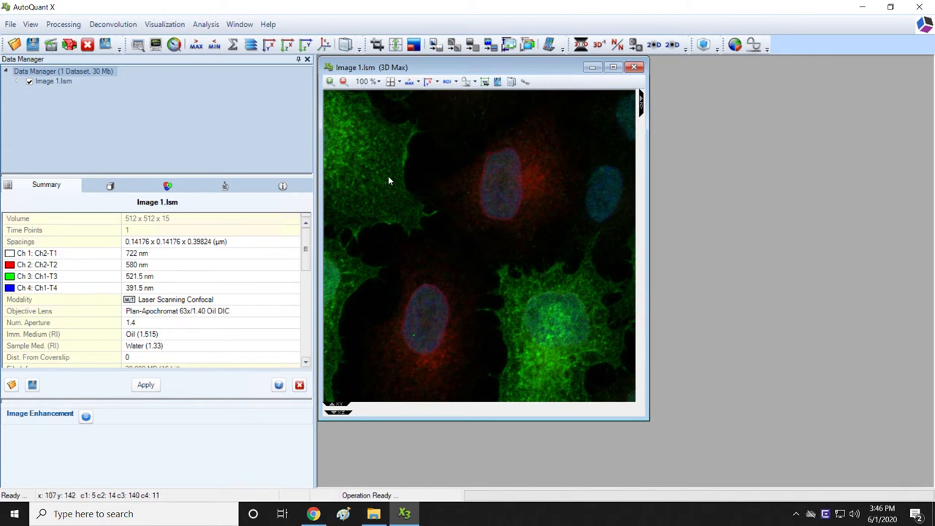
mouse_move(524, 360)
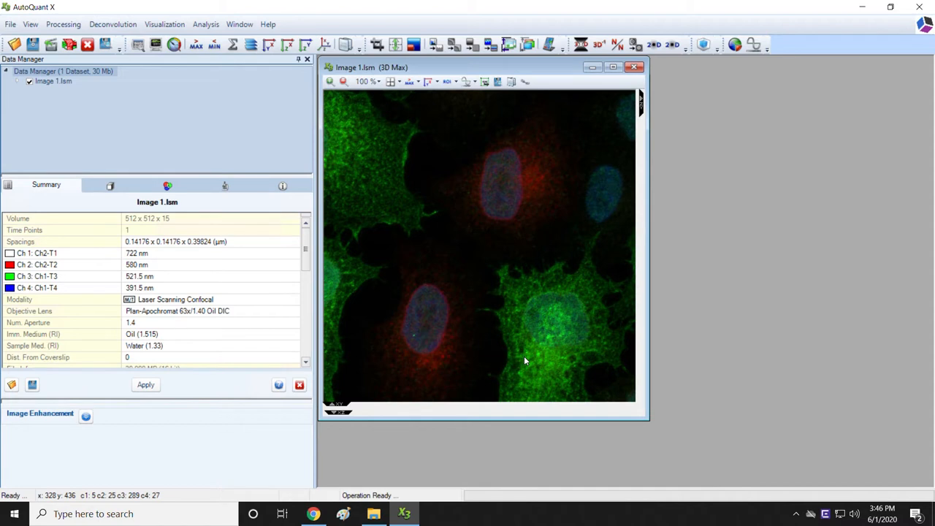
mouse_move(492, 317)
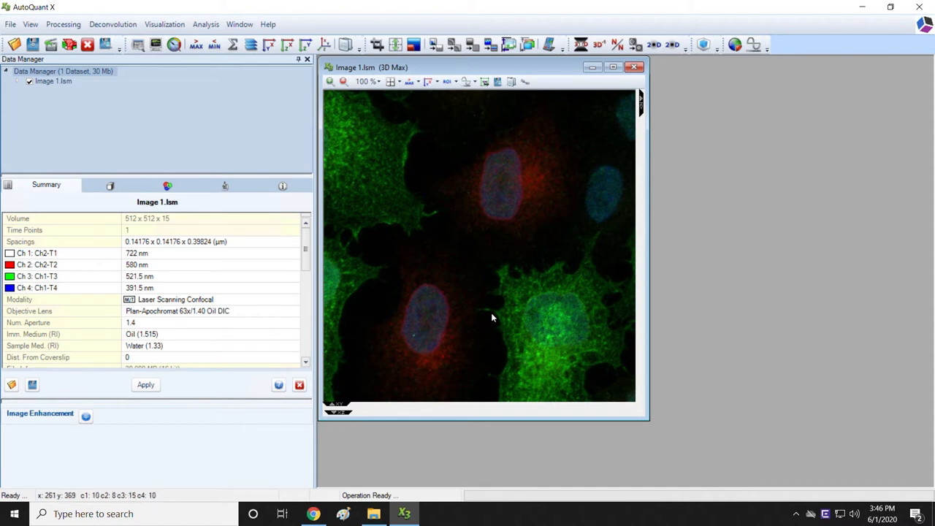
mouse_move(499, 315)
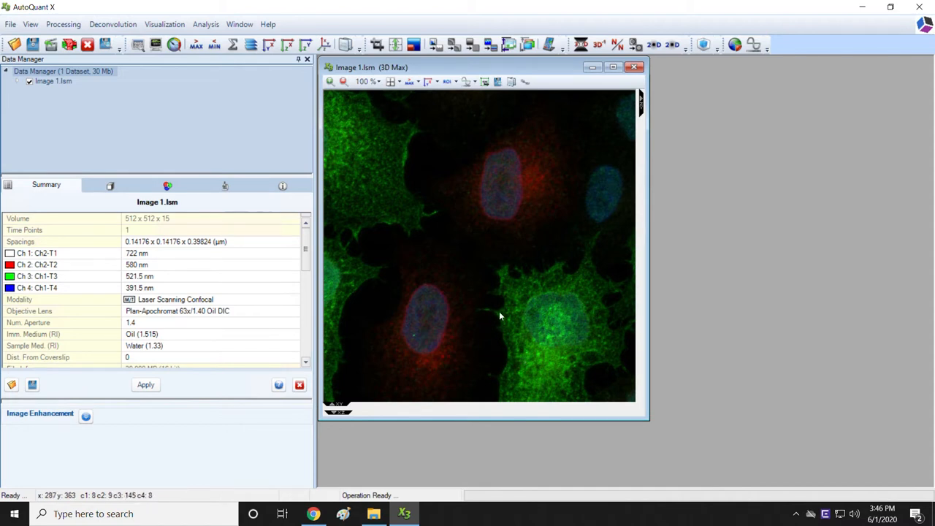
mouse_move(506, 315)
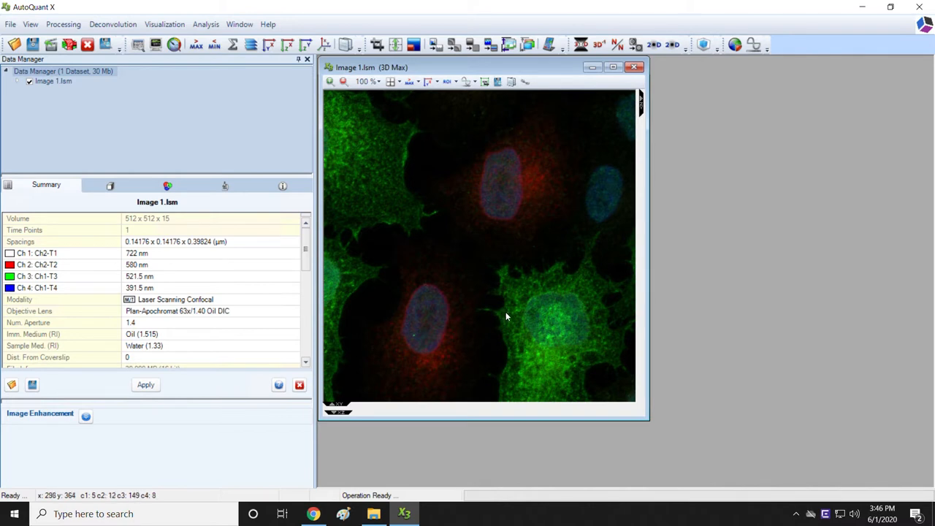
mouse_move(432, 213)
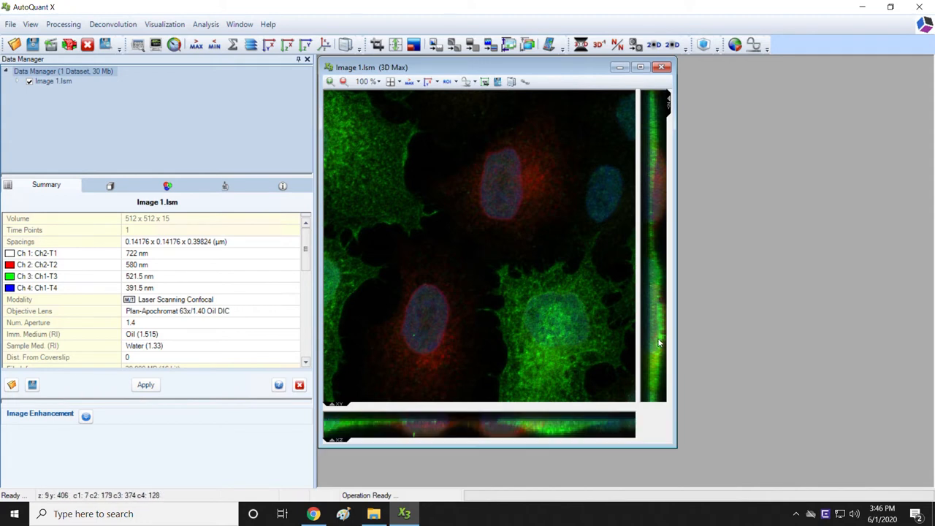
mouse_move(392, 436)
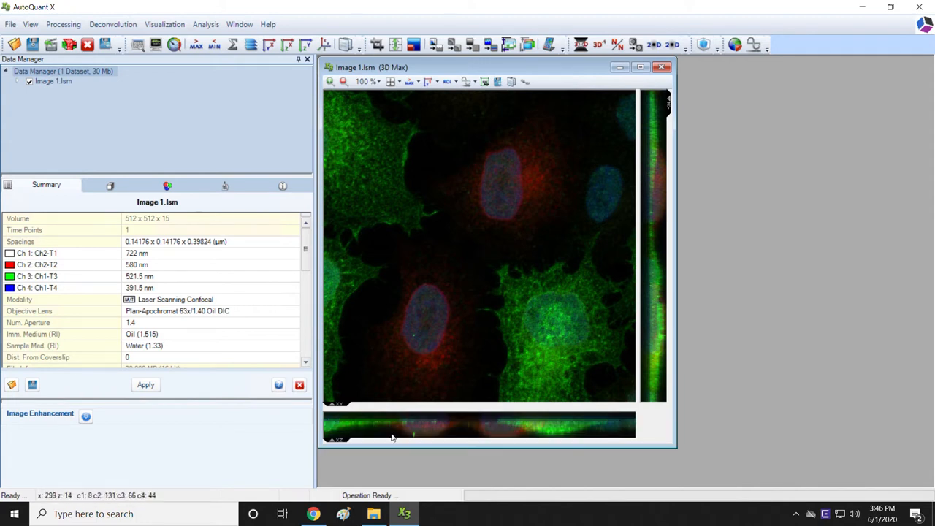
mouse_move(640, 424)
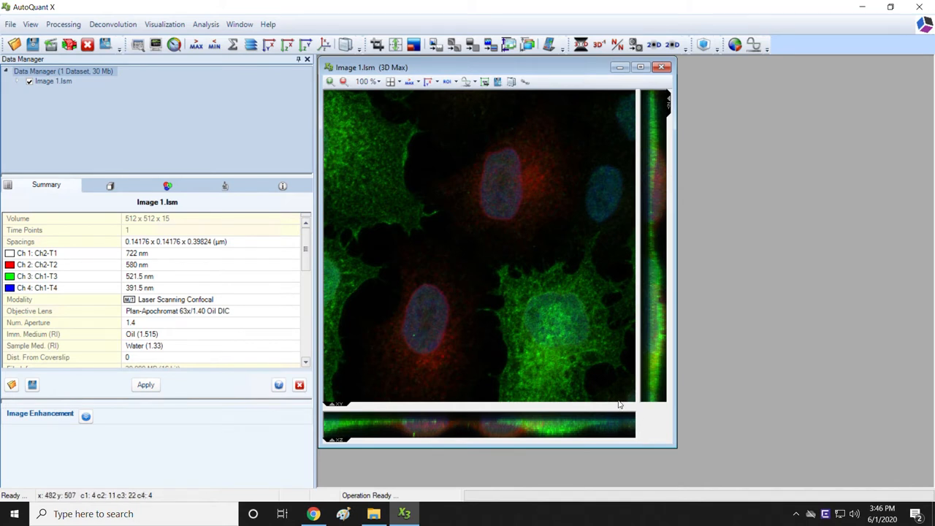
mouse_move(643, 94)
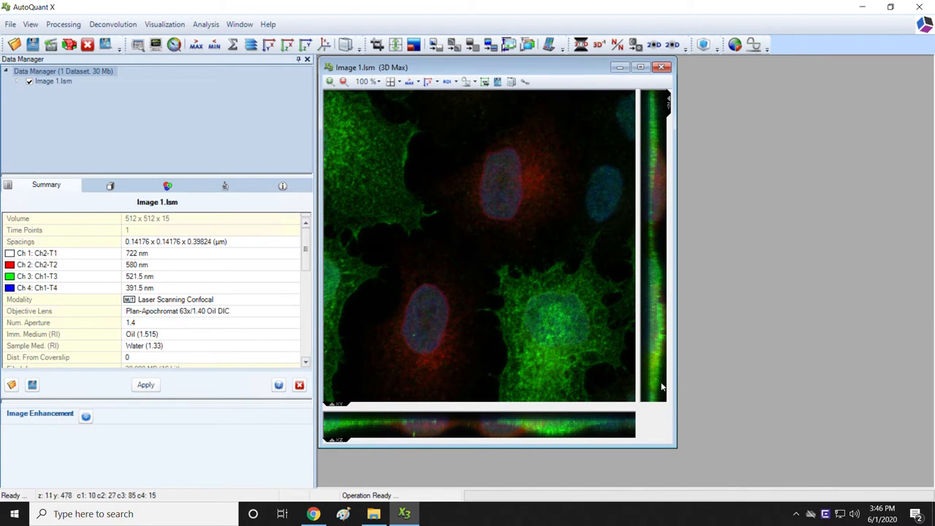
mouse_move(479, 362)
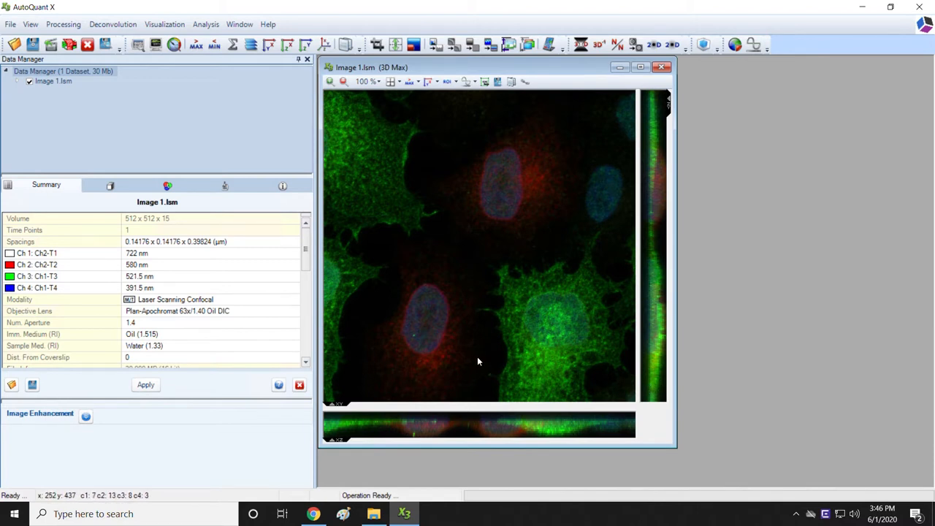
mouse_move(639, 328)
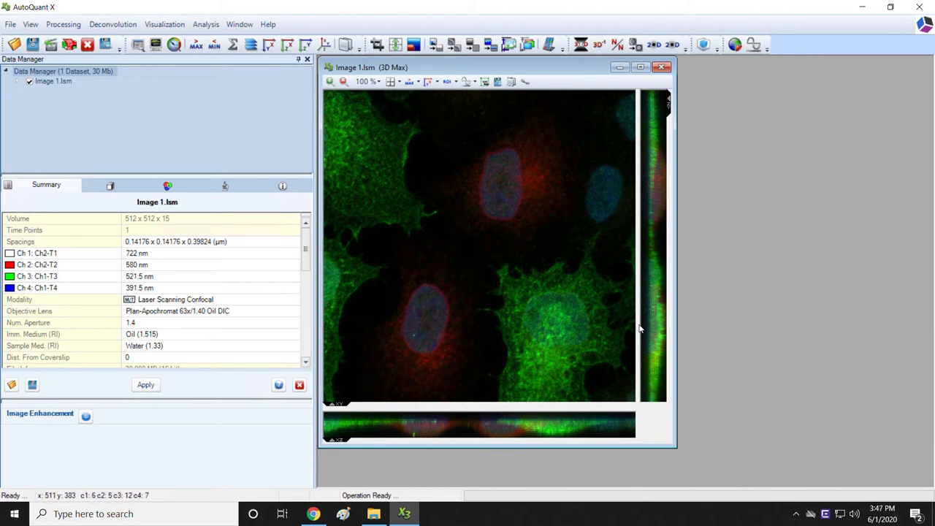
mouse_move(631, 391)
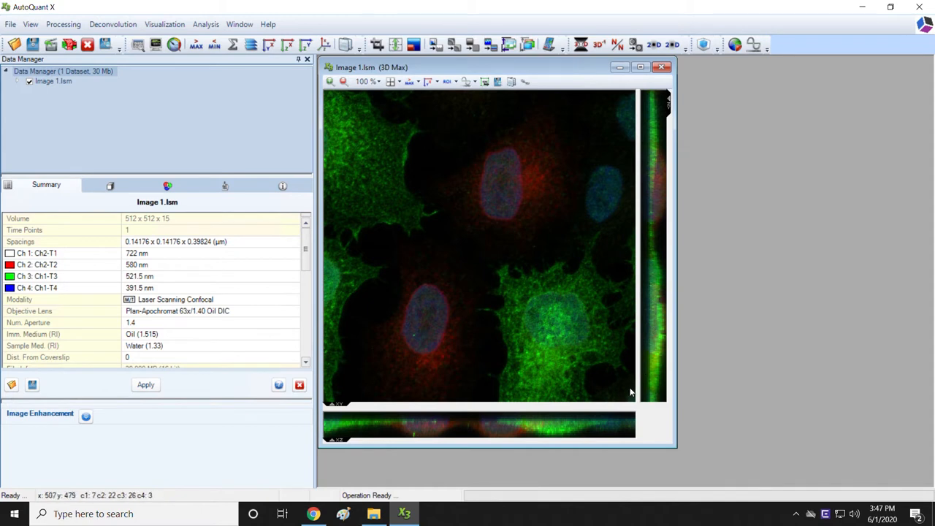
mouse_move(599, 277)
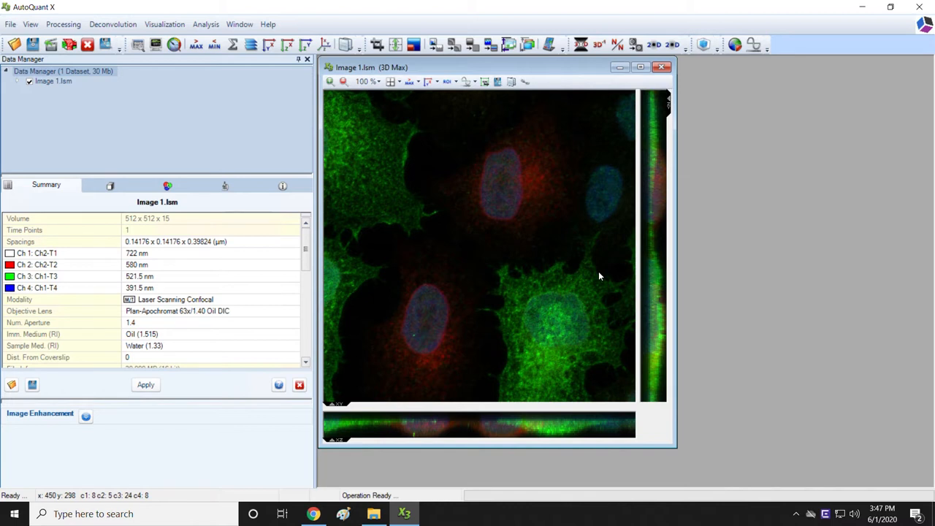
mouse_move(671, 237)
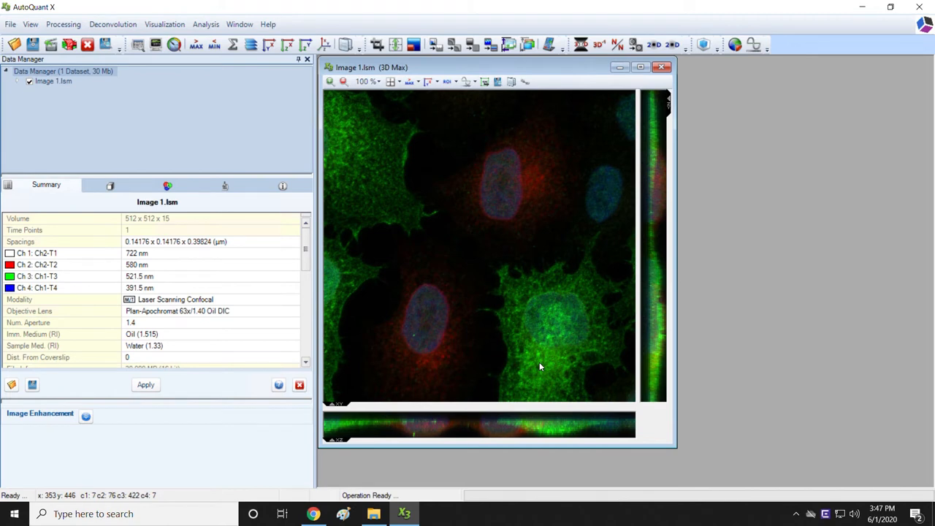
mouse_move(533, 367)
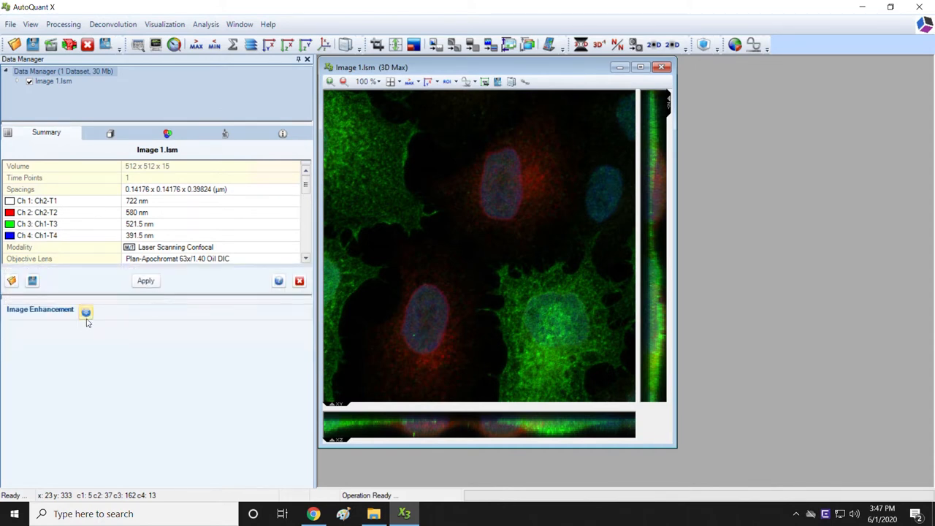
Step: Show channel 1's histogram in Image Enhancement, trying a lower maximum then restoring the full 2–631 range
left_click(86, 312)
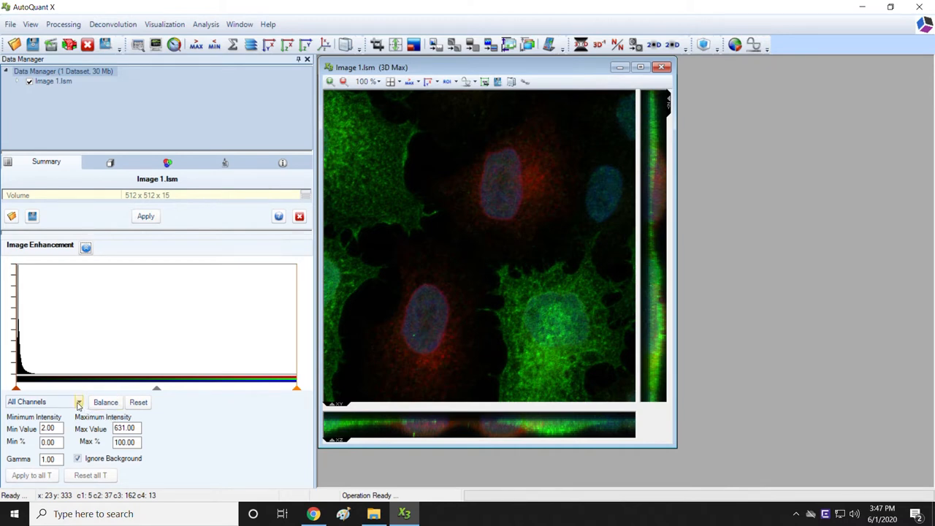
left_click(79, 401)
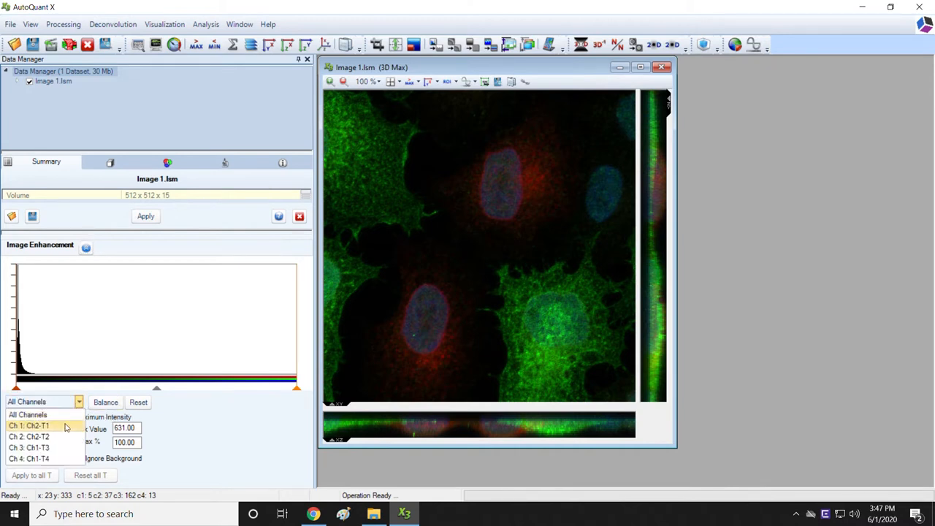
left_click(29, 425)
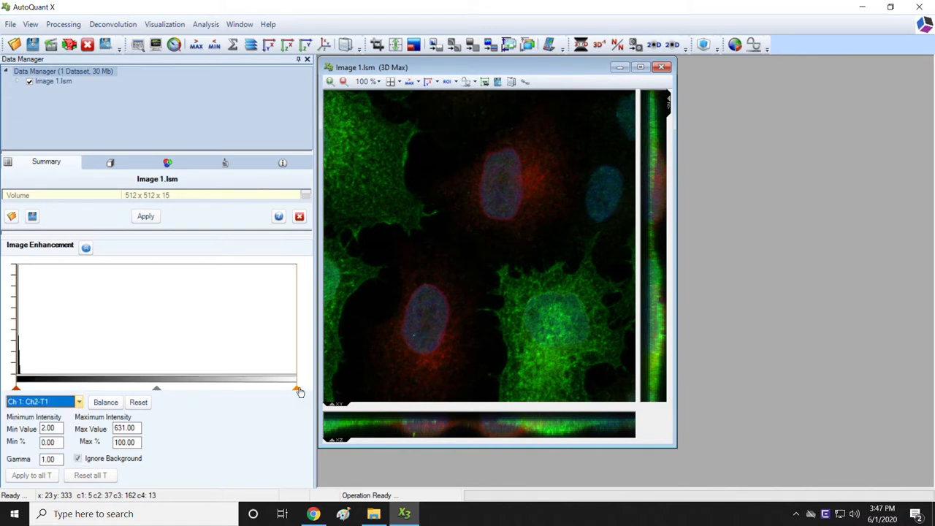
left_click_drag(298, 388, 170, 388)
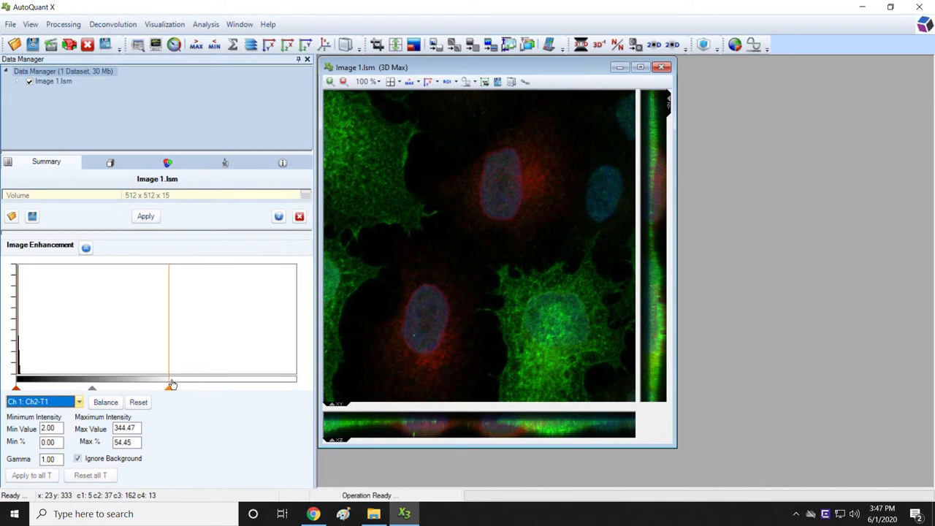
left_click_drag(172, 386, 22, 377)
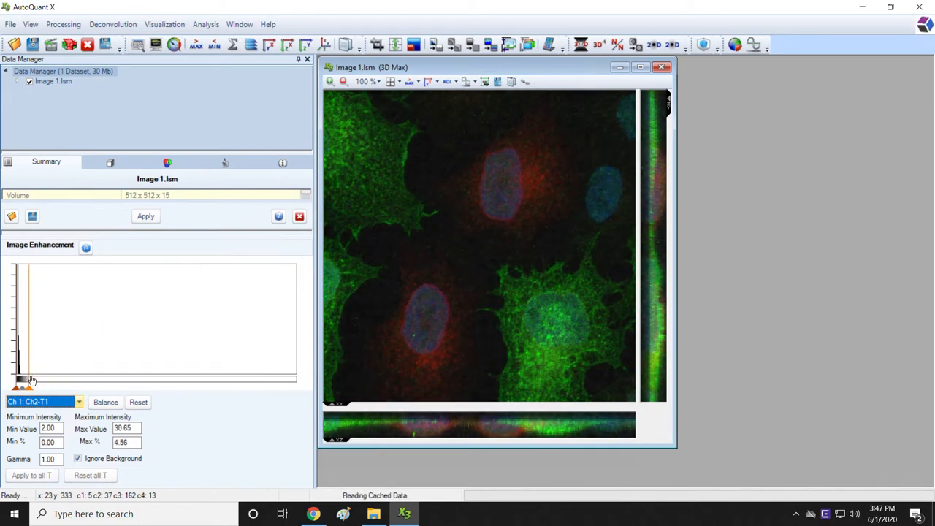
left_click_drag(21, 385, 51, 385)
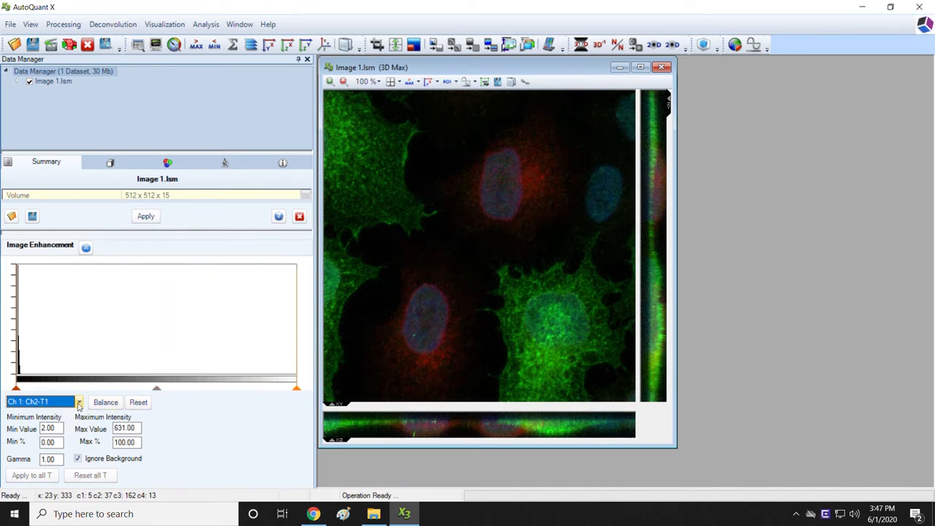
Step: Lower channel 2's maximum display intensity from 631 to about 314.45, brightening the red signal
left_click(79, 402)
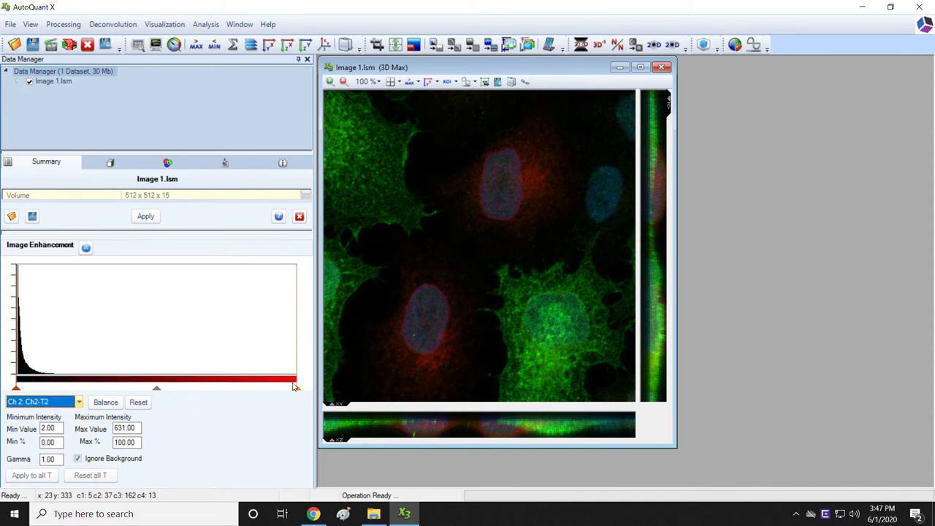
left_click_drag(293, 386, 237, 386)
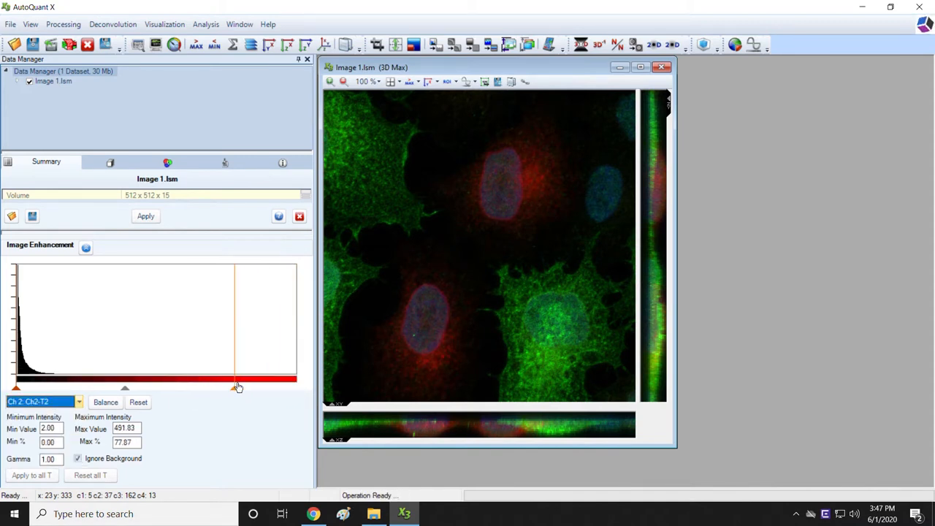
left_click_drag(237, 387, 166, 387)
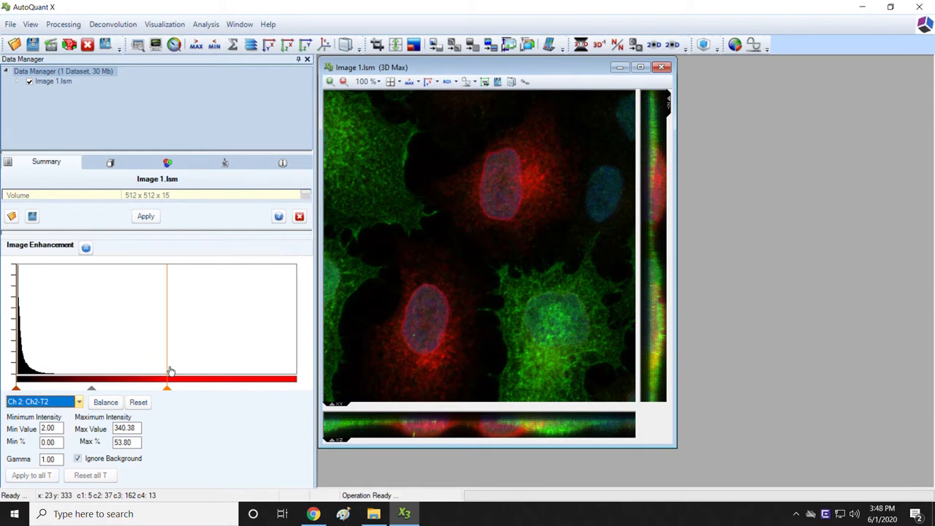
left_click_drag(167, 387, 155, 387)
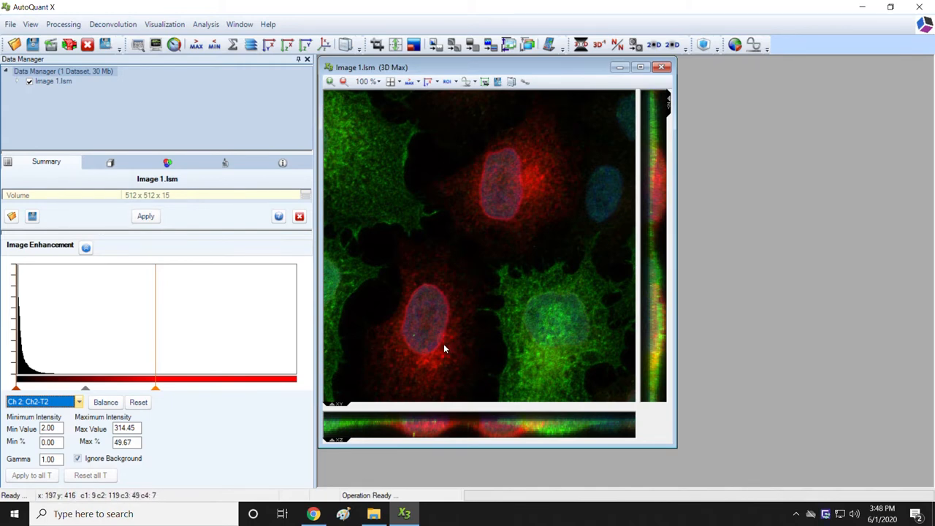
mouse_move(435, 352)
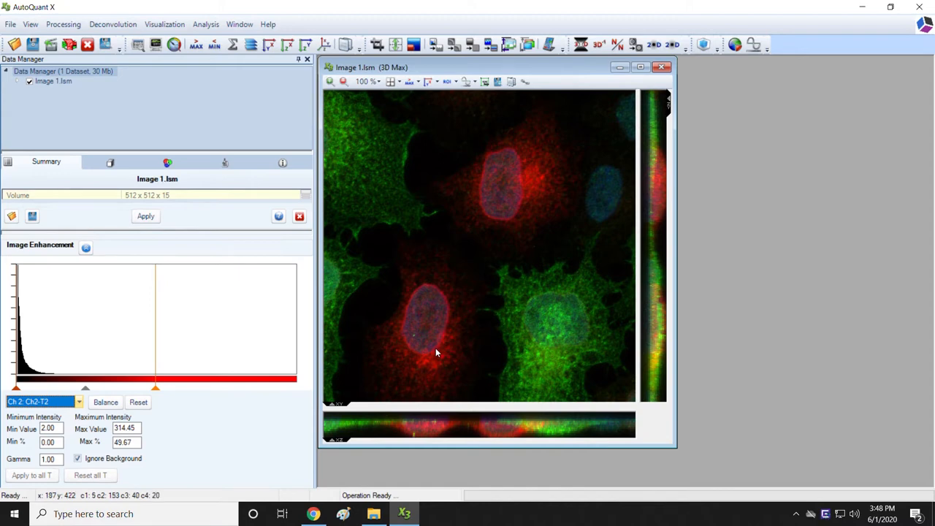
mouse_move(152, 426)
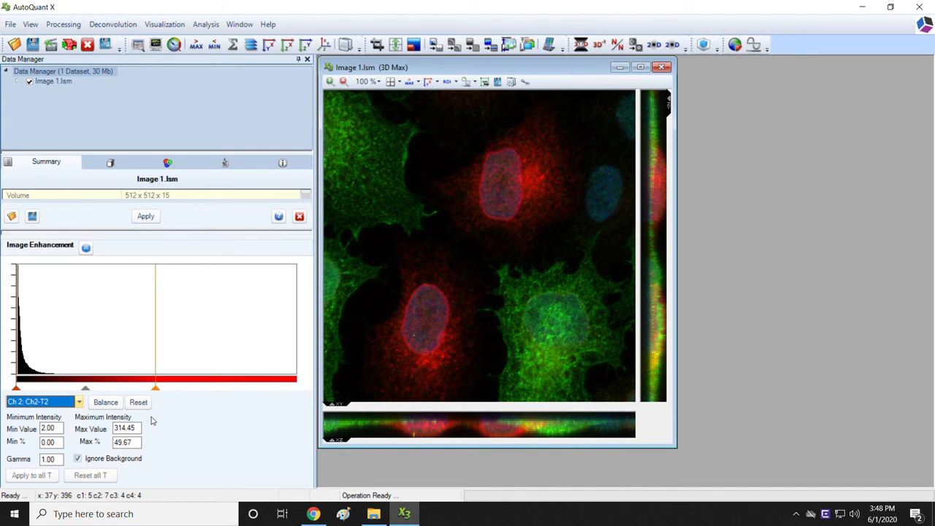
mouse_move(168, 240)
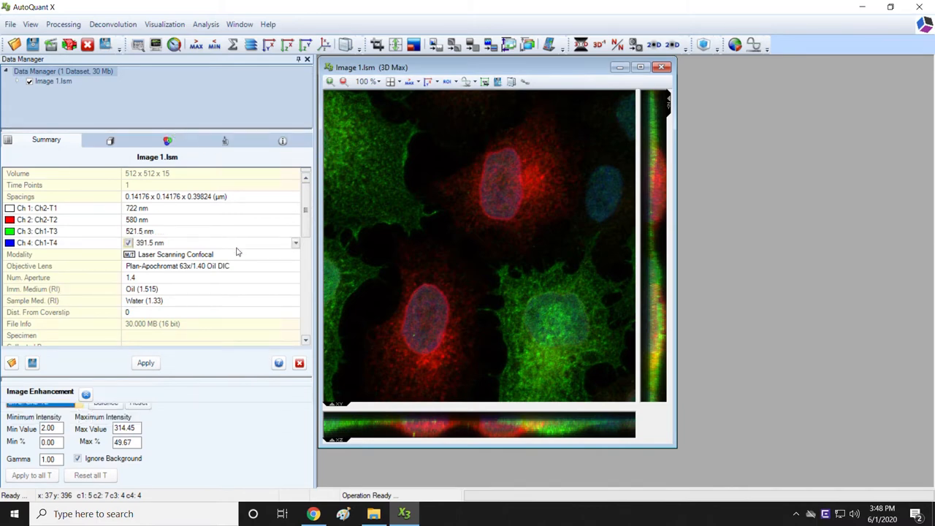
mouse_move(236, 251)
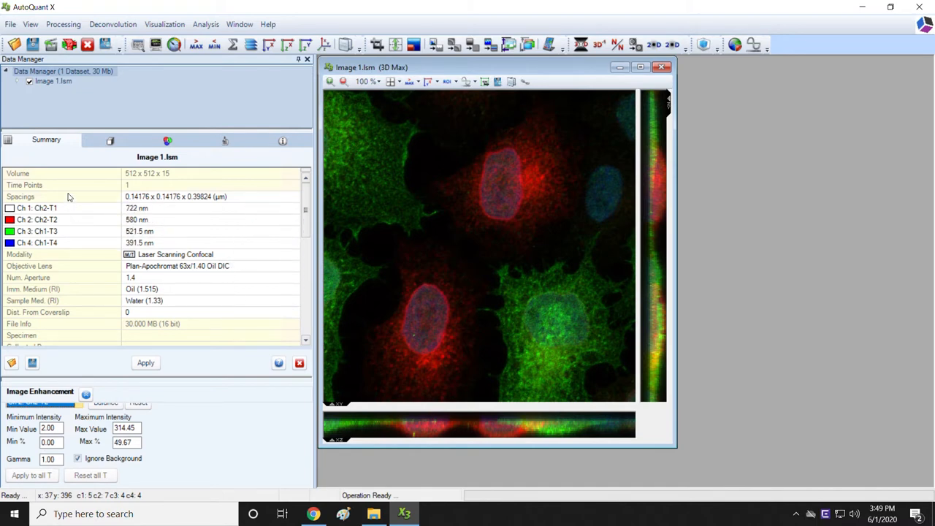
mouse_move(70, 196)
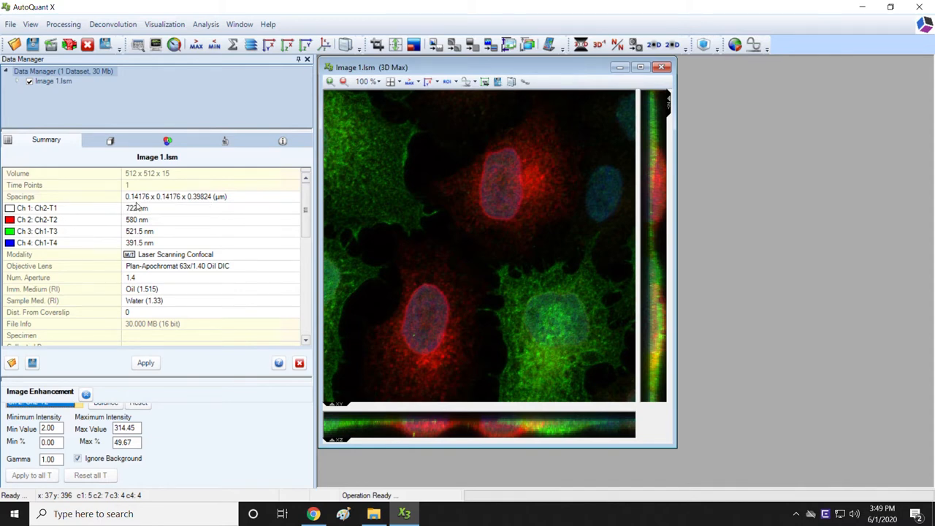
mouse_move(172, 198)
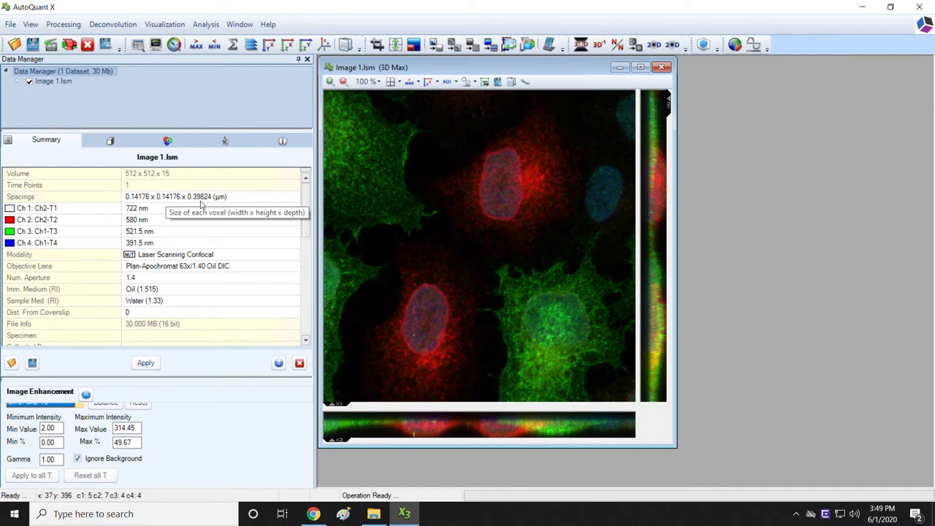
mouse_move(237, 204)
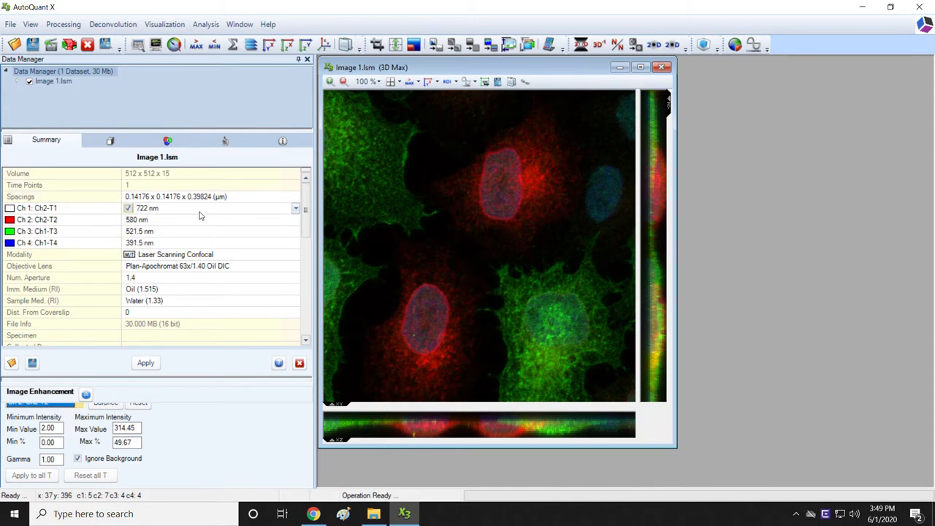
mouse_move(199, 217)
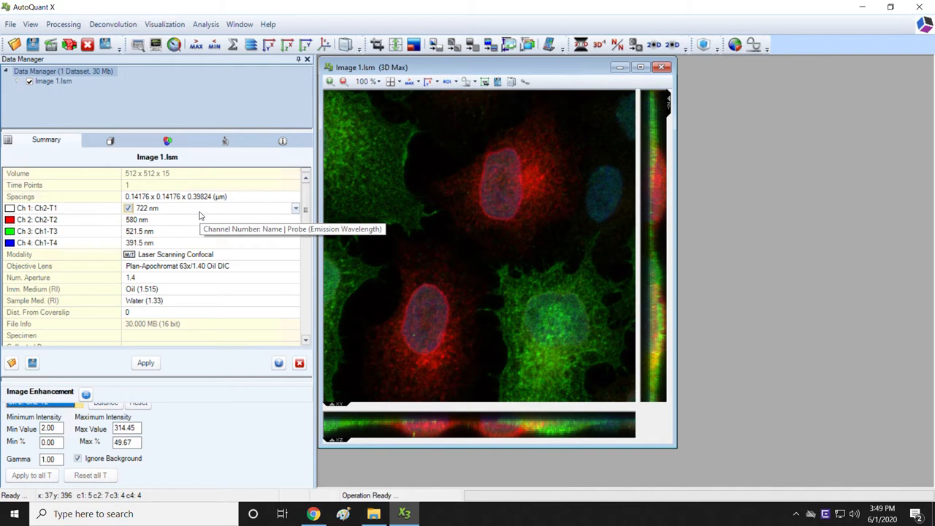
mouse_move(202, 219)
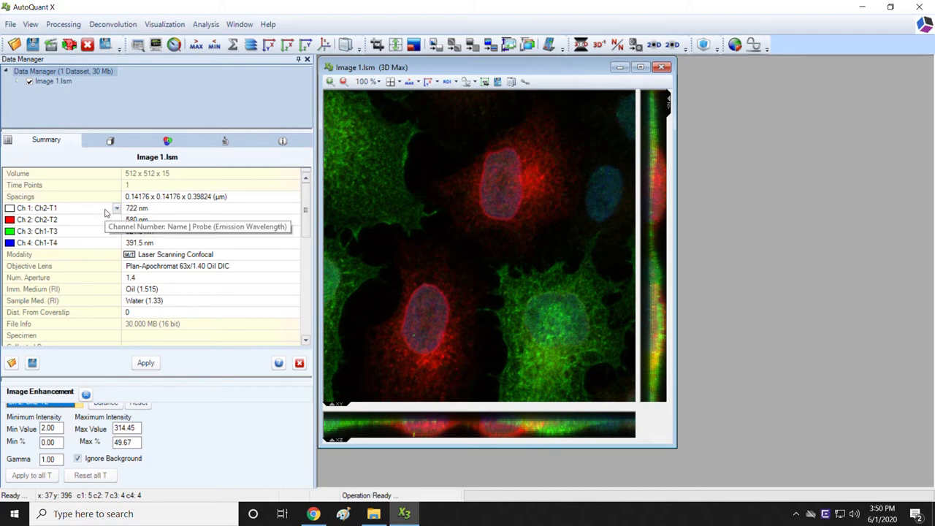
mouse_move(102, 222)
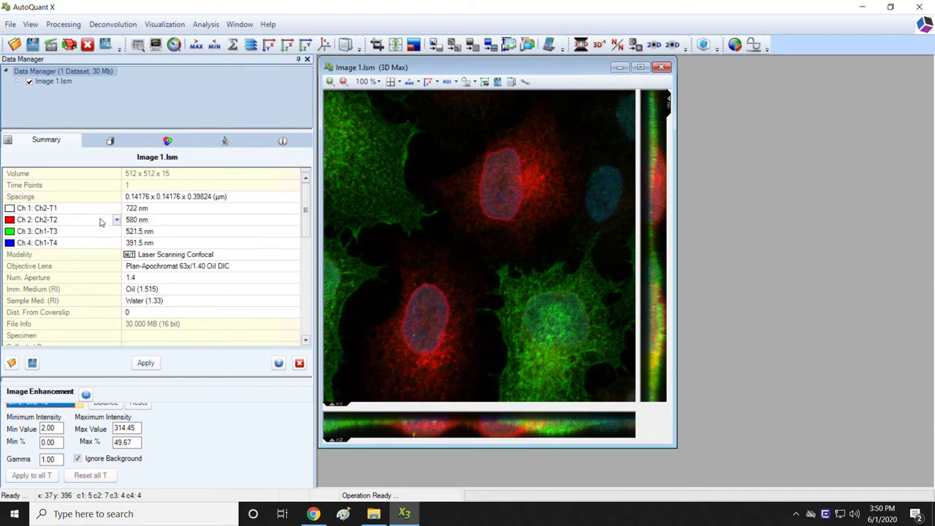
mouse_move(99, 222)
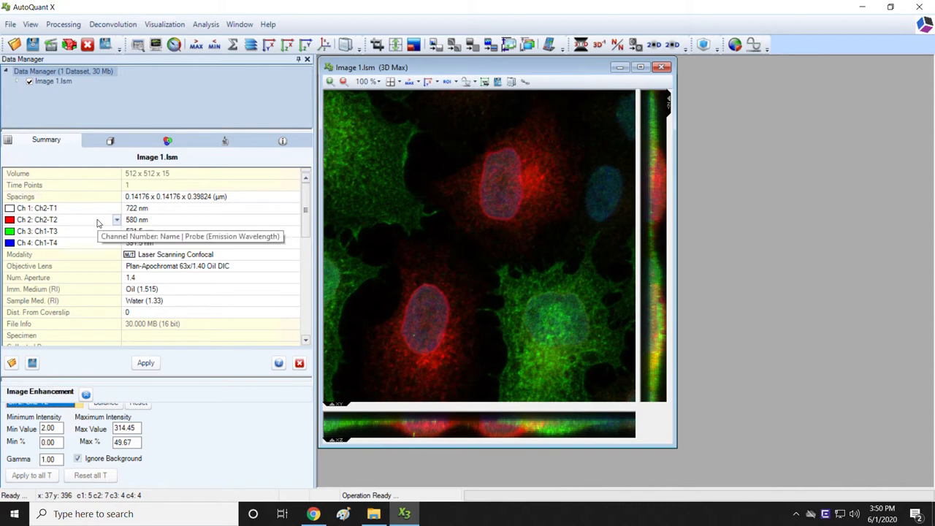
mouse_move(92, 245)
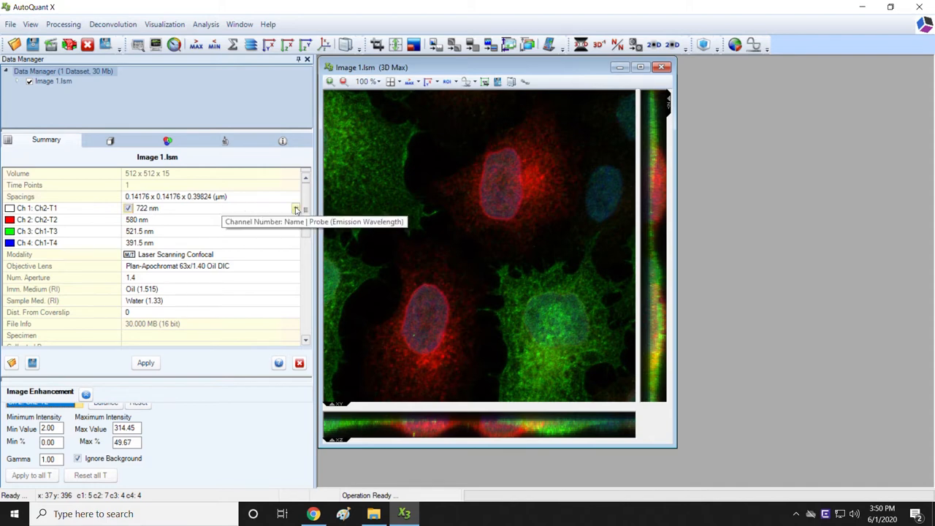
Step: Assign the YFP probe to channel 1 in the Summary acquisition parameters
left_click(295, 208)
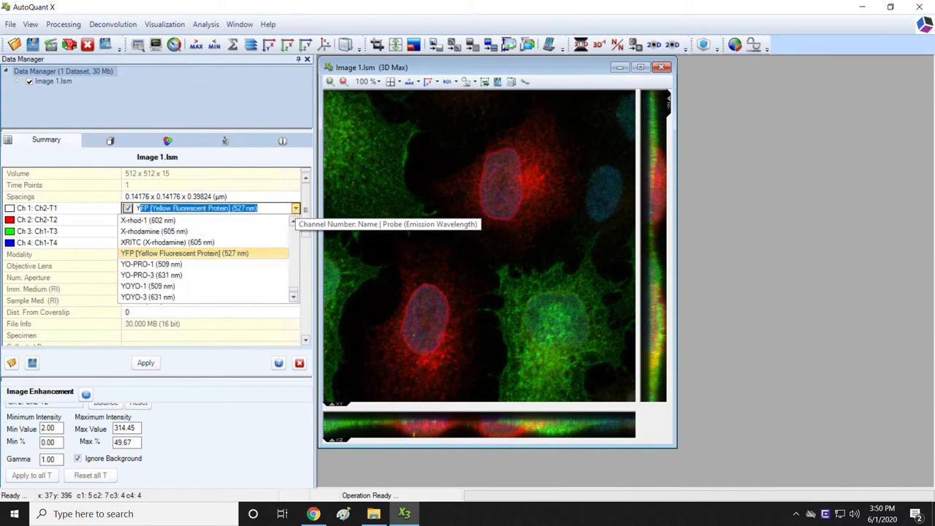
type("Y")
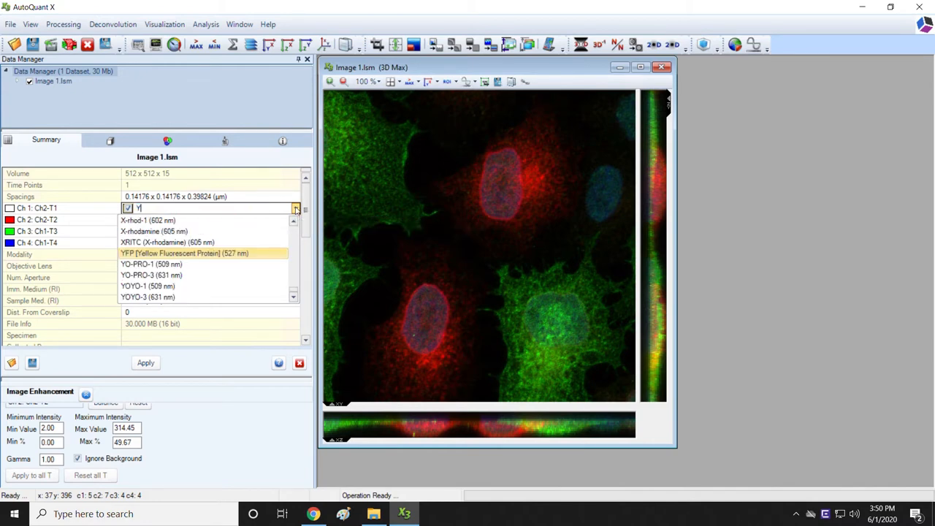
left_click(185, 253)
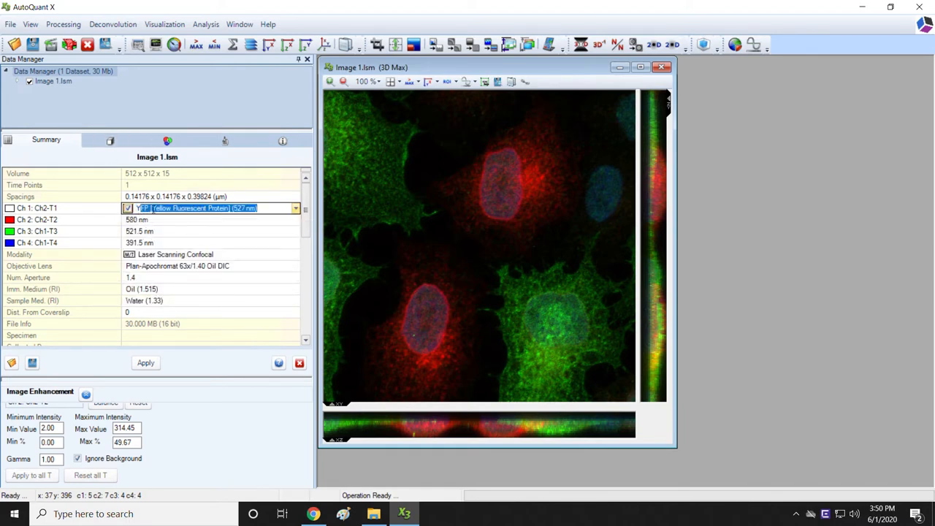
Step: Change channel 1's dye to Cy5 (670 nm) and begin editing channel 2's wavelength
left_click(295, 207)
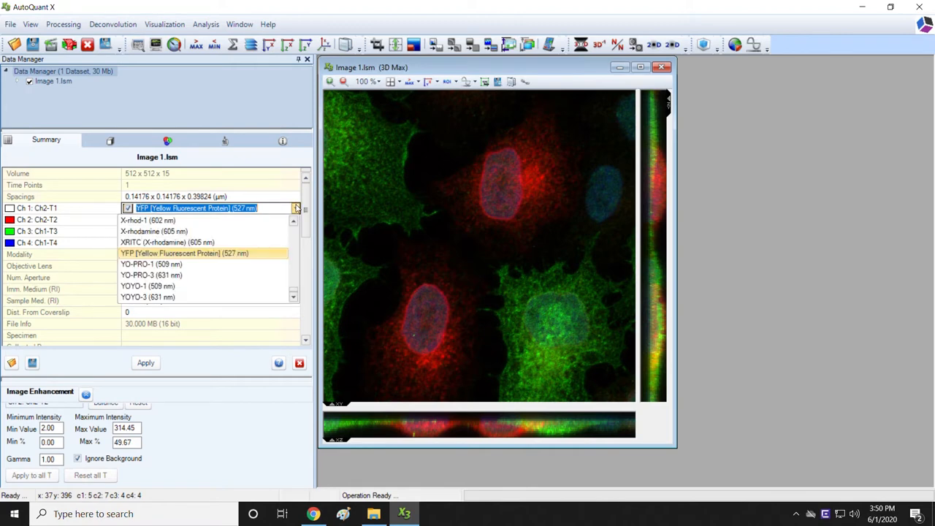
mouse_move(292, 292)
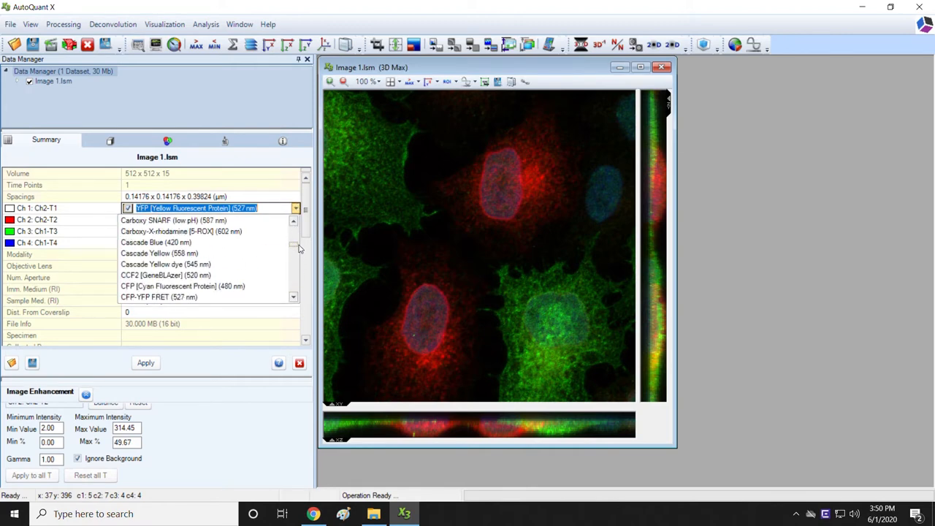
scroll("down", 3)
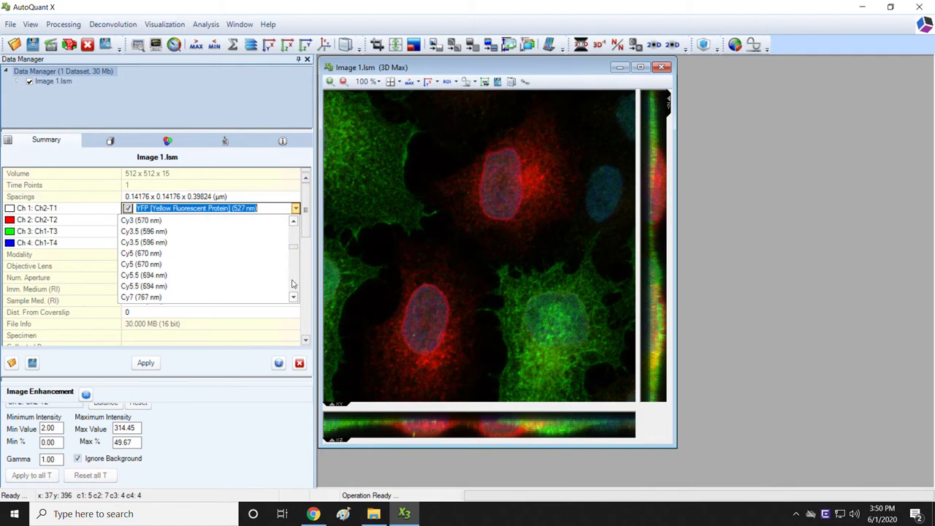
mouse_move(220, 263)
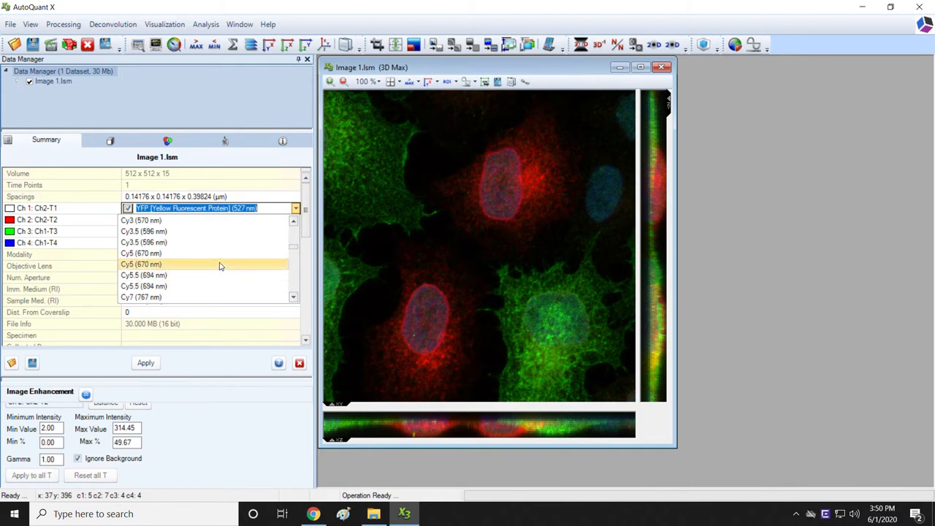
left_click(140, 263)
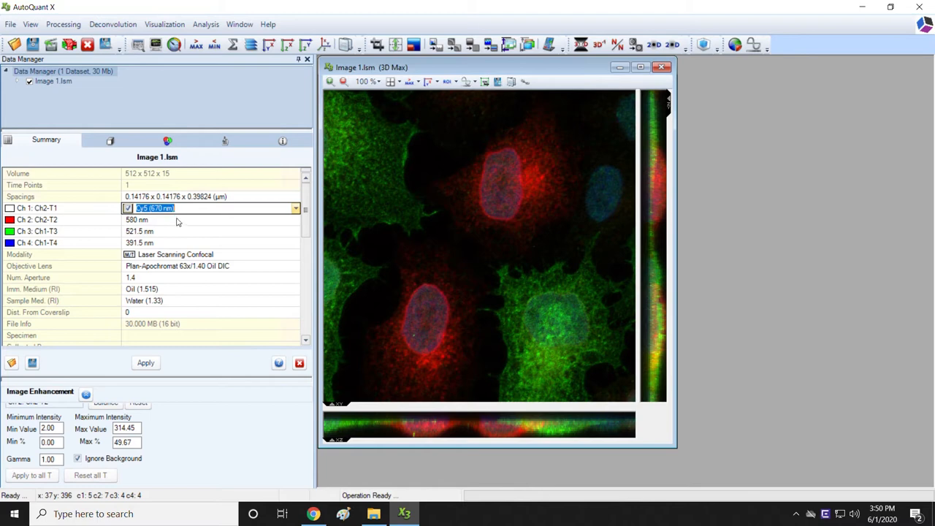
left_click(184, 219)
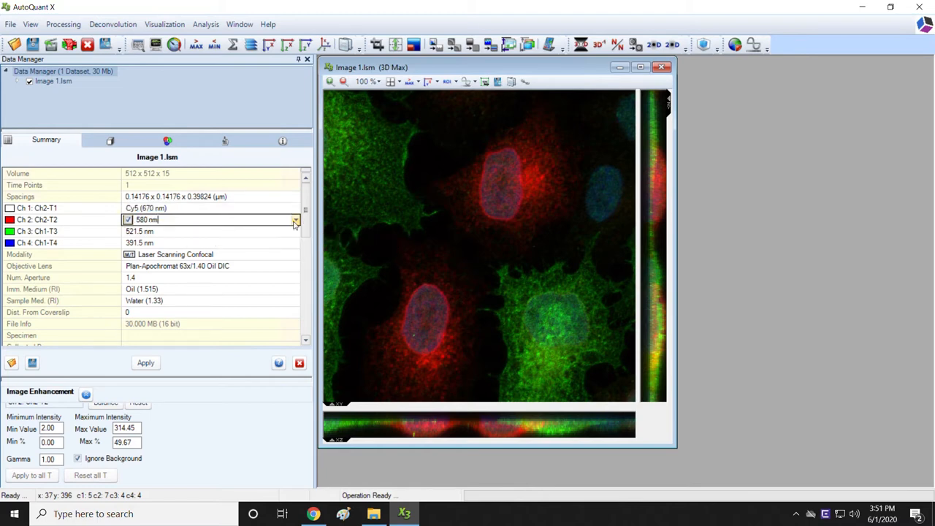
Step: Set channel 2 to Alexa 568 (573 nm), channel 3 to Alexa 488 (519 nm) and channel 4 to DAPI (461 nm)
left_click(295, 219)
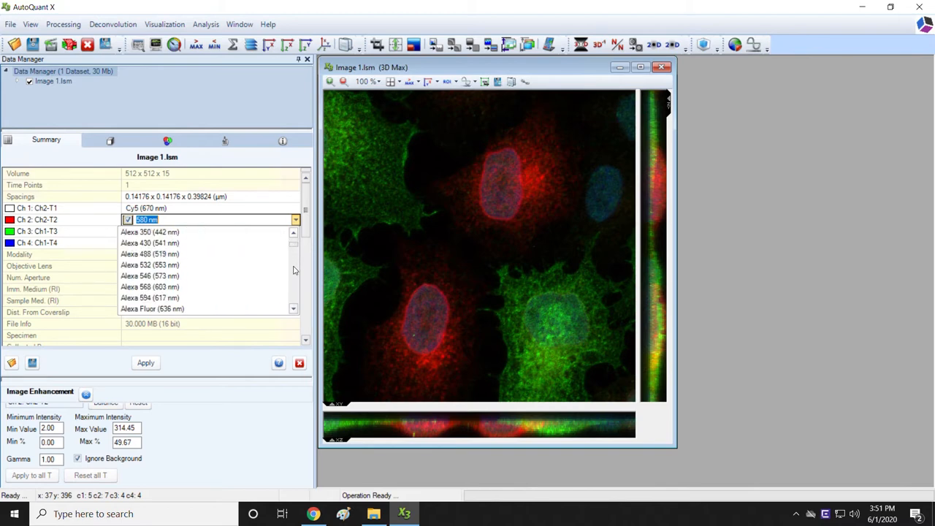
mouse_move(292, 289)
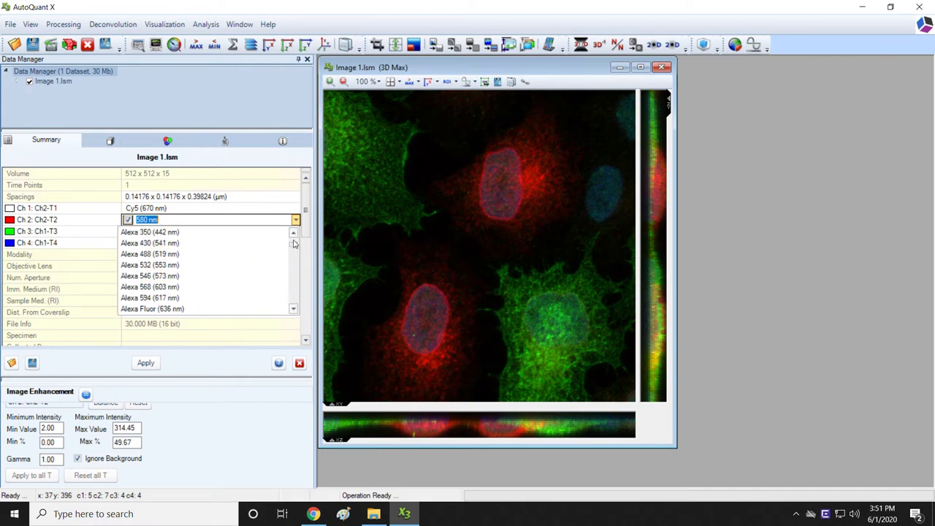
mouse_move(227, 275)
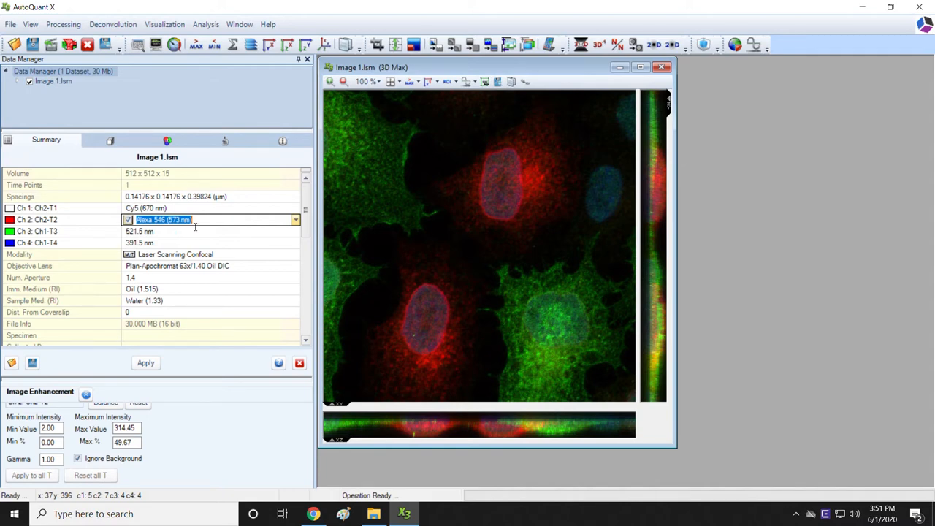
left_click(212, 230)
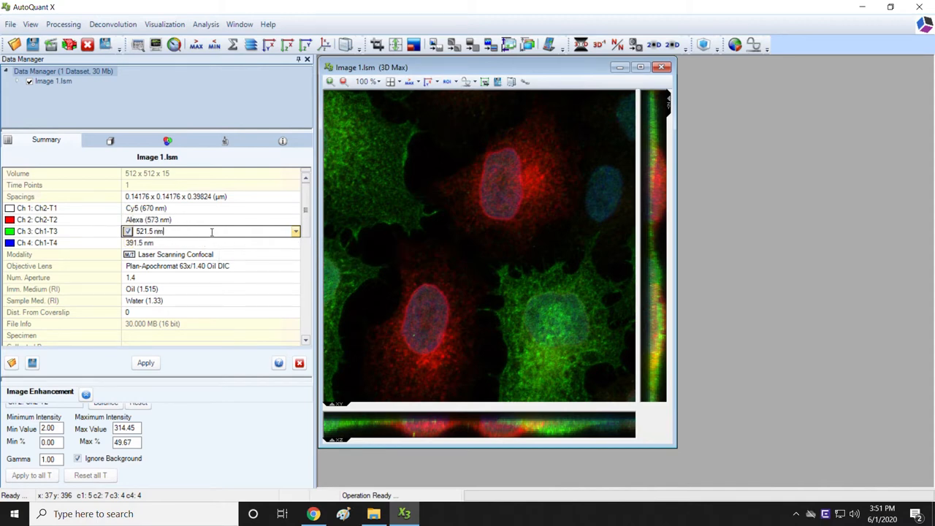
mouse_move(195, 236)
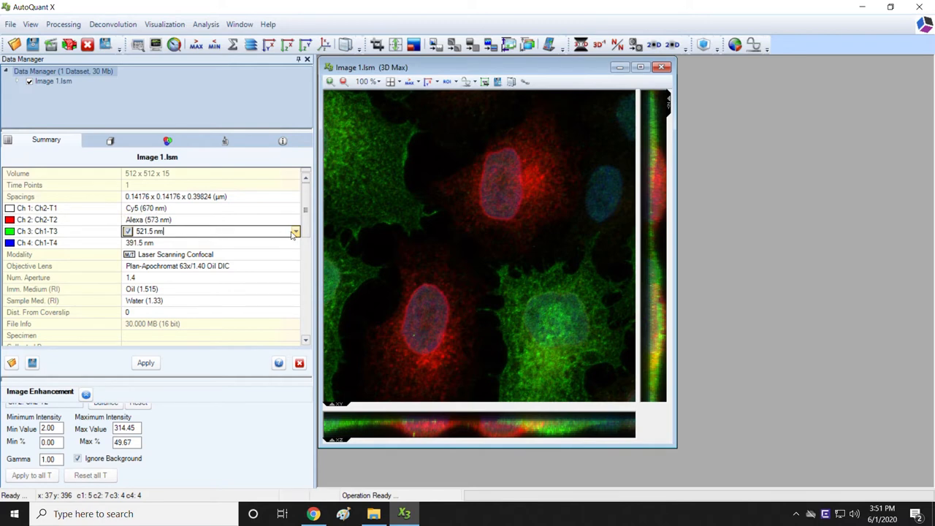
left_click(295, 231)
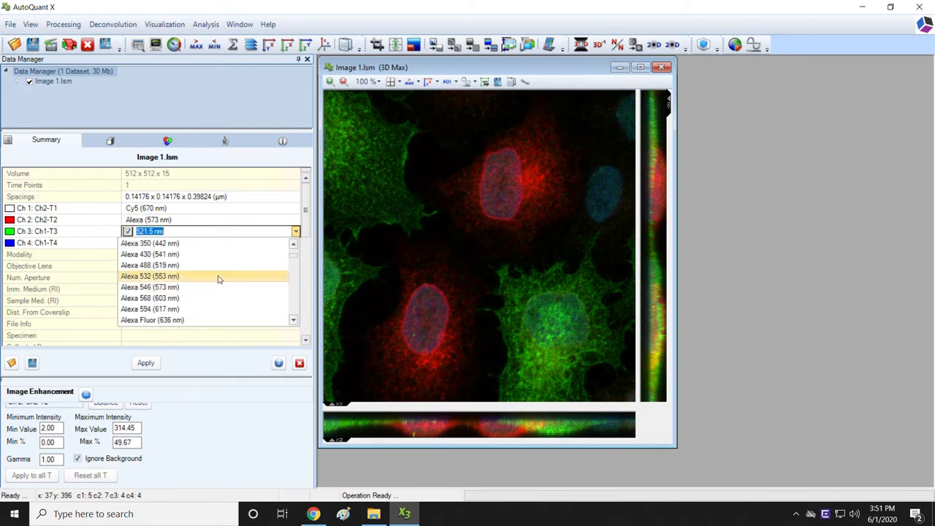
left_click(149, 265)
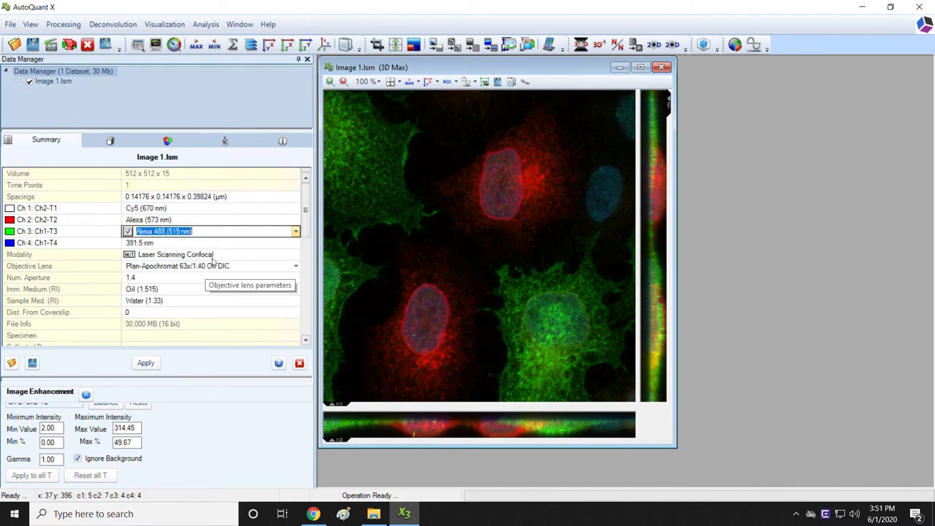
left_click(295, 242)
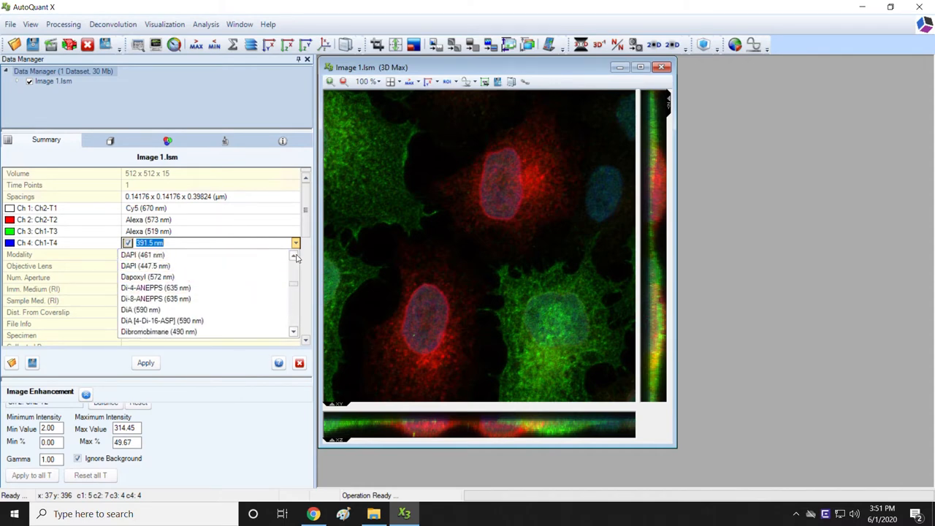
mouse_move(204, 266)
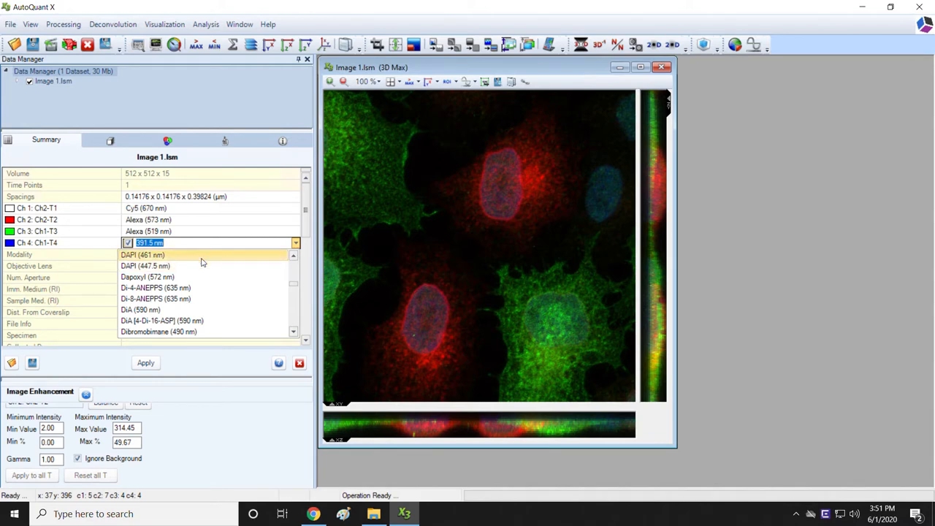
left_click(143, 254)
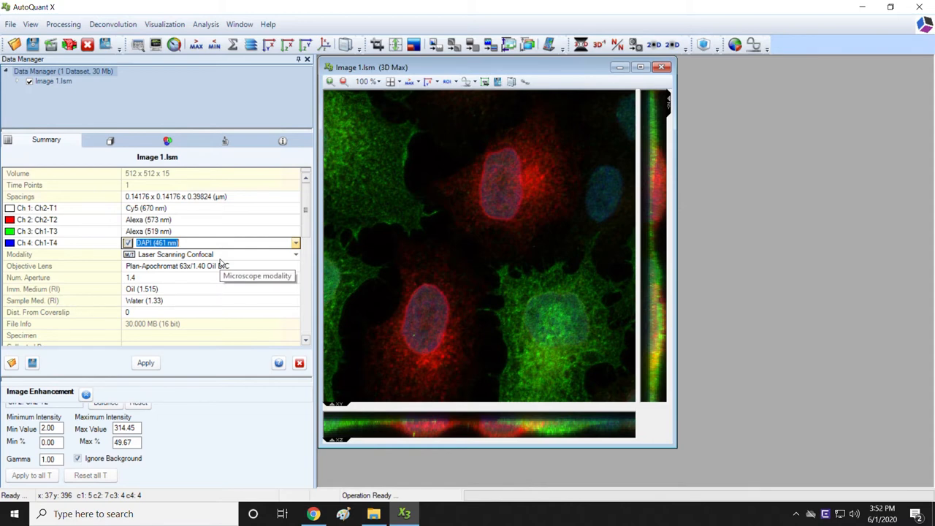
mouse_move(219, 271)
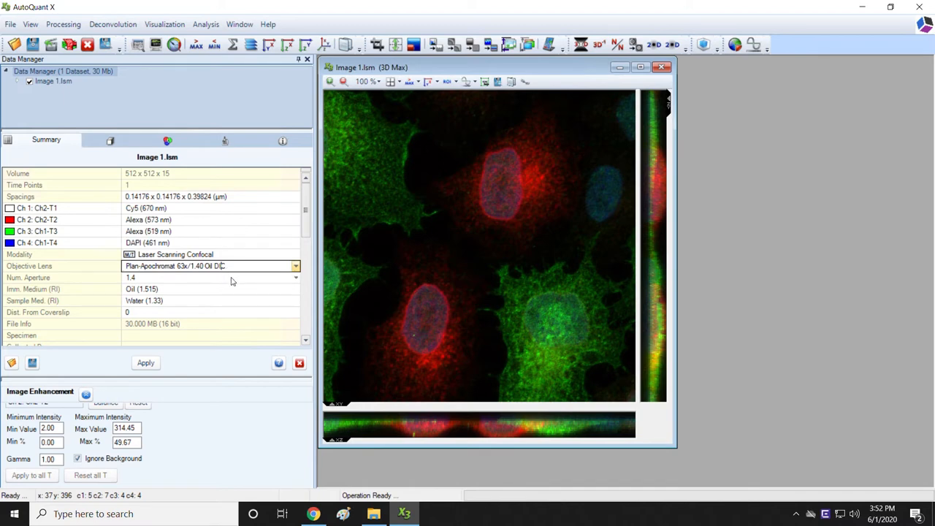
Step: Check the objective lens entry before editing the immersion and sample medium indices
left_click(210, 277)
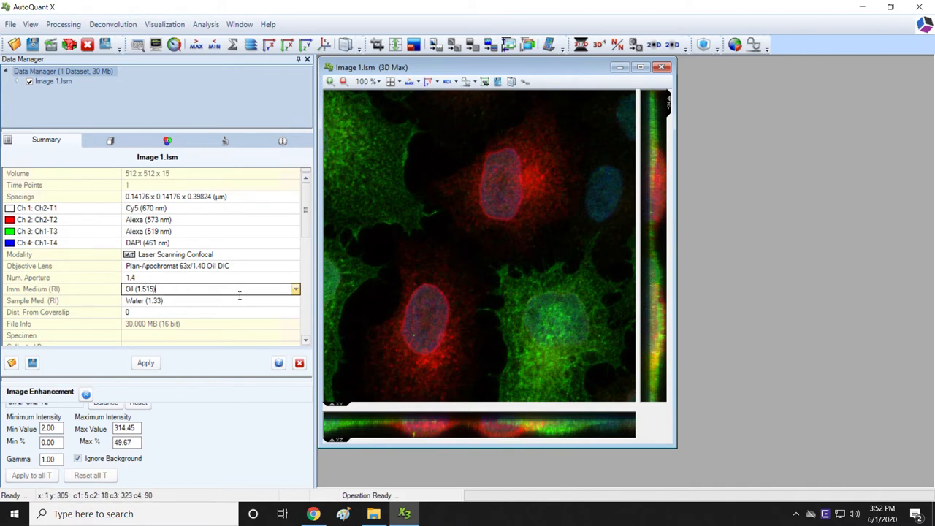
mouse_move(184, 301)
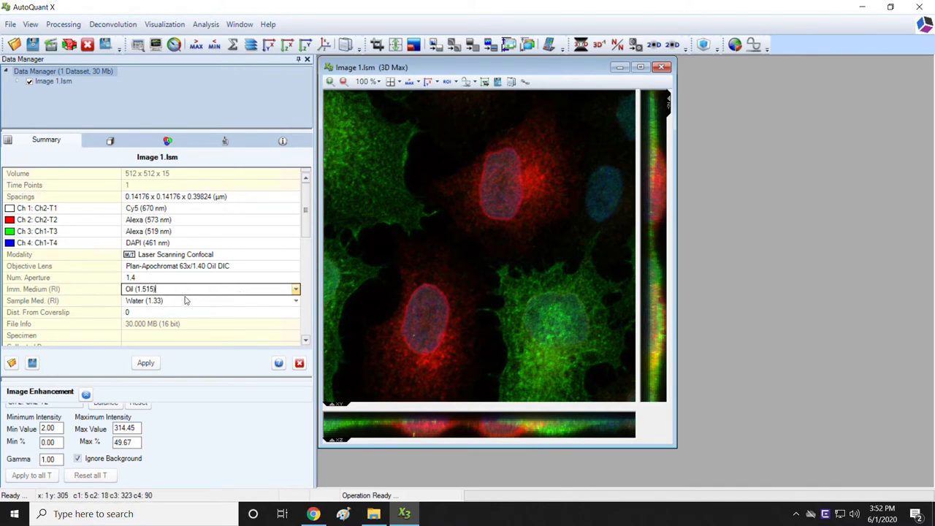
mouse_move(182, 301)
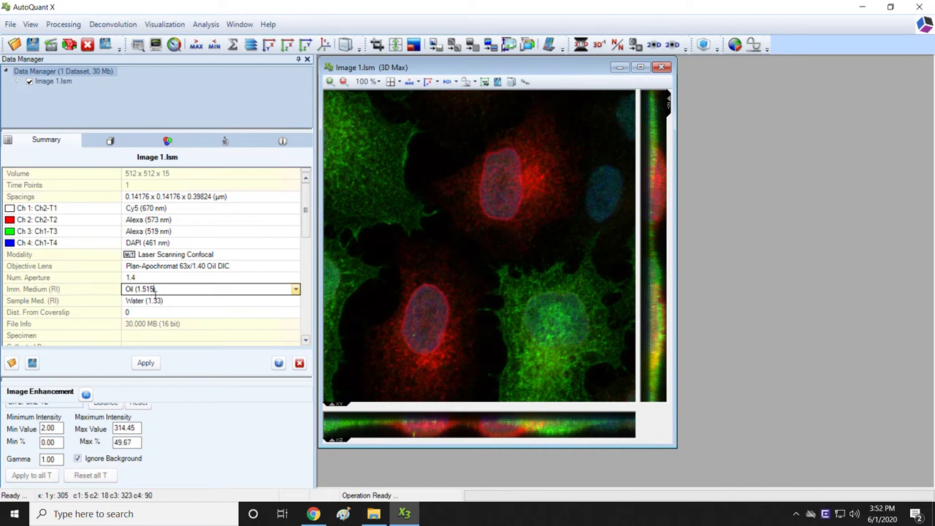
mouse_move(327, 370)
type("8)")
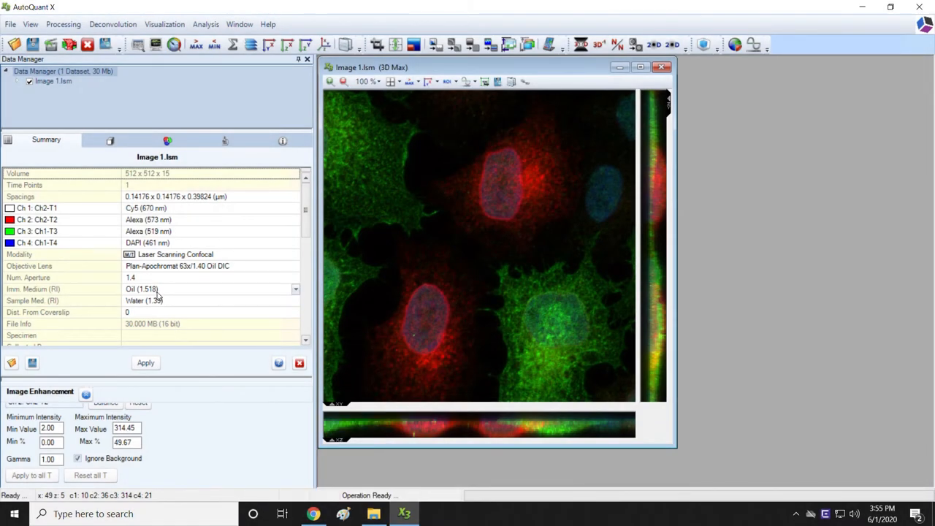
mouse_move(144, 301)
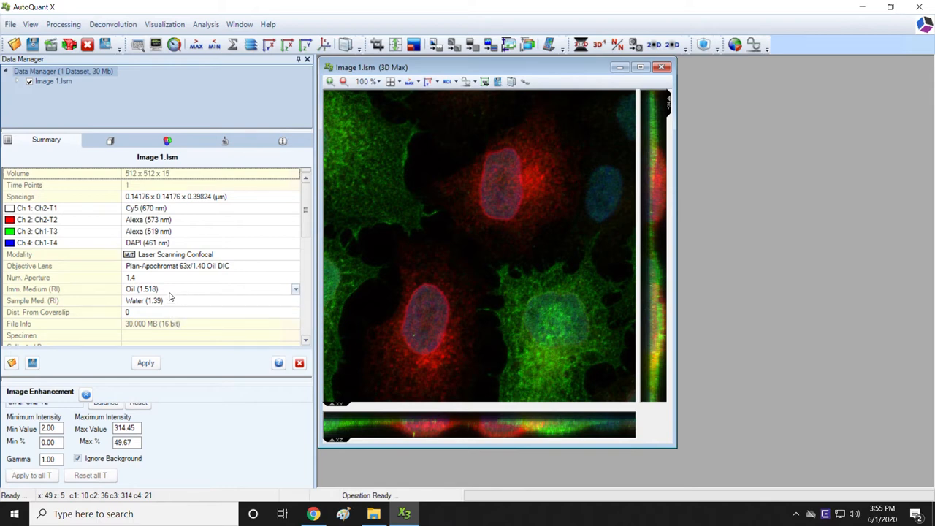
mouse_move(166, 295)
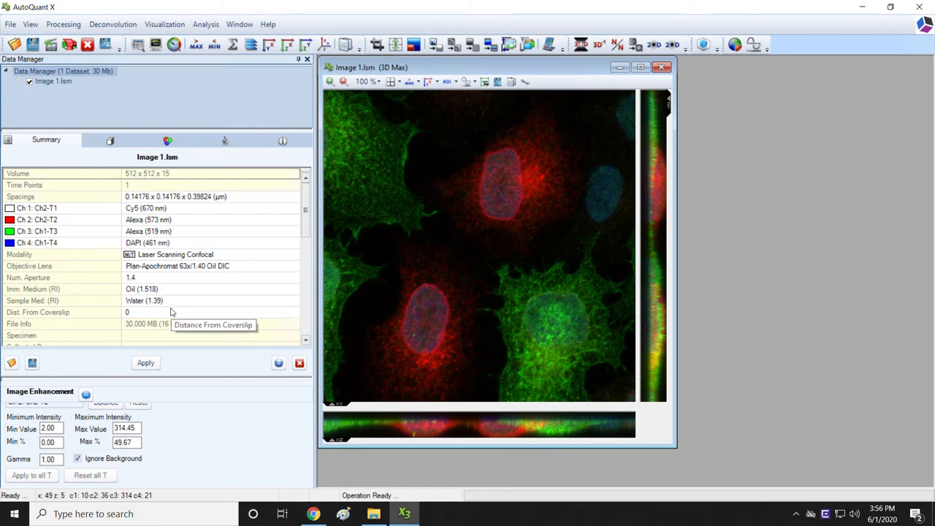
mouse_move(211, 301)
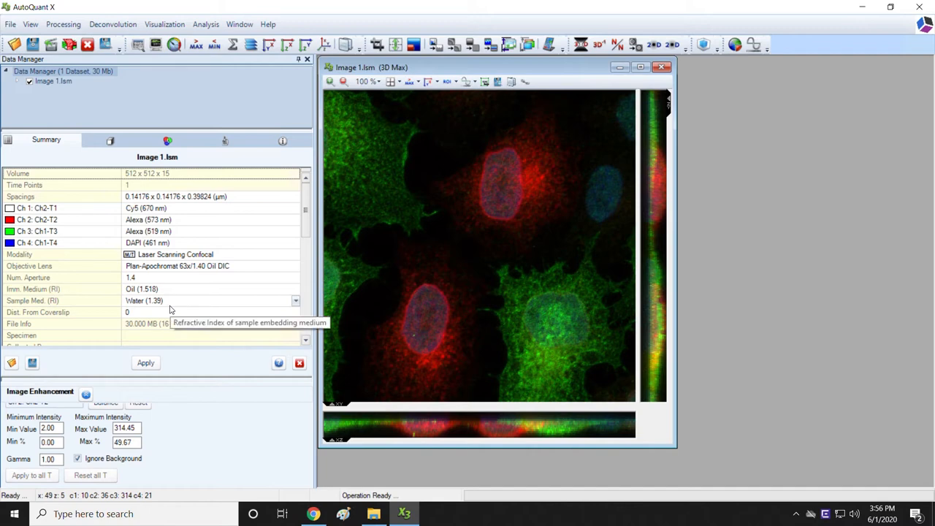
mouse_move(162, 310)
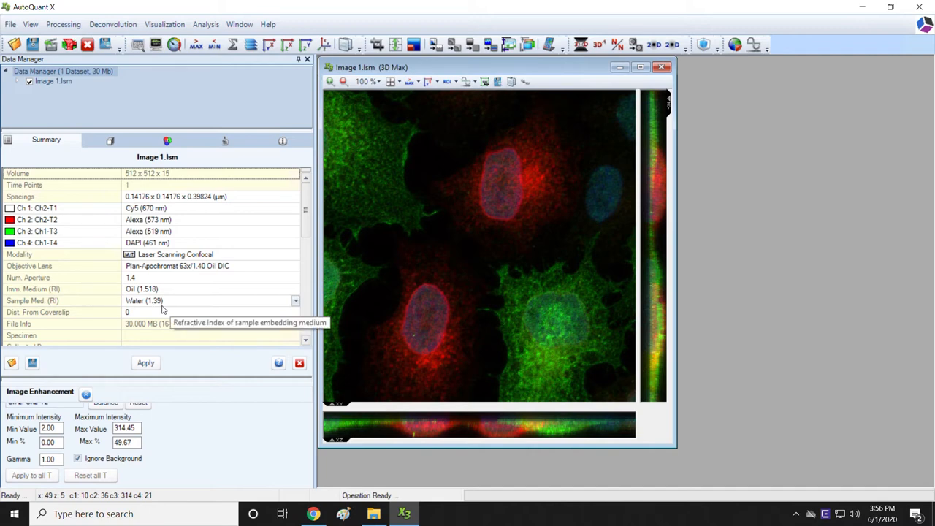
mouse_move(173, 307)
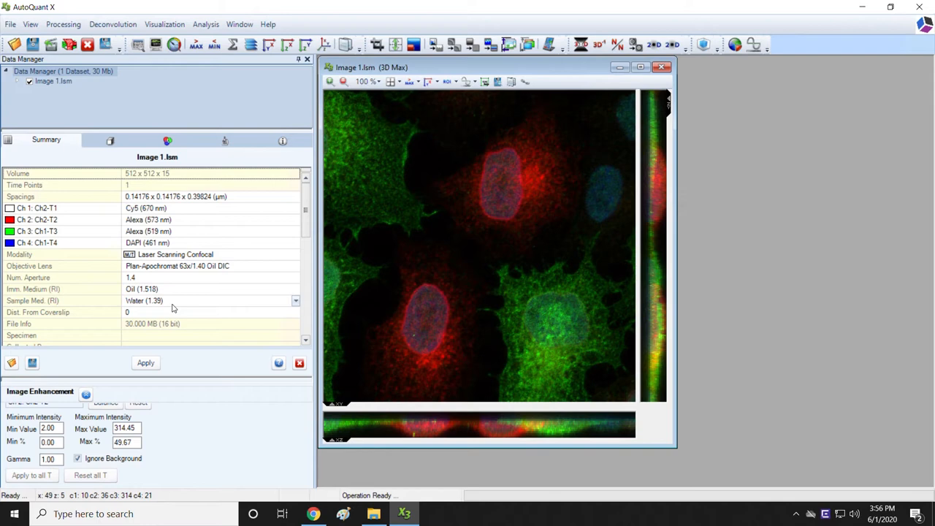
mouse_move(307, 504)
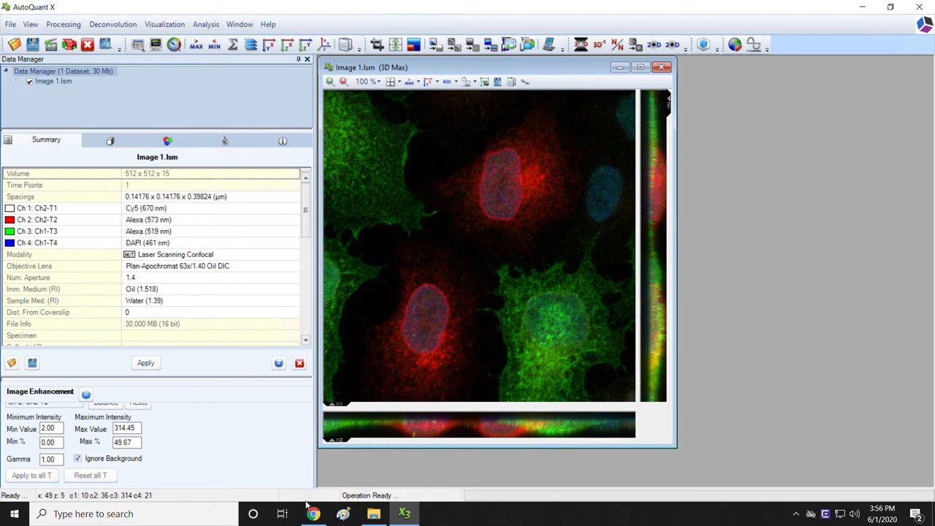
Step: Review the mountant manual's refractive index vs. curing time curve (1.39 to 1.46), then return to AutoQuant X
left_click(313, 514)
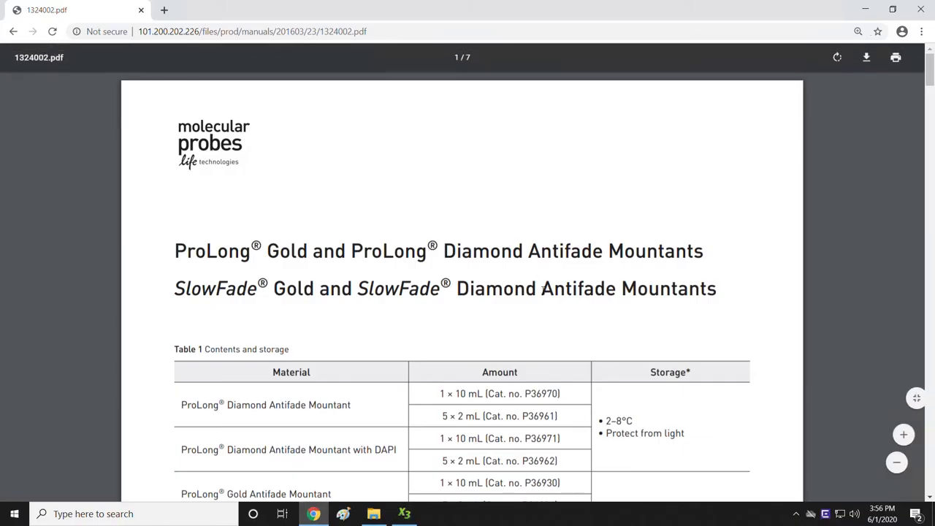
scroll("down", 3)
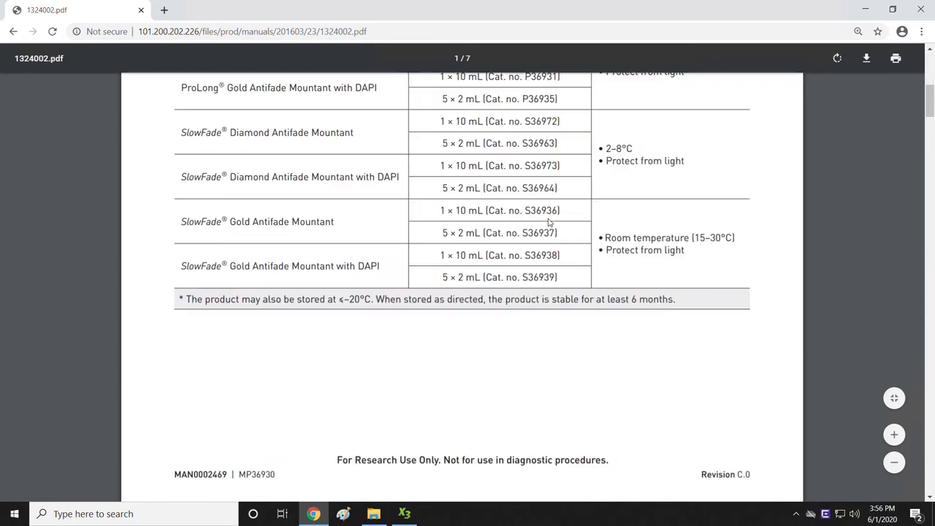
scroll("down", 3)
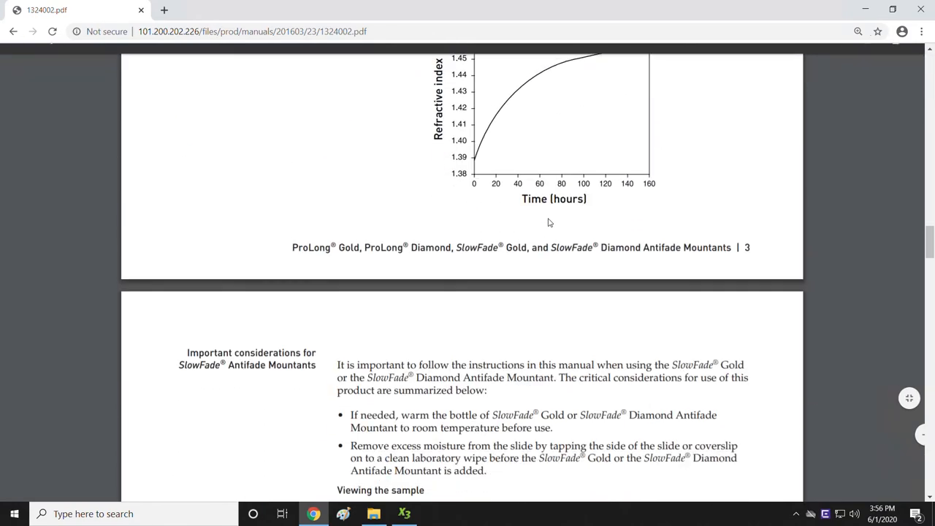
scroll("up", 3)
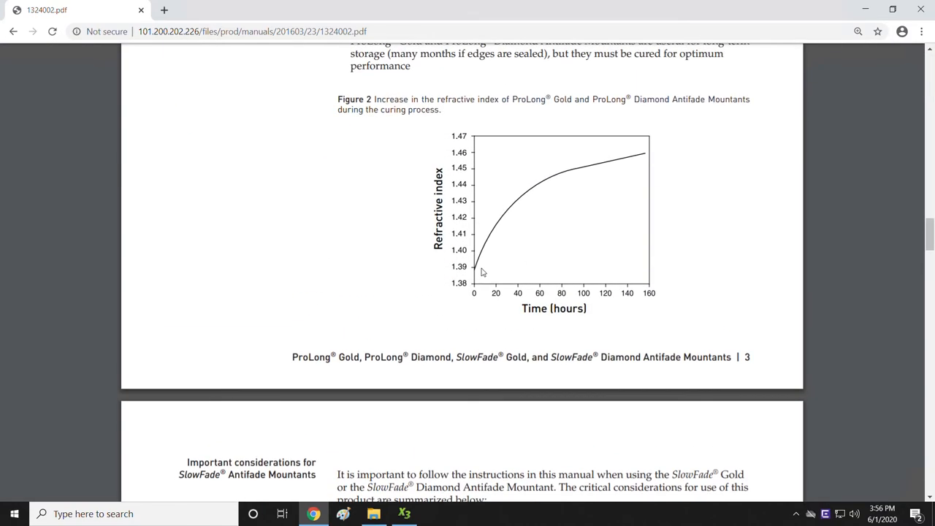
mouse_move(625, 255)
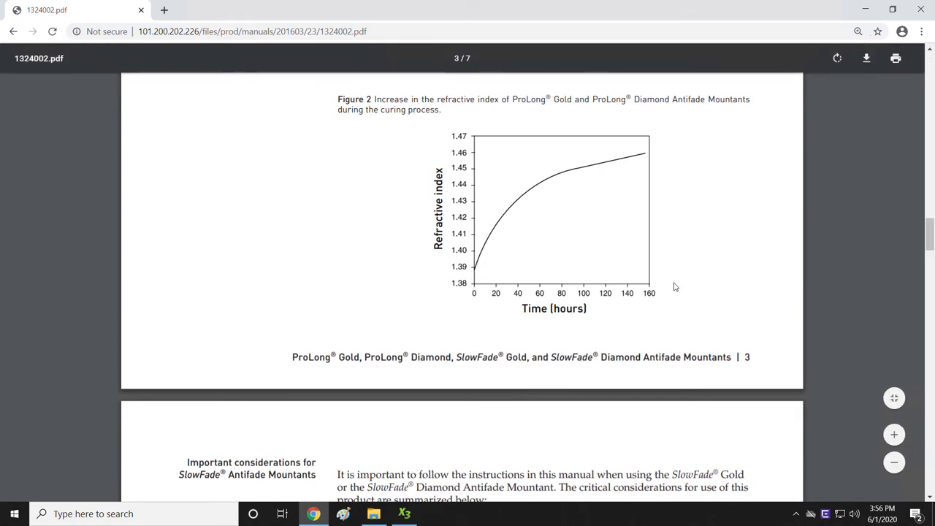
scroll("up", 3)
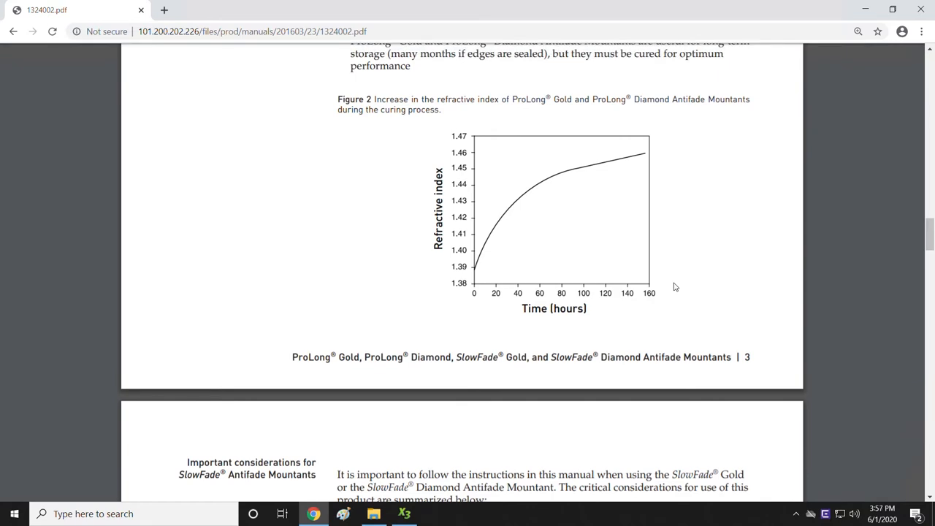
mouse_move(479, 276)
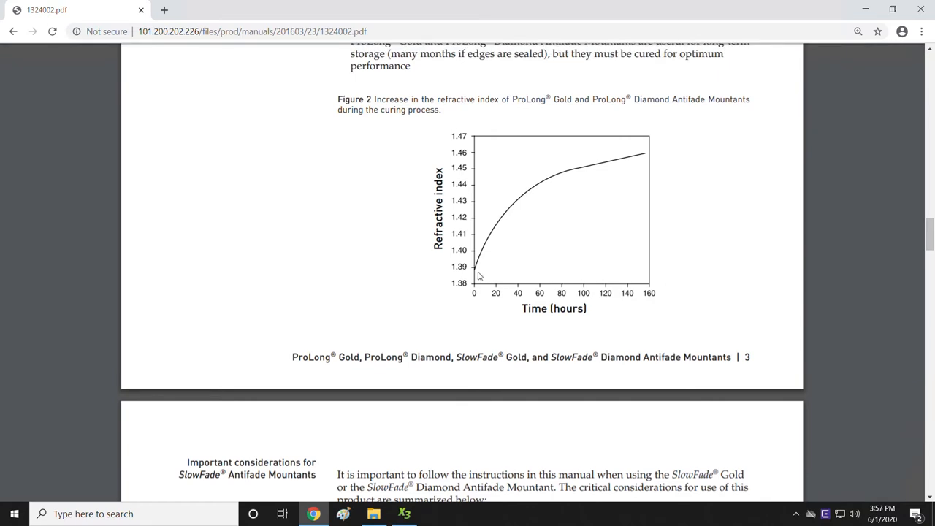
mouse_move(618, 140)
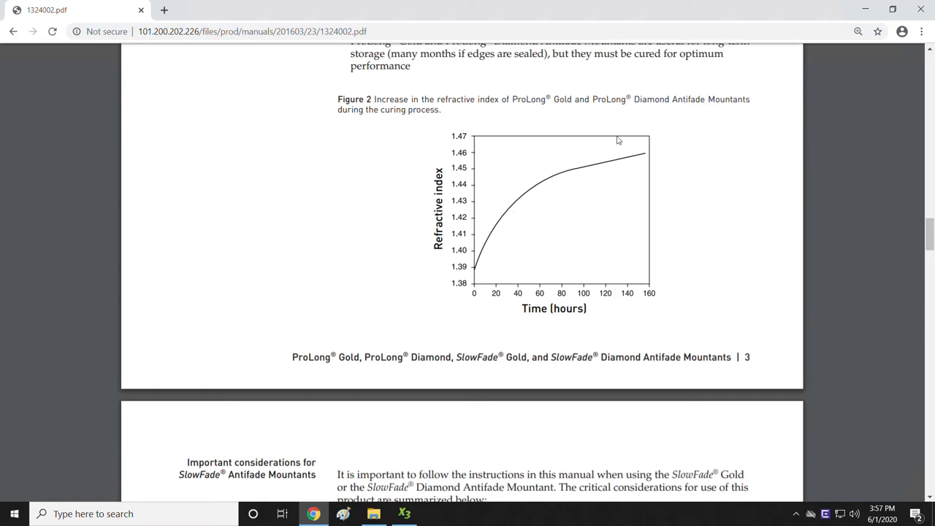
mouse_move(626, 178)
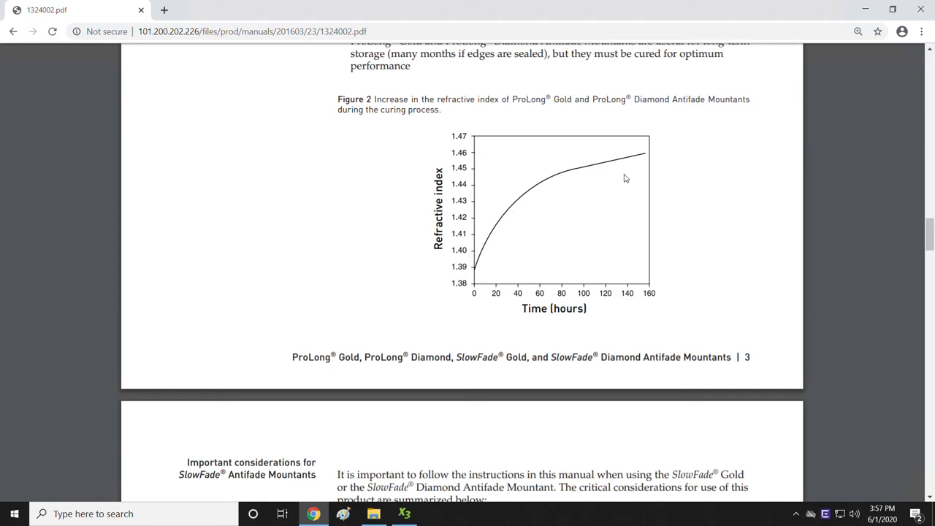
mouse_move(488, 285)
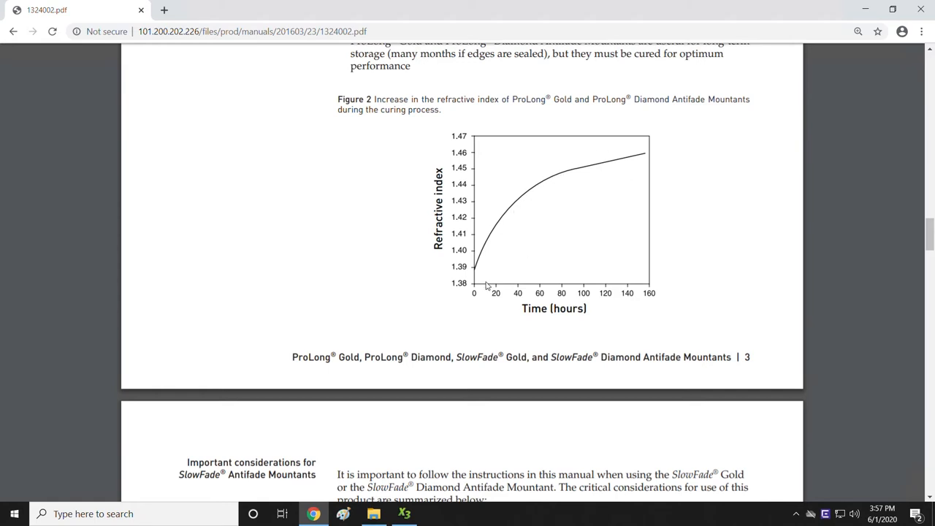
mouse_move(480, 283)
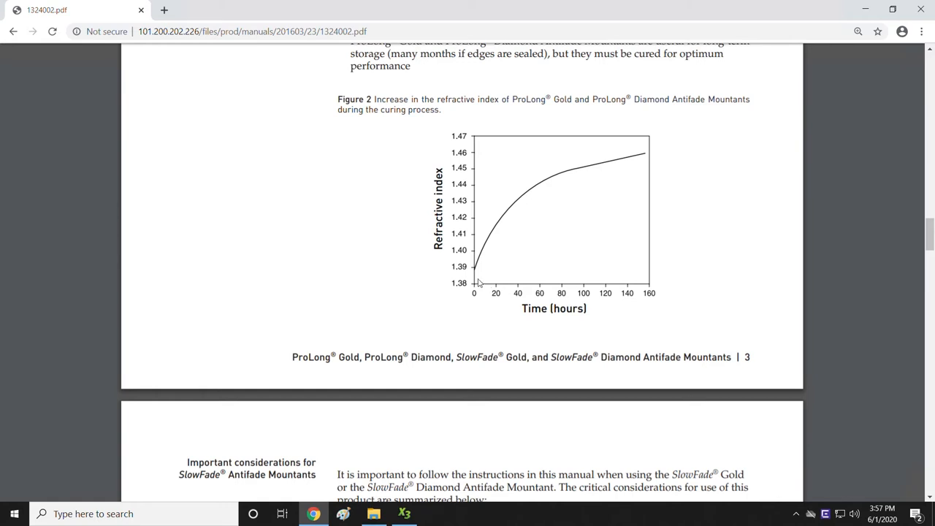
mouse_move(476, 277)
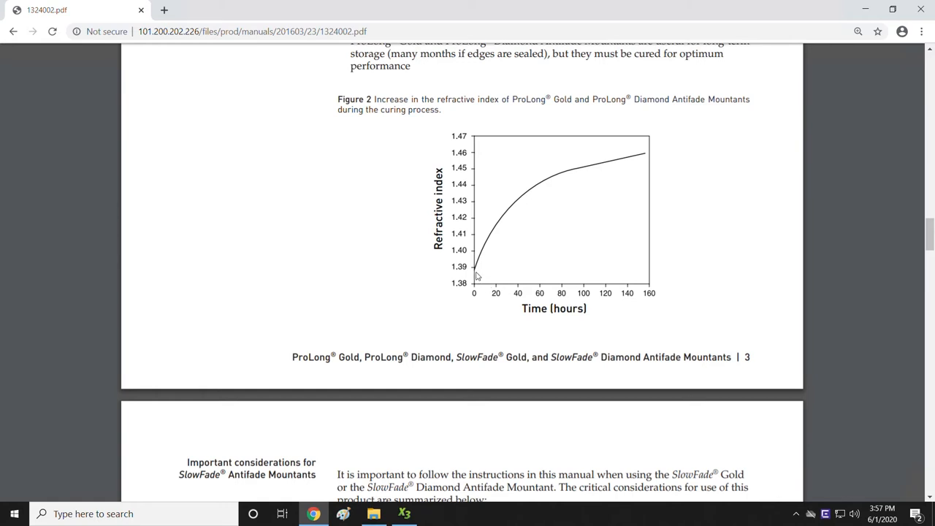
left_click(403, 514)
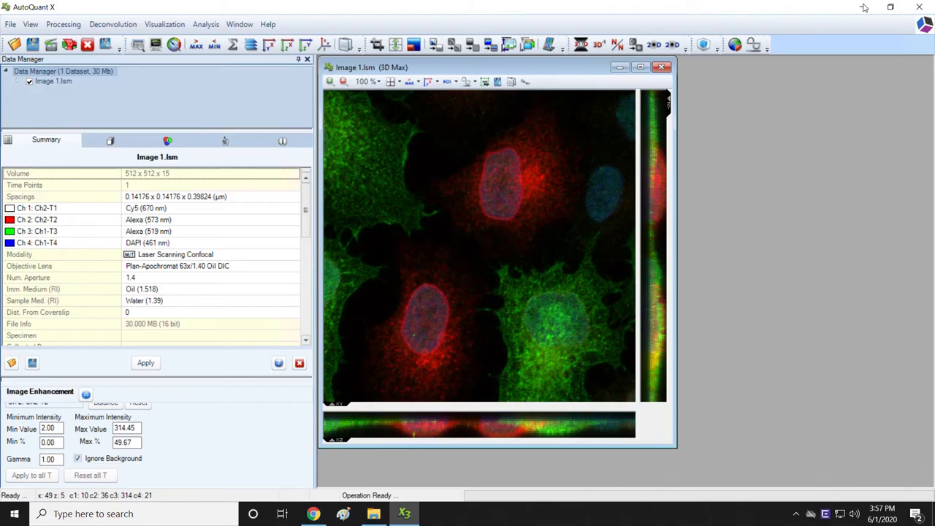
mouse_move(143, 310)
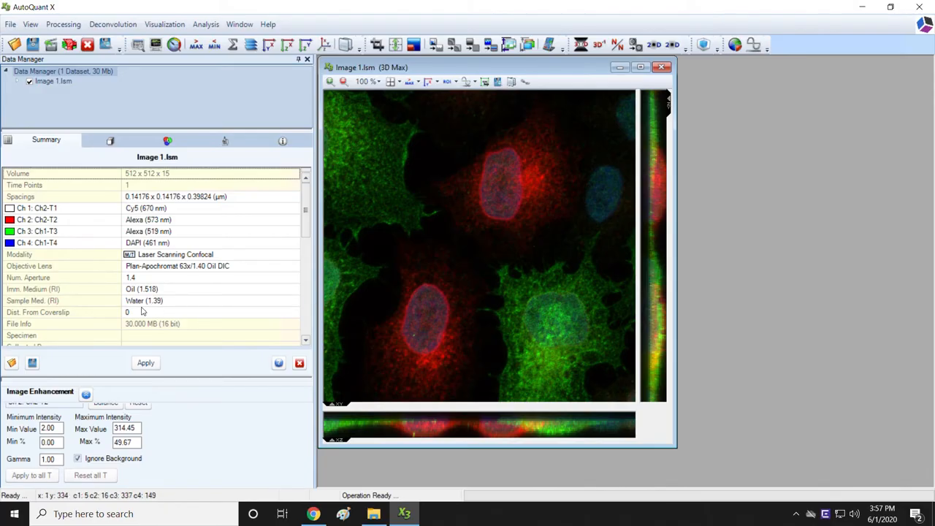
mouse_move(140, 312)
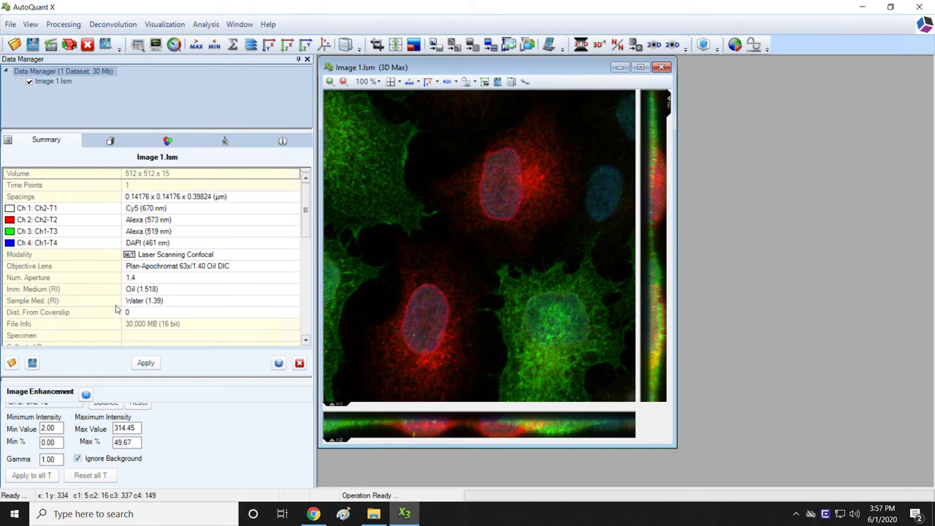
mouse_move(143, 301)
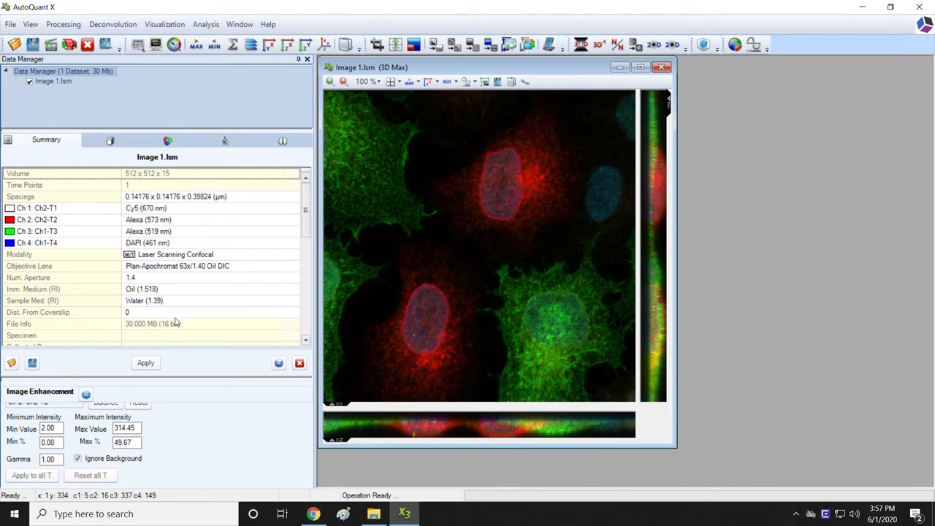
mouse_move(105, 313)
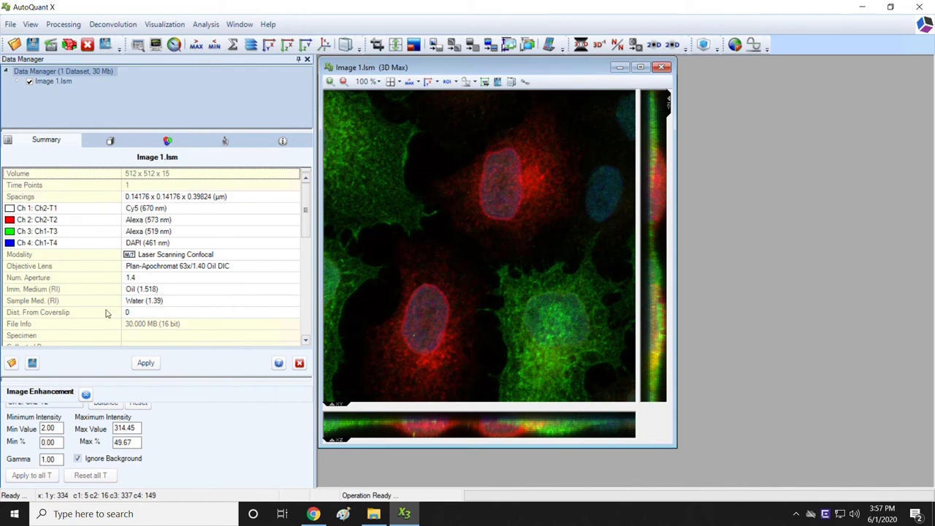
mouse_move(140, 320)
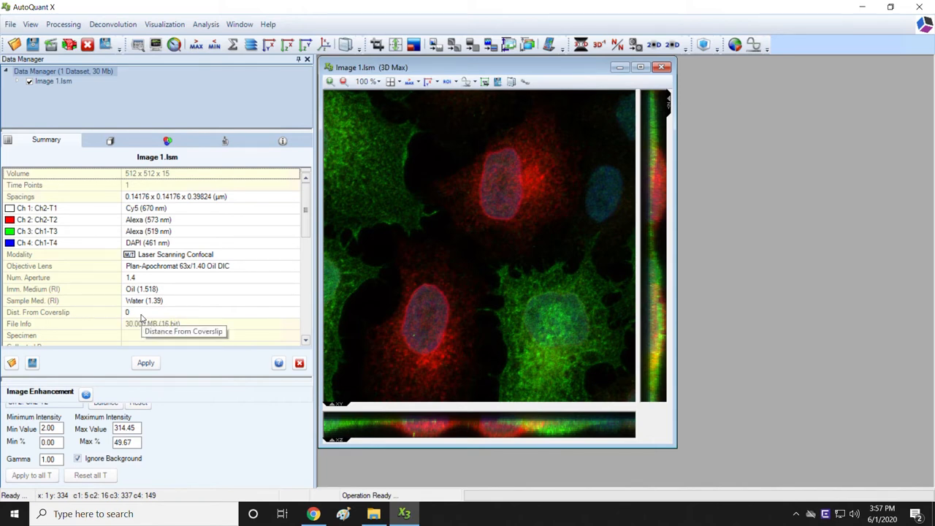
mouse_move(480, 321)
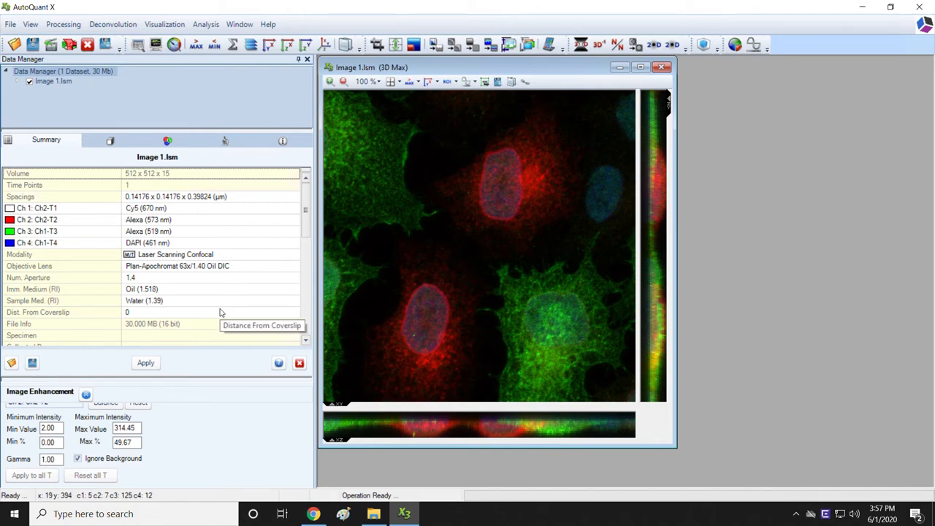
mouse_move(256, 353)
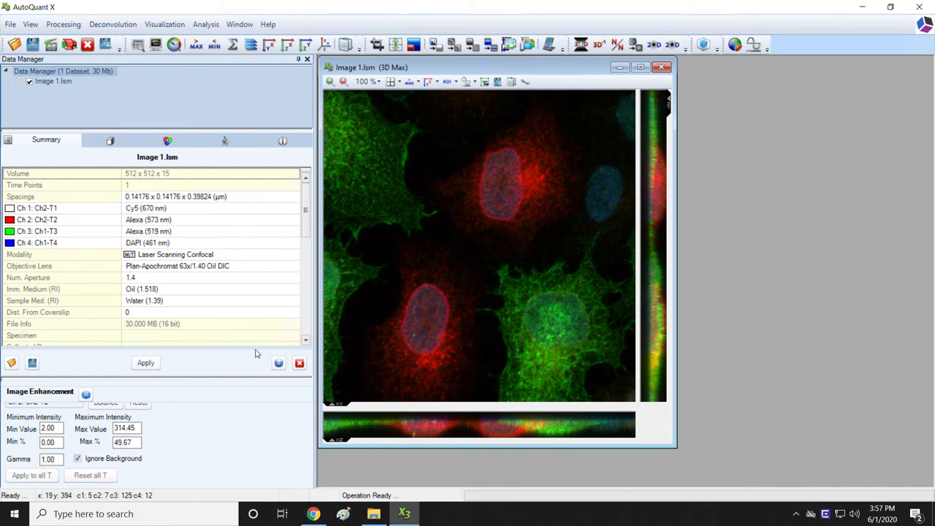
left_click(146, 362)
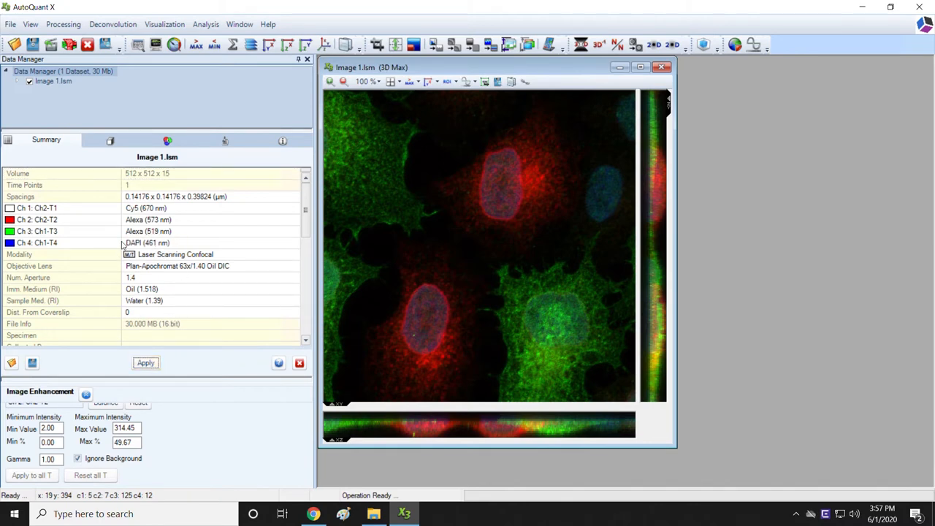
mouse_move(212, 342)
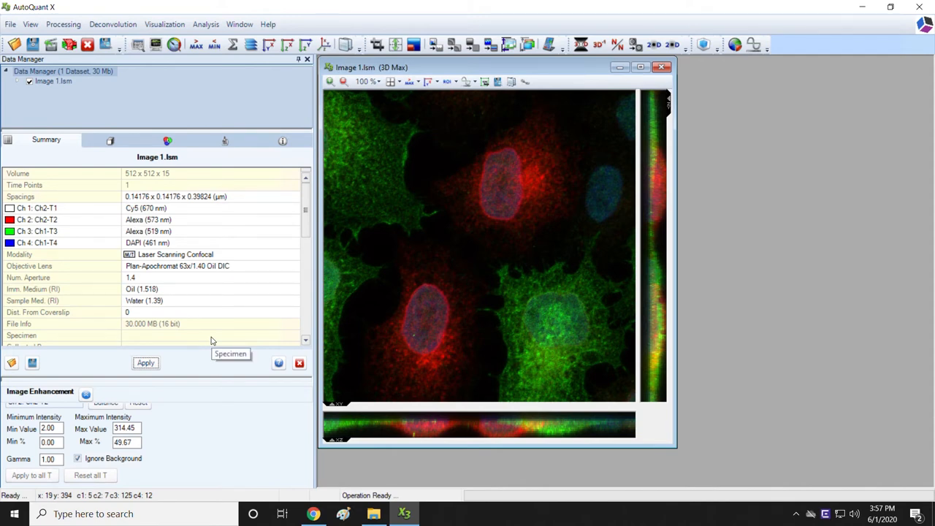
mouse_move(339, 475)
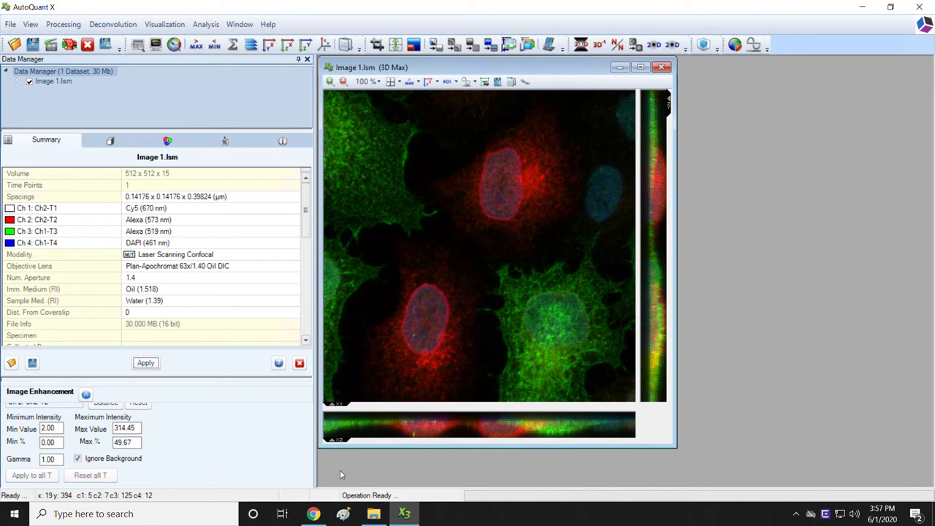
Step: Start saving the optics settings and browse to Local Disk (D) > Staff data > AQ DEMO
left_click(374, 514)
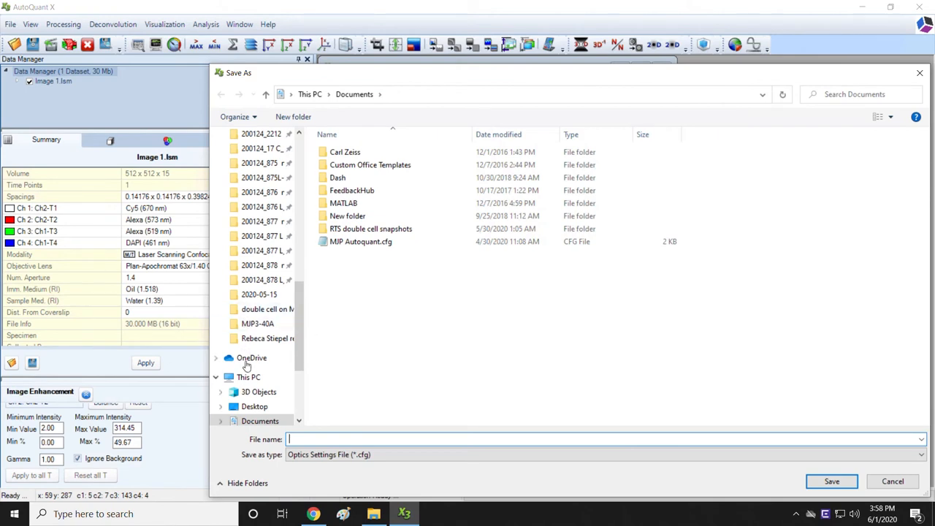
scroll("down", 3)
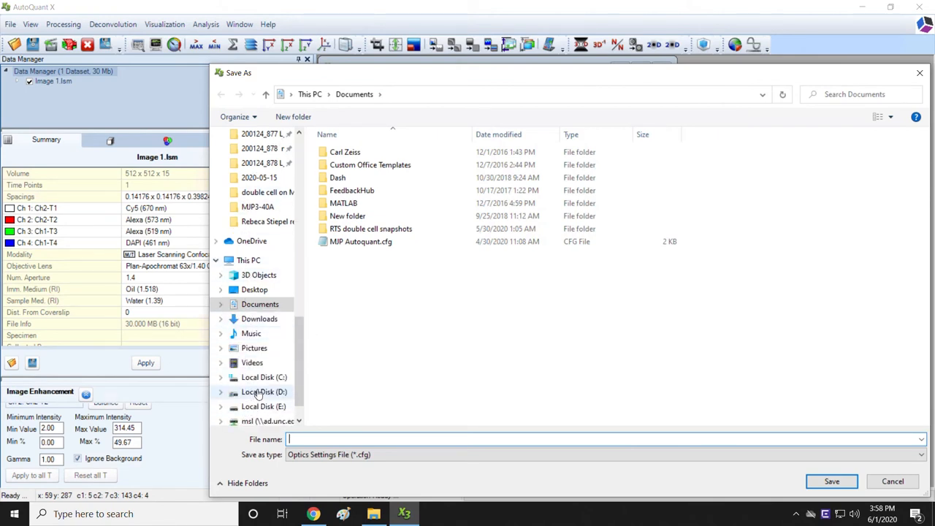
left_click(262, 391)
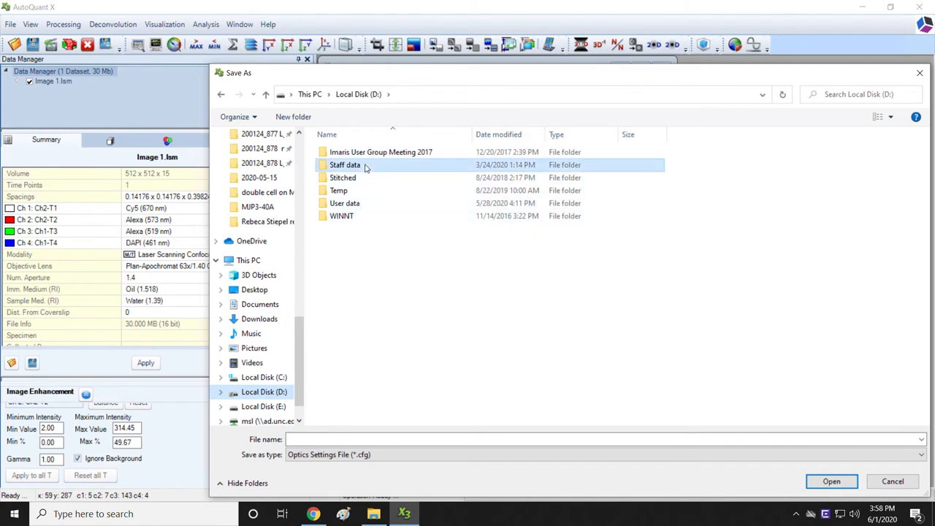
double_click(345, 164)
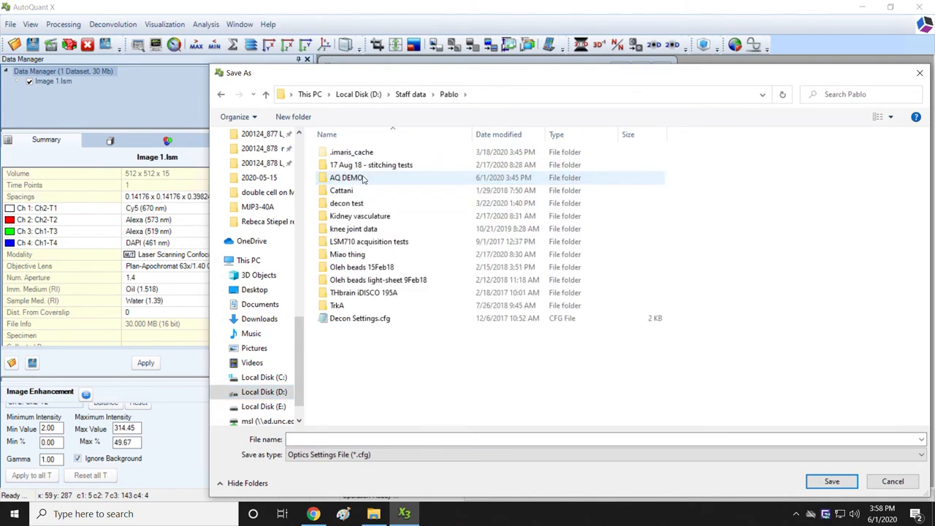
double_click(349, 178)
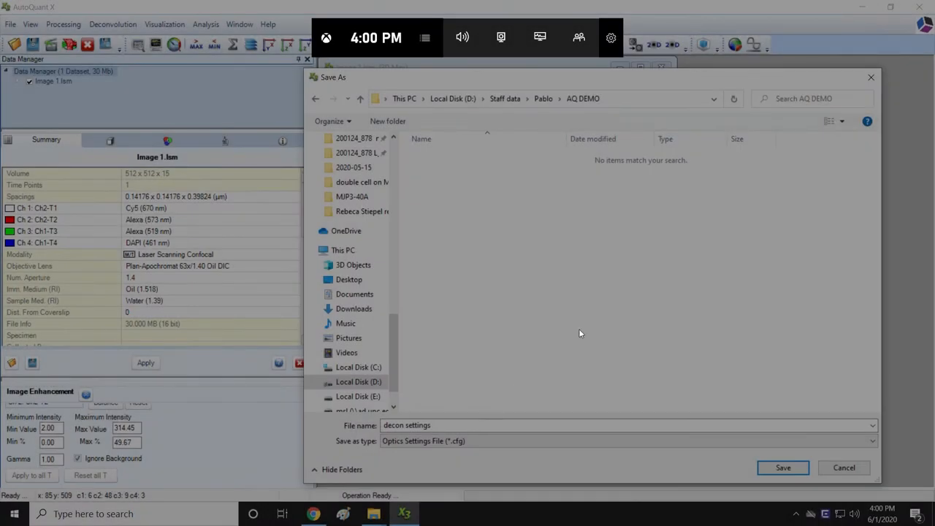
mouse_move(442, 286)
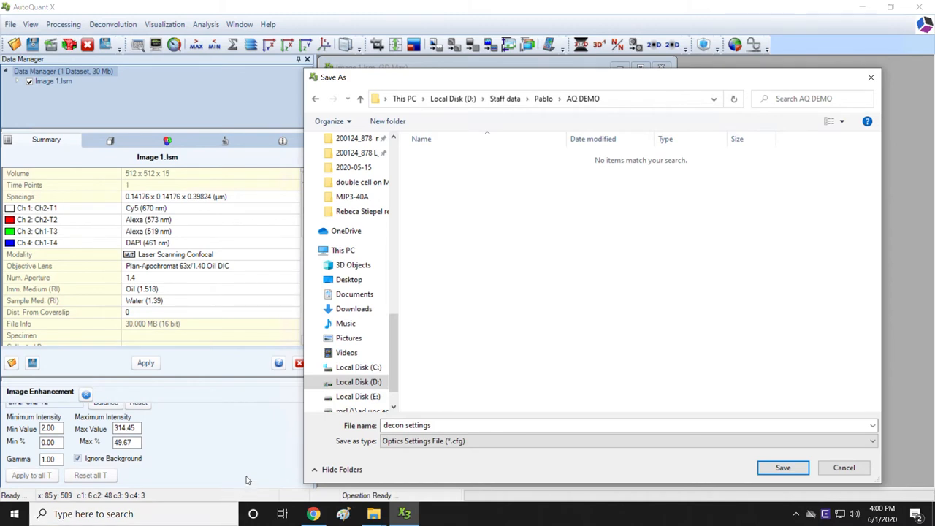
mouse_move(464, 413)
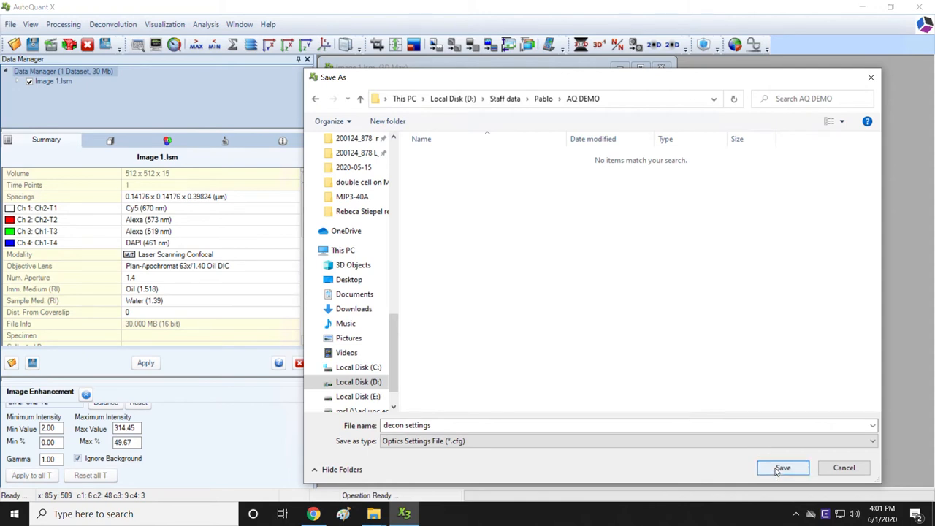
mouse_move(782, 468)
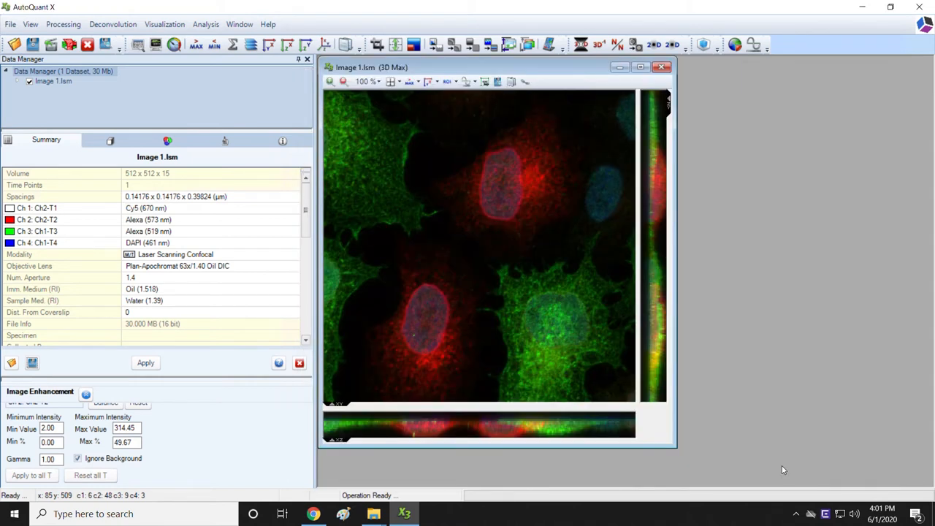
mouse_move(241, 328)
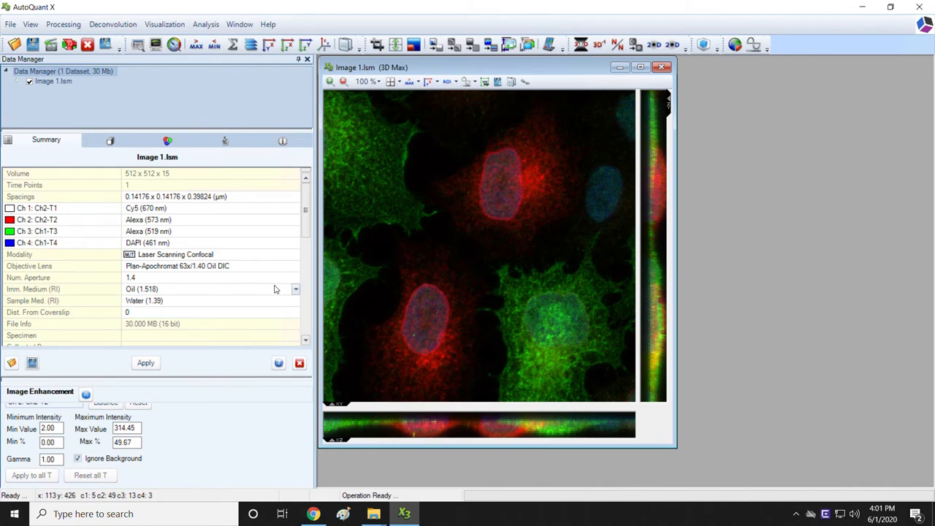
mouse_move(331, 251)
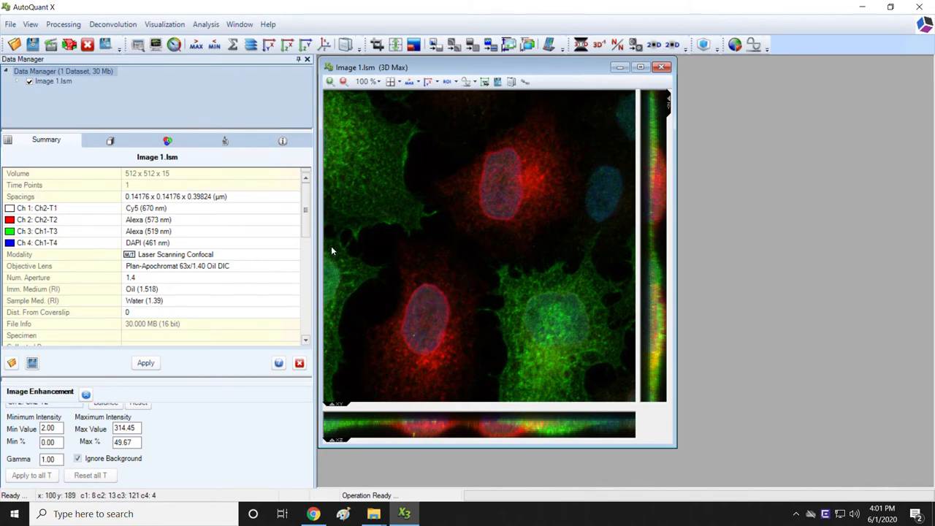
mouse_move(178, 328)
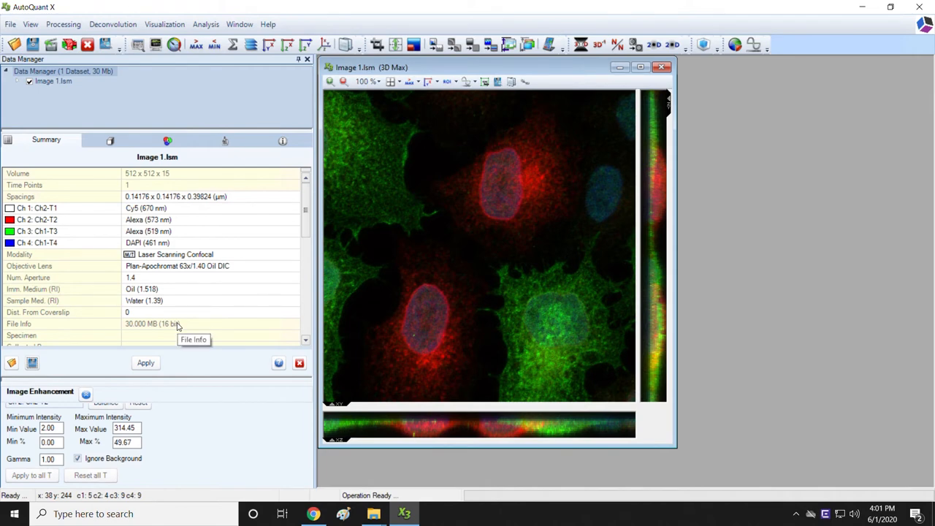
mouse_move(426, 269)
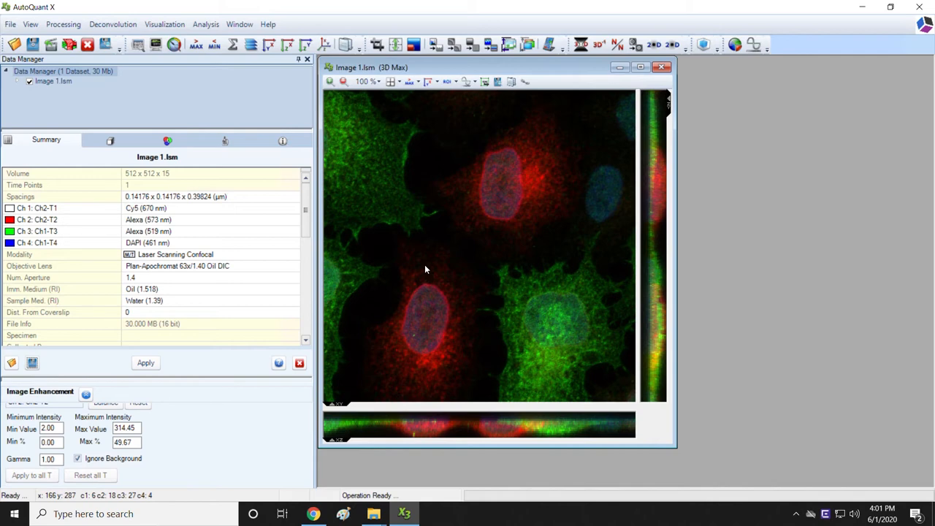
mouse_move(461, 211)
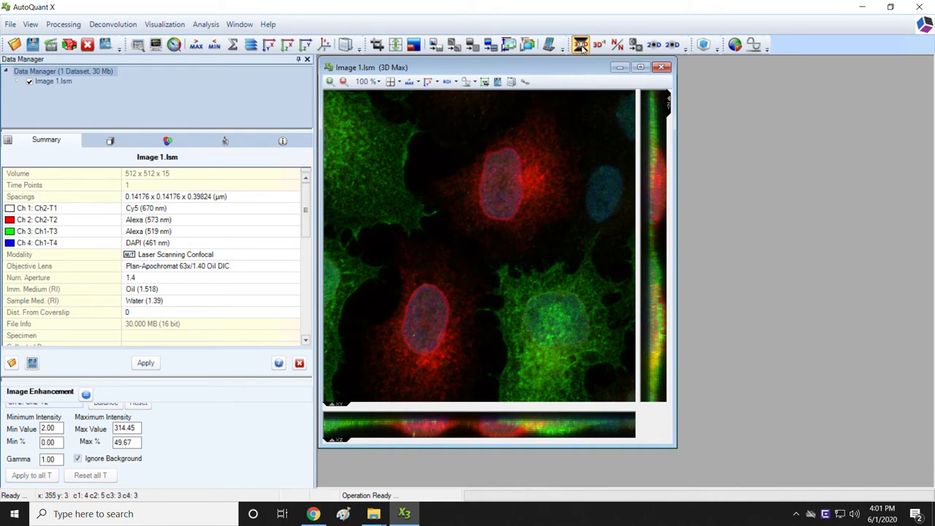
Step: Bring up the 3D Deconvolution panel for Image 1.lsm with default adaptive theoretical PSF settings
left_click(580, 44)
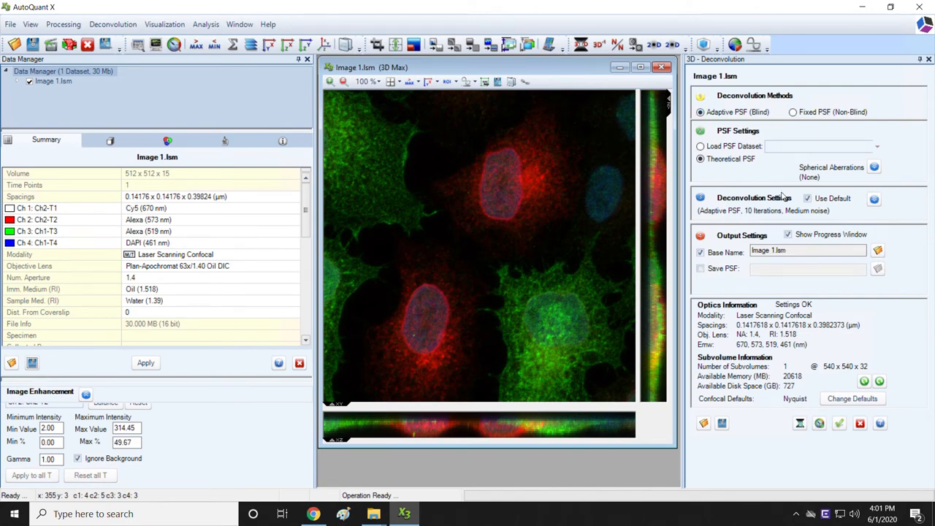
mouse_move(763, 296)
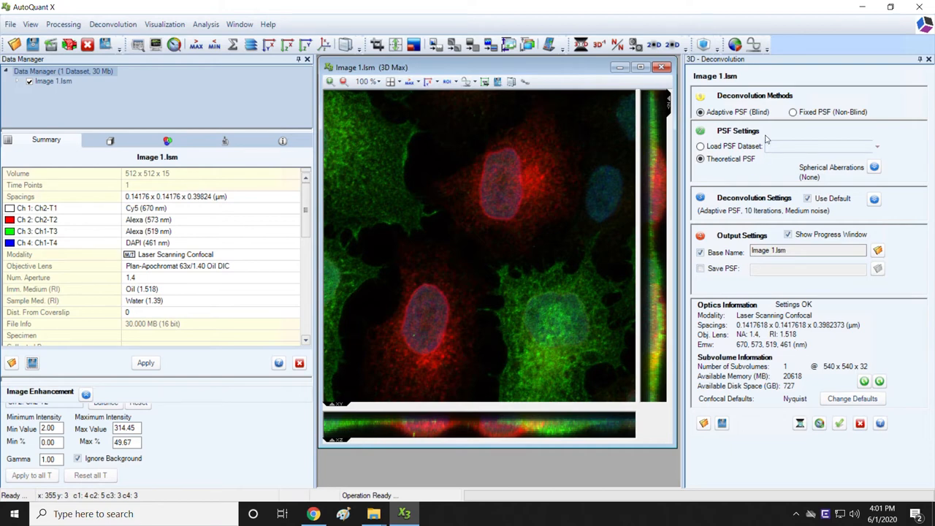
mouse_move(779, 105)
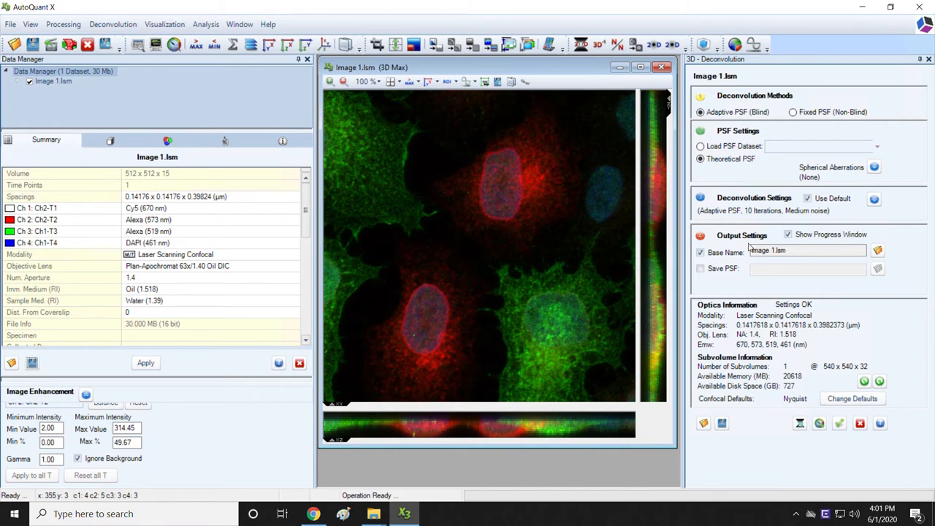
mouse_move(750, 246)
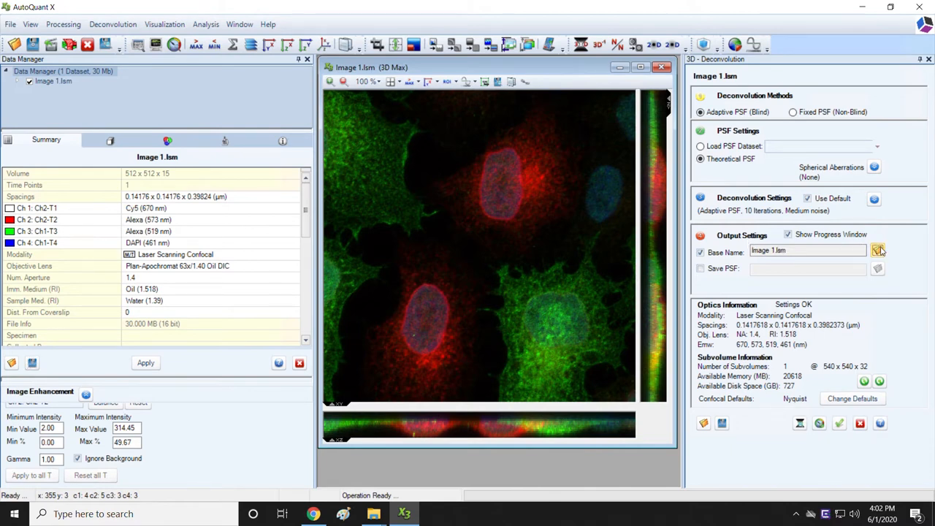
Step: Browse for the output Base Name and choose Bitplane IMS 5 File (*.ims) as the save type
left_click(876, 251)
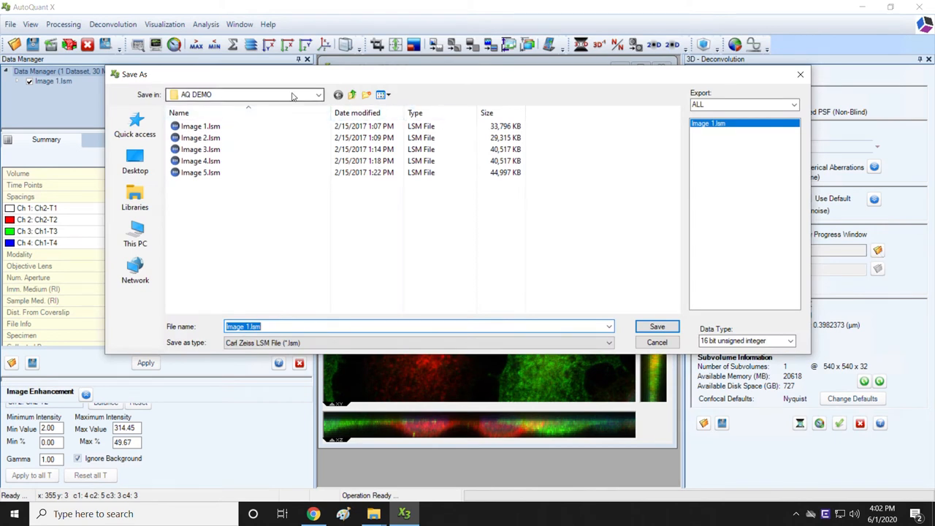
mouse_move(339, 309)
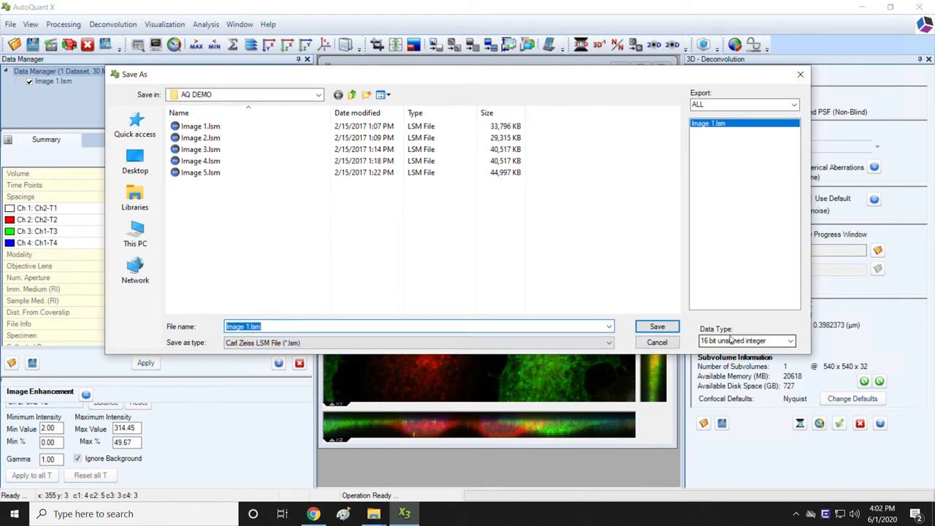
mouse_move(669, 326)
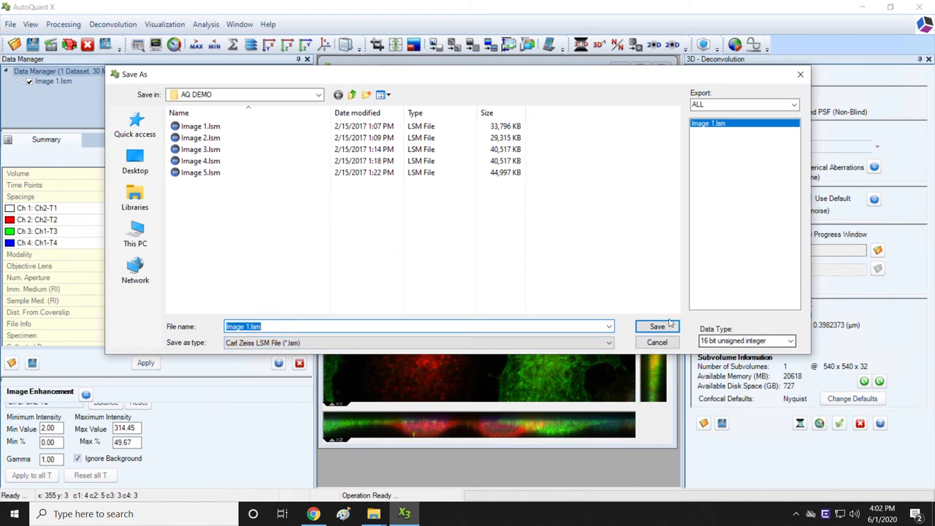
mouse_move(298, 155)
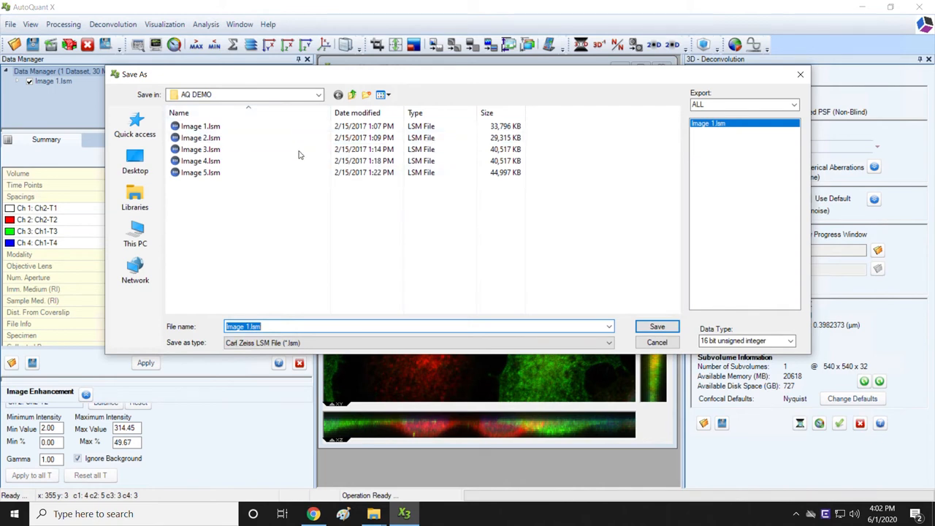
mouse_move(368, 274)
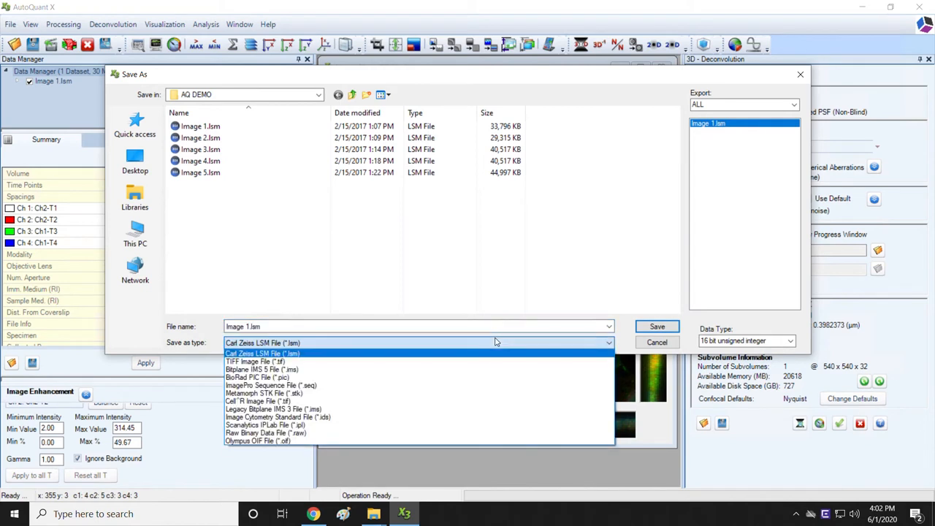
mouse_move(481, 362)
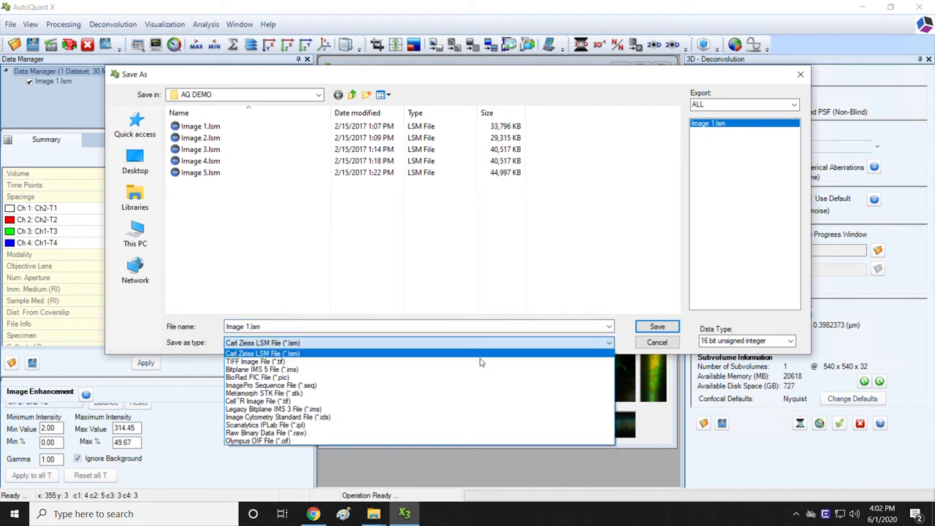
mouse_move(450, 400)
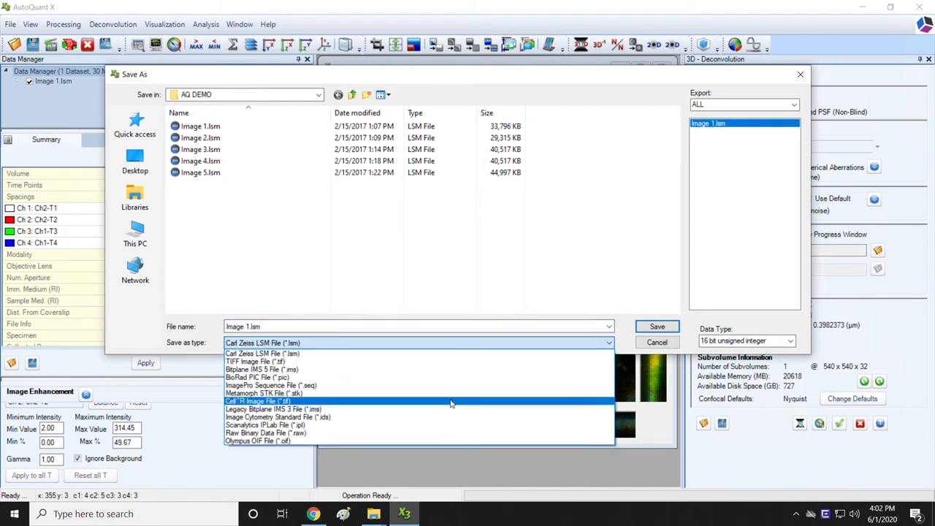
mouse_move(435, 377)
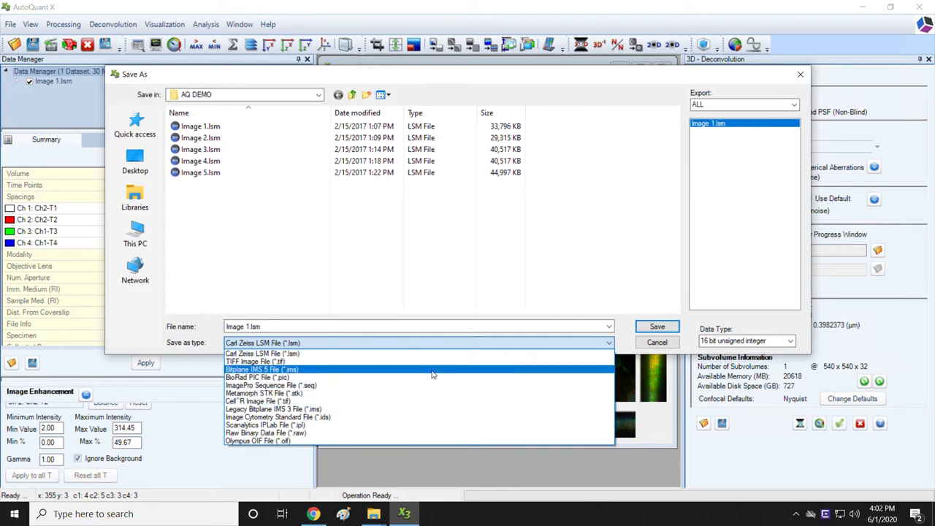
left_click(263, 368)
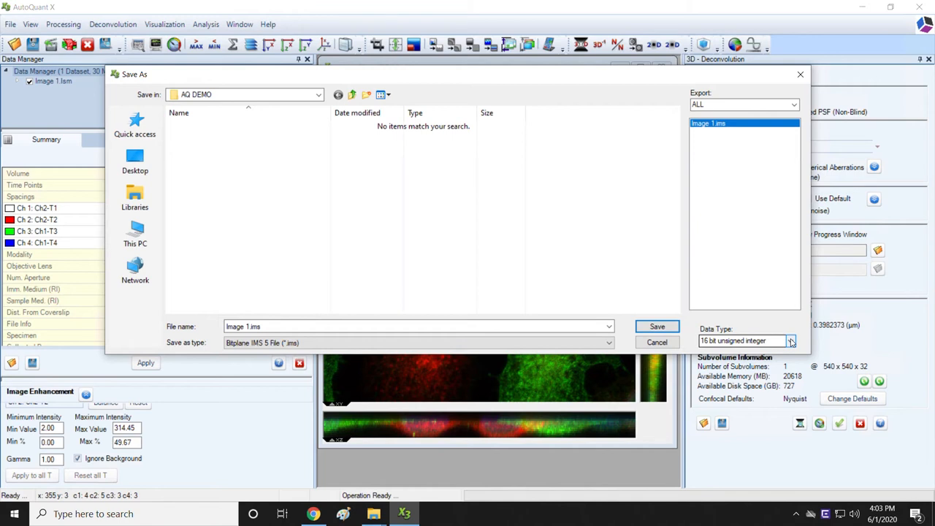
Step: Keep 16 bit unsigned integer as the data type and save the Image 1.ims output settings
left_click(789, 340)
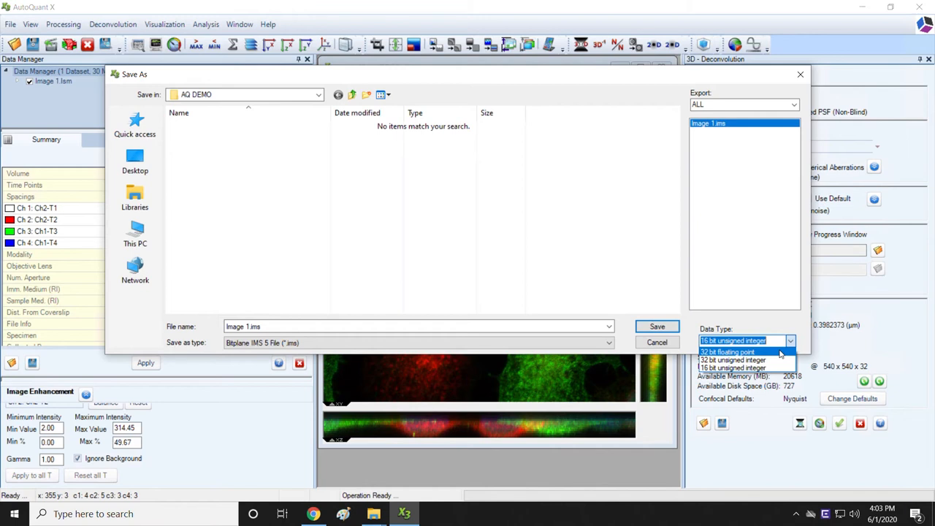
mouse_move(771, 368)
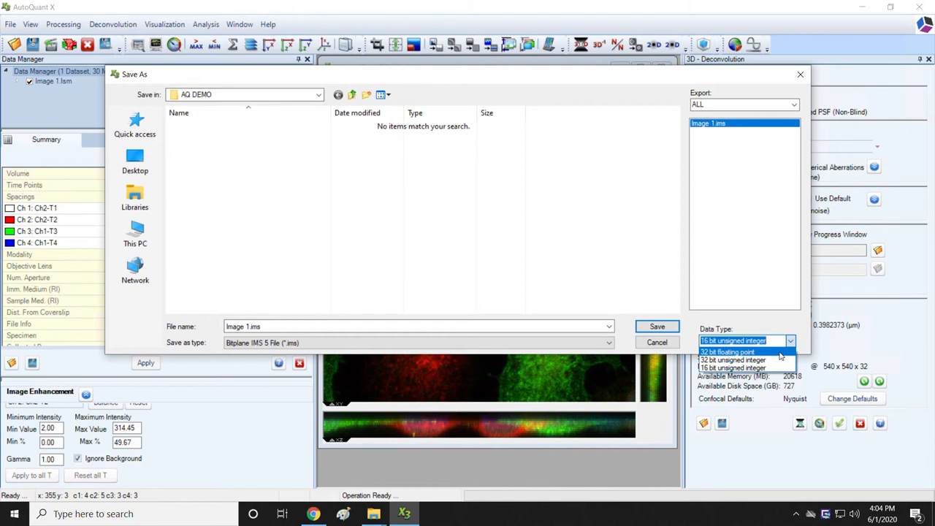
mouse_move(745, 368)
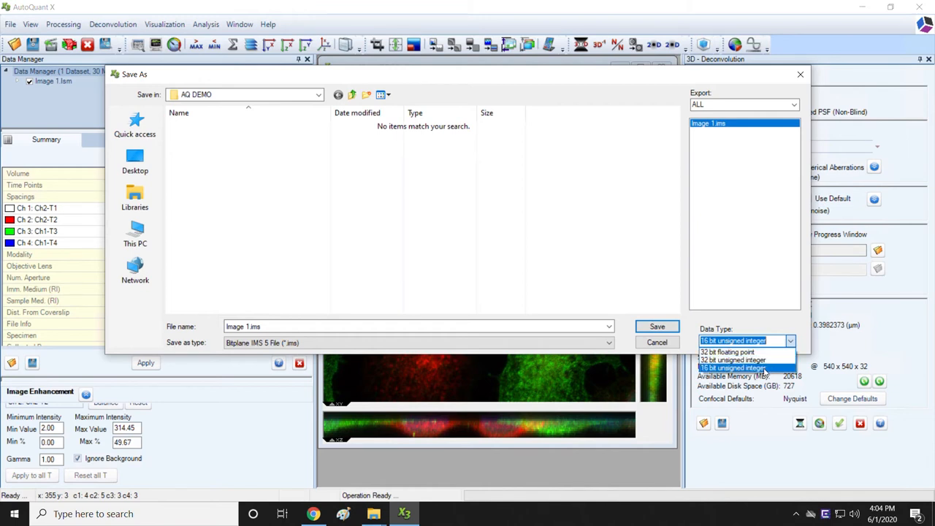
left_click(734, 368)
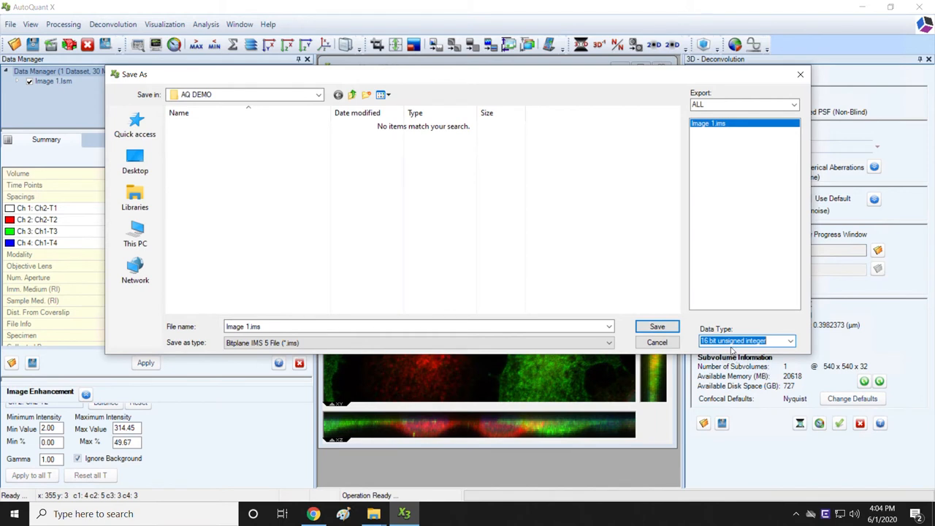
mouse_move(657, 327)
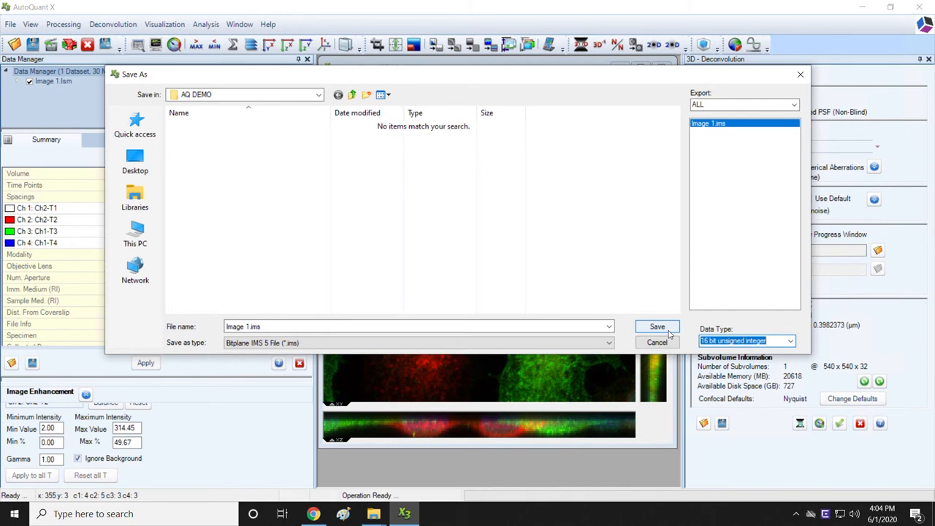
left_click(655, 342)
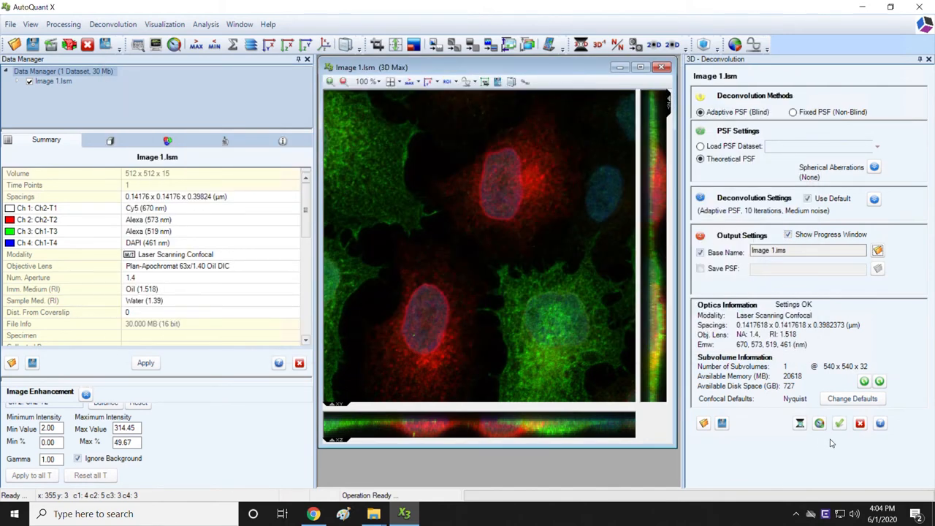
mouse_move(838, 423)
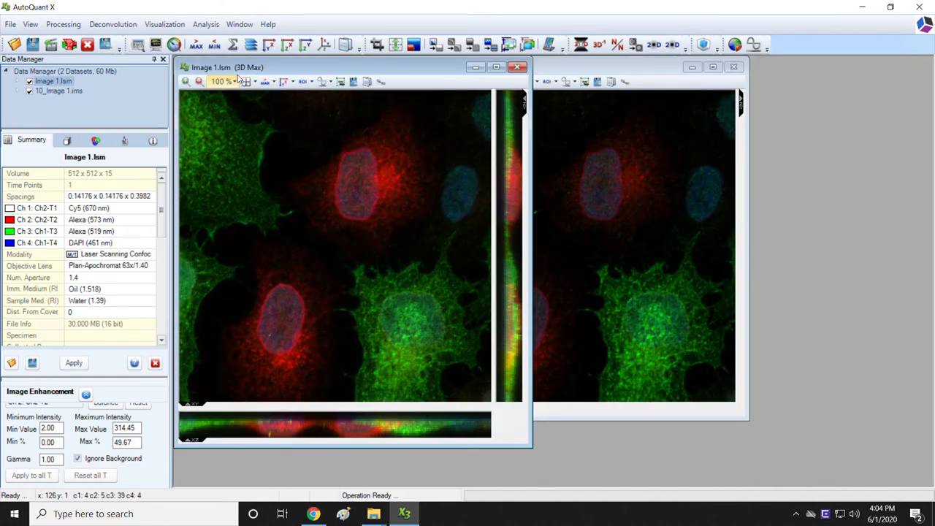
Step: Reduce the original Image 1.lsm view to 66% and match the deconvolved image's magnification
left_click(237, 82)
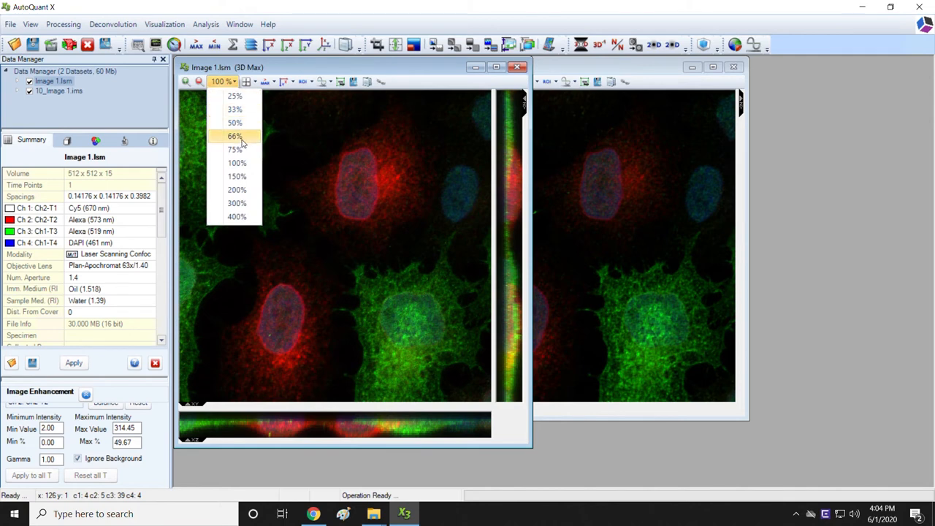
left_click(234, 135)
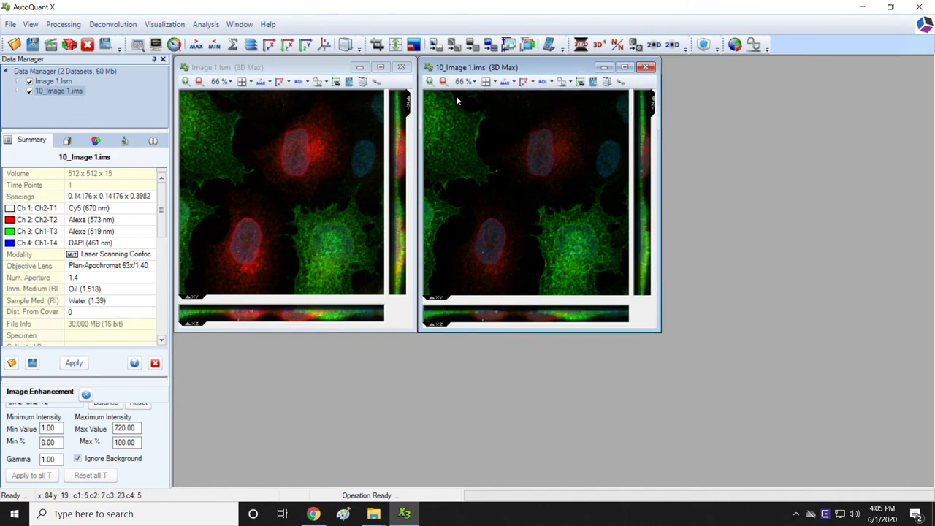
left_click(473, 82)
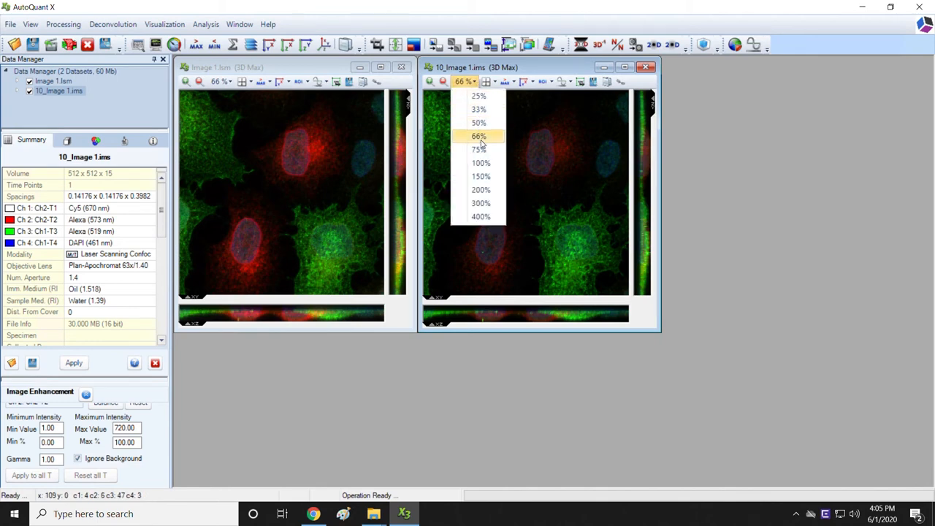
left_click(478, 149)
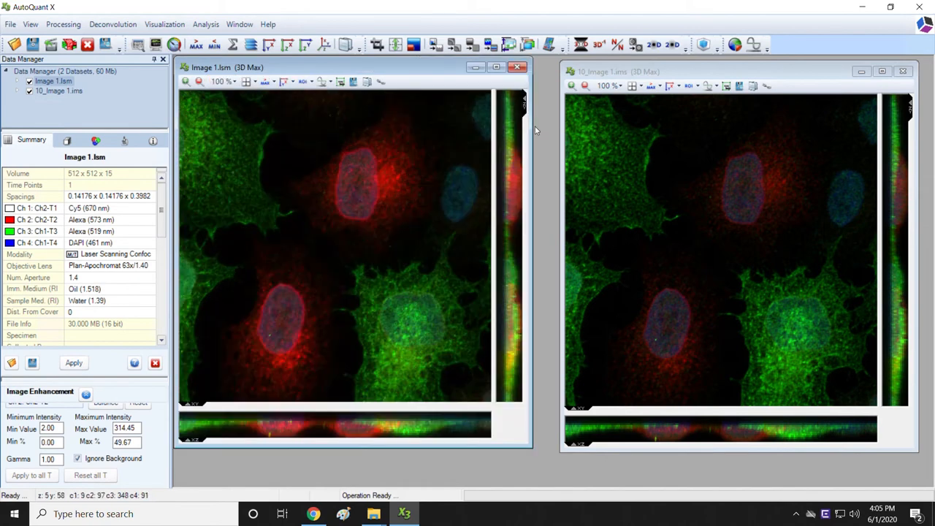
Step: Lower the green Ch1-T3 maximum display intensity on the deconvolved 10_Image 1.ims
left_click(621, 73)
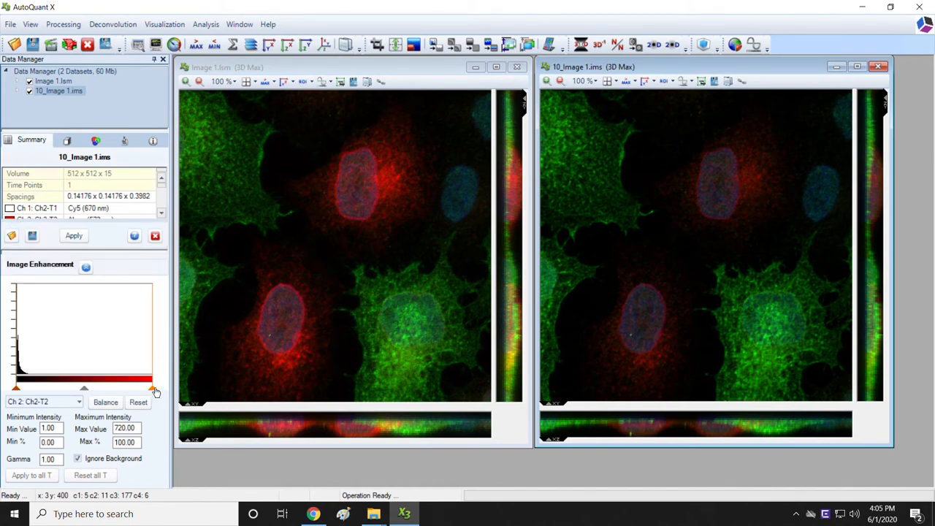
left_click_drag(154, 388, 93, 388)
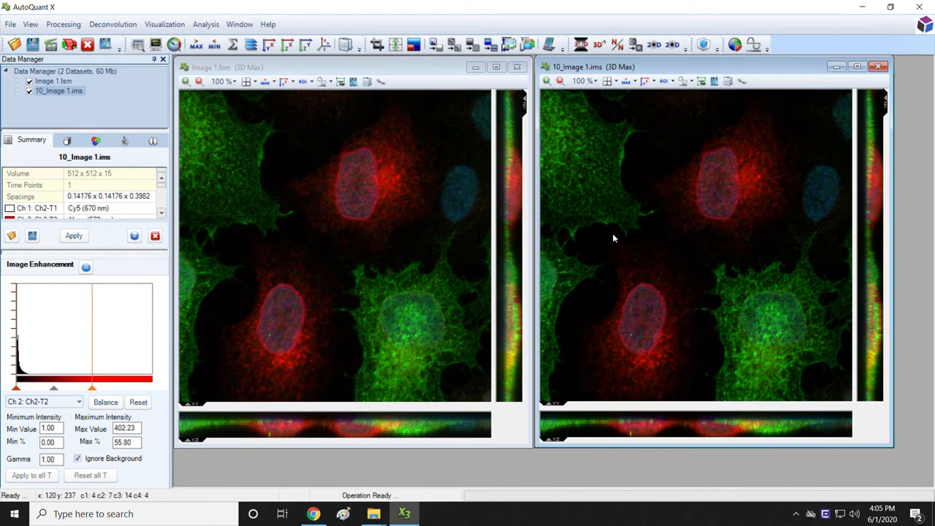
mouse_move(441, 191)
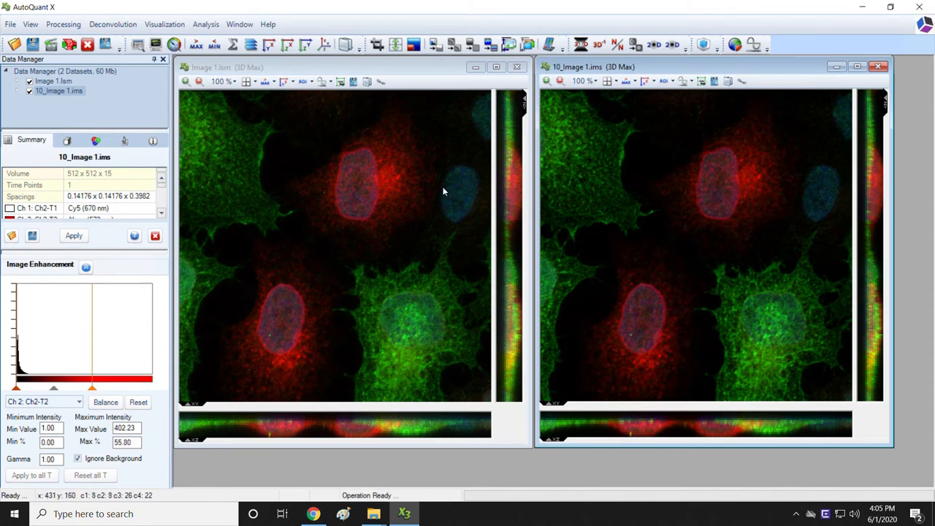
mouse_move(230, 309)
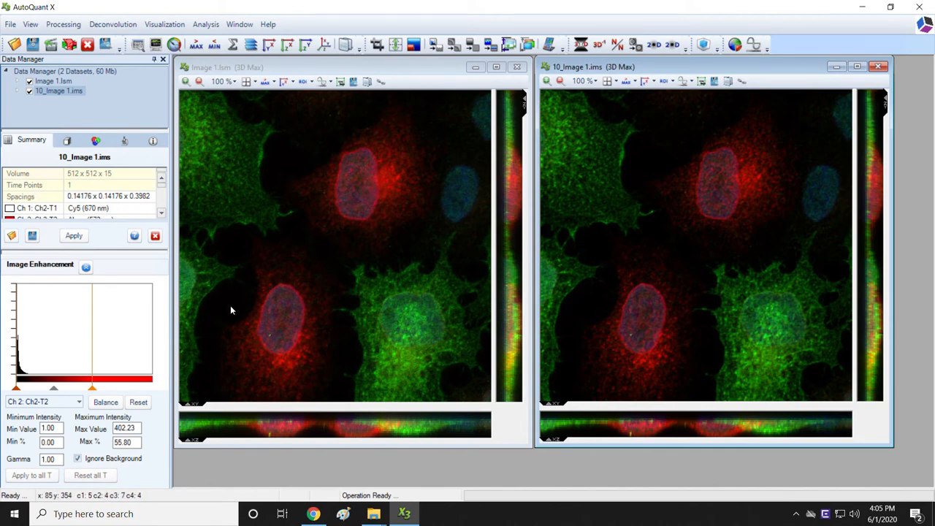
mouse_move(64, 412)
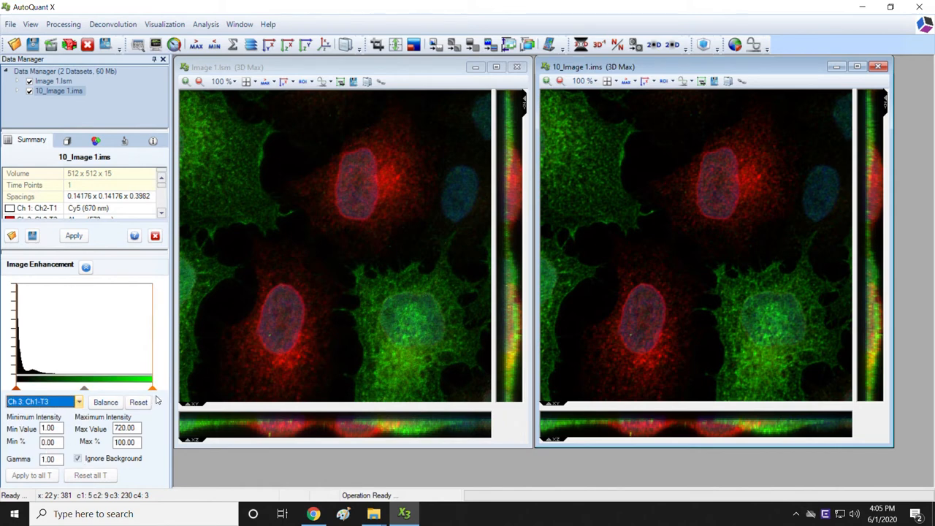
left_click_drag(153, 387, 128, 387)
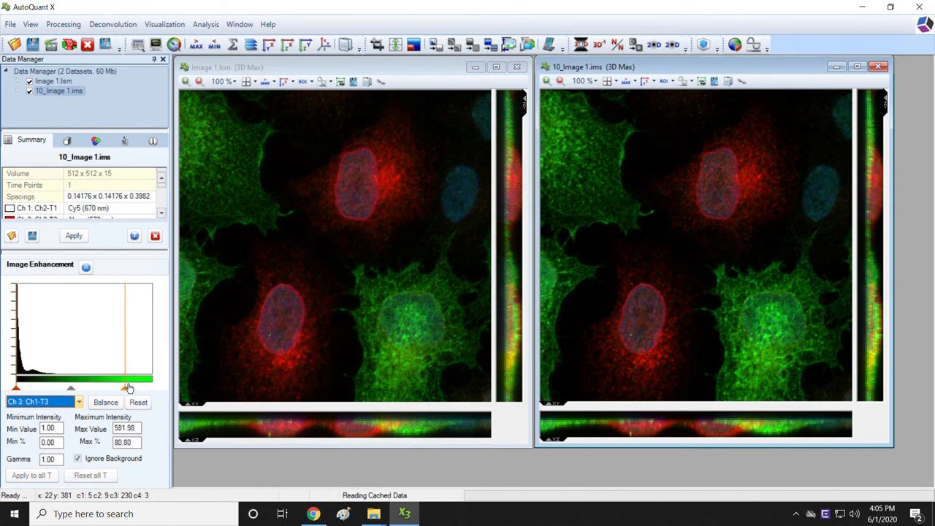
left_click_drag(124, 387, 106, 387)
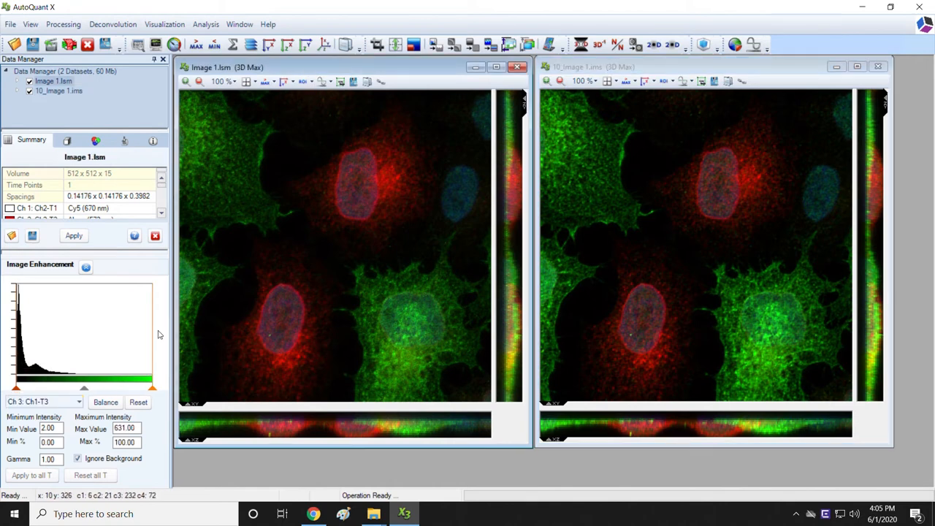
Step: Lower the green channel maximum on the original Image 1.lsm to about 451
left_click_drag(152, 387, 116, 387)
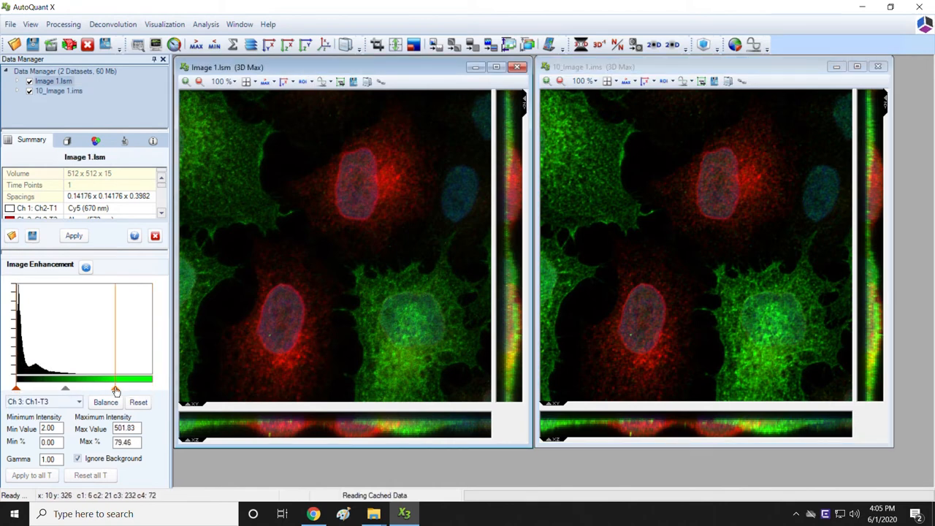
left_click_drag(114, 389, 114, 391)
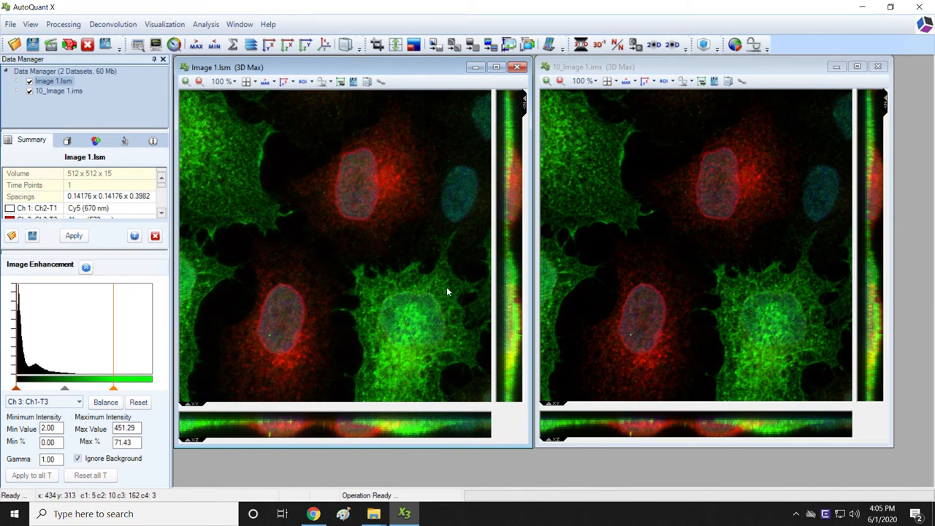
mouse_move(821, 272)
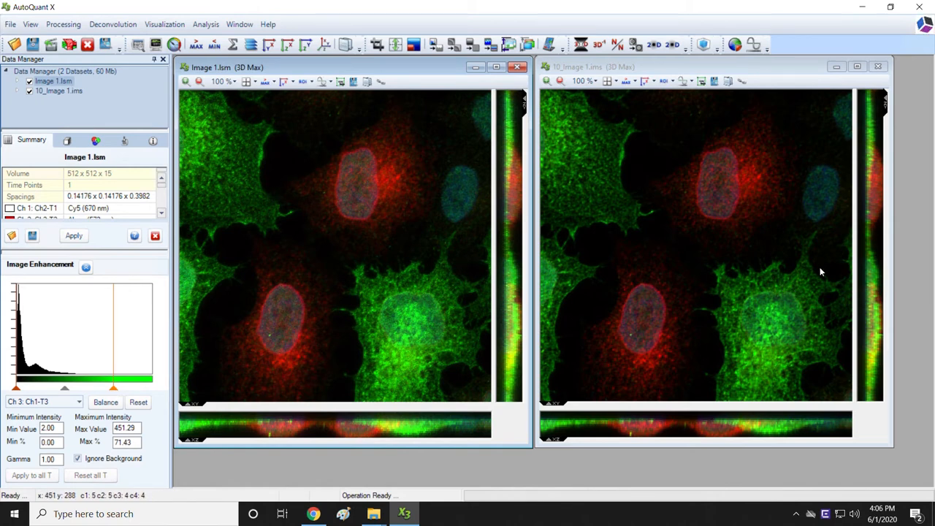
mouse_move(373, 254)
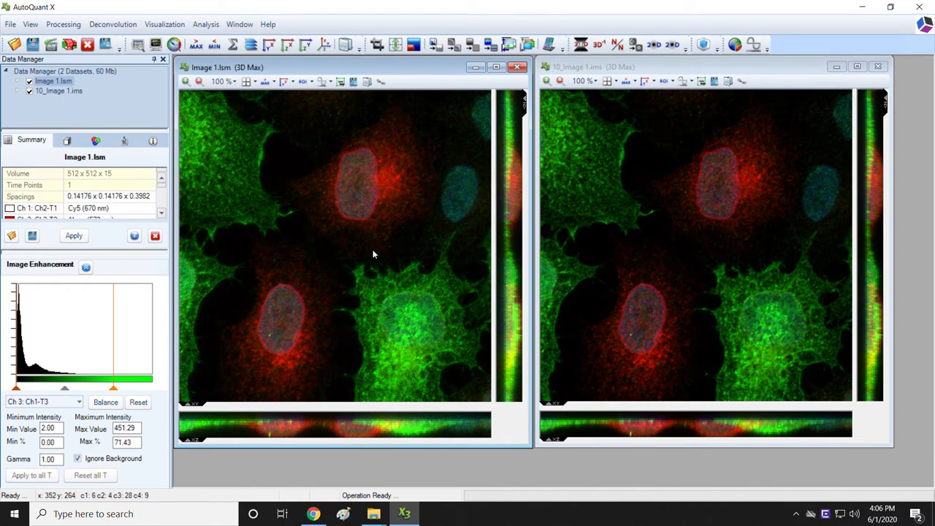
mouse_move(299, 187)
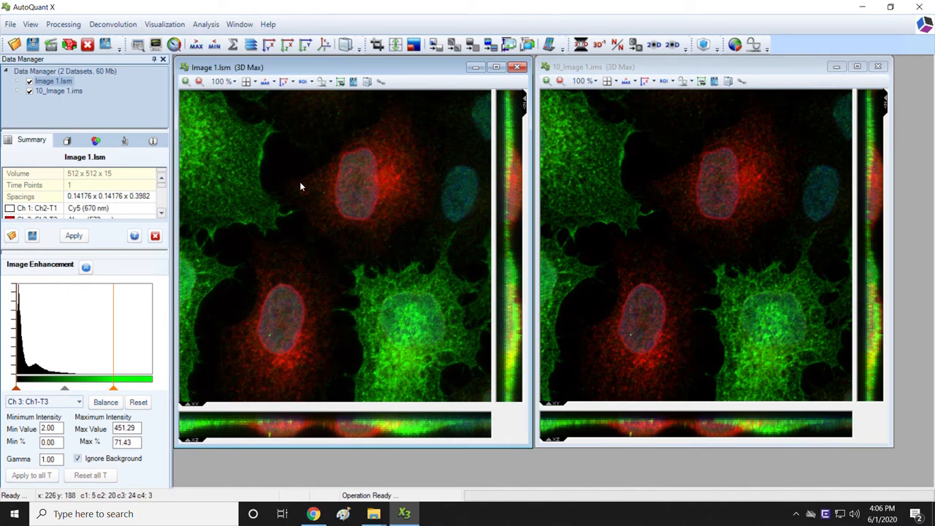
mouse_move(379, 258)
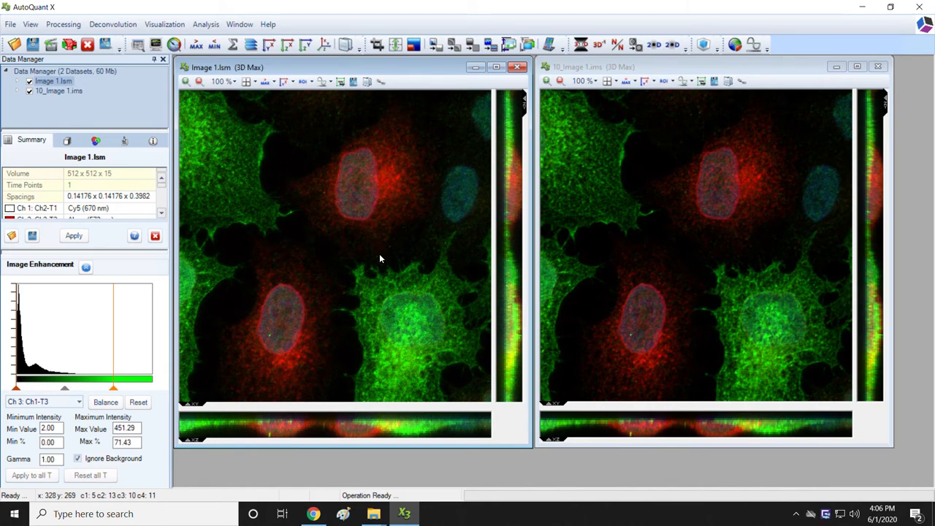
mouse_move(509, 222)
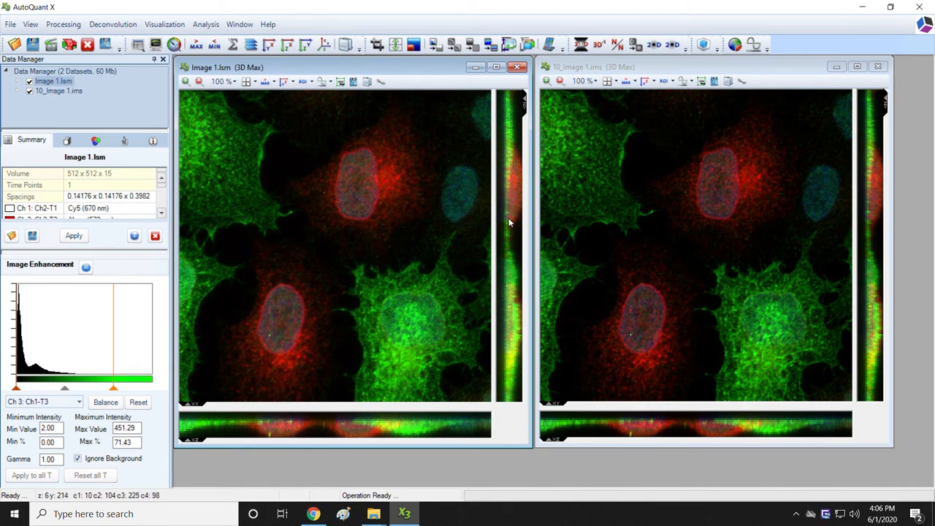
mouse_move(383, 196)
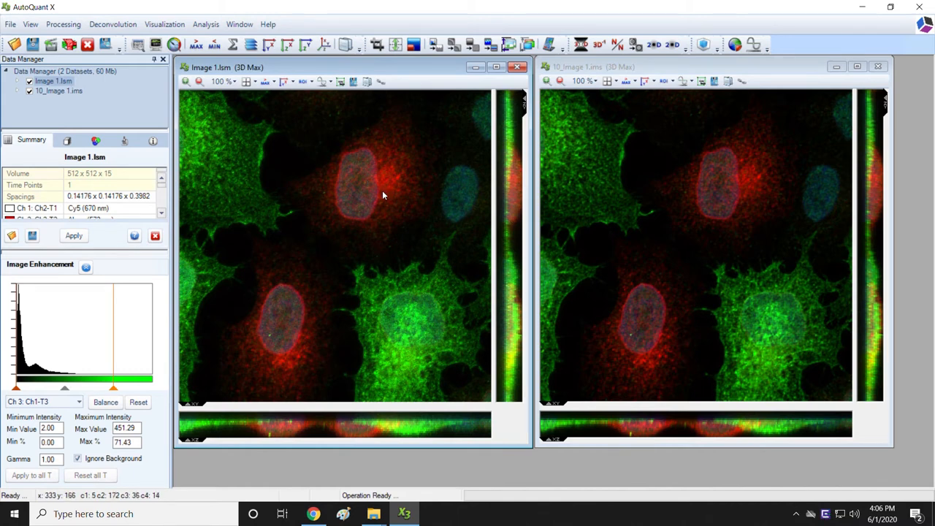
mouse_move(494, 225)
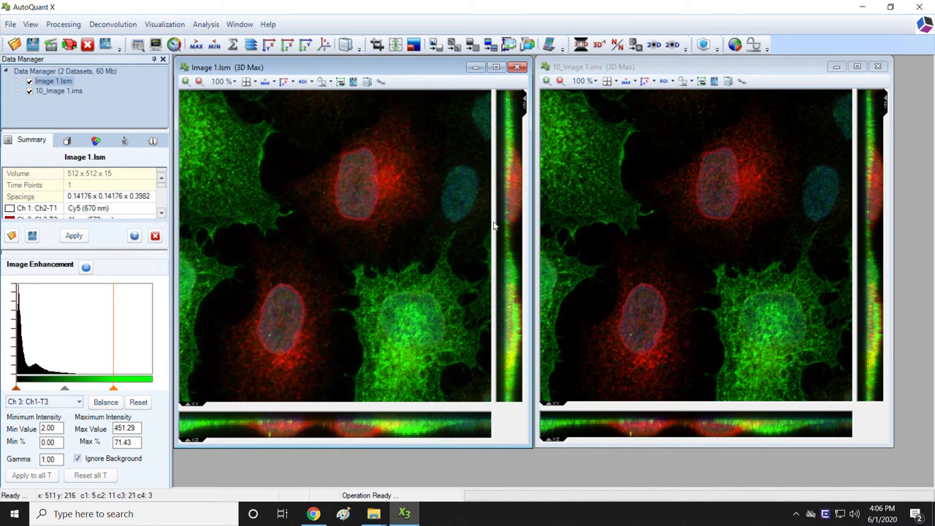
mouse_move(495, 211)
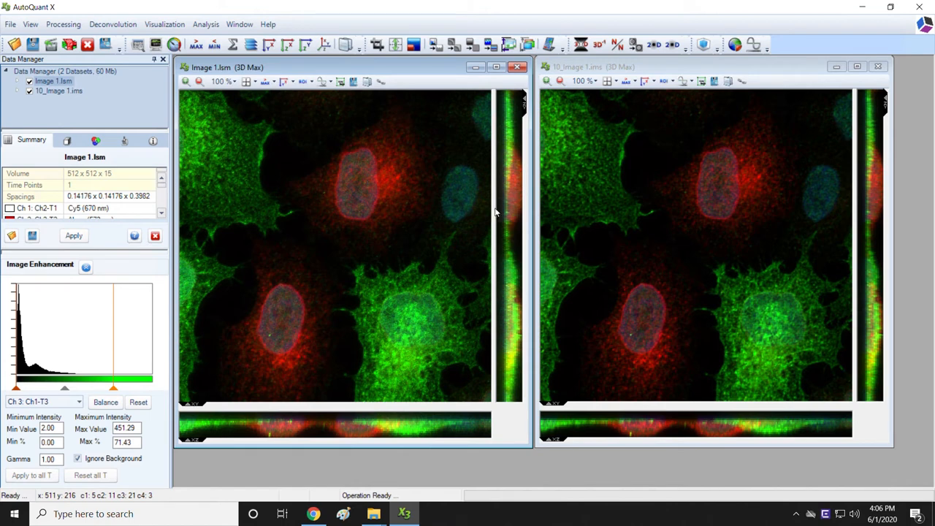
mouse_move(610, 73)
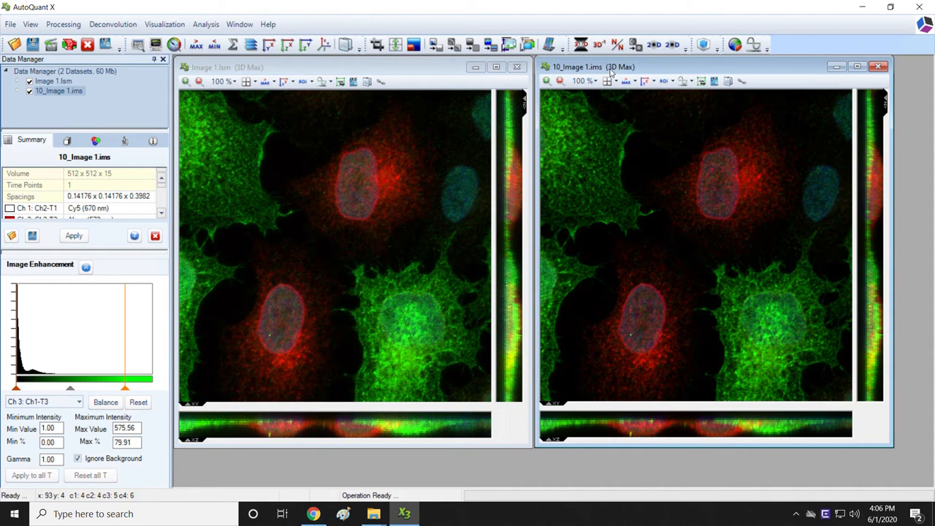
mouse_move(675, 203)
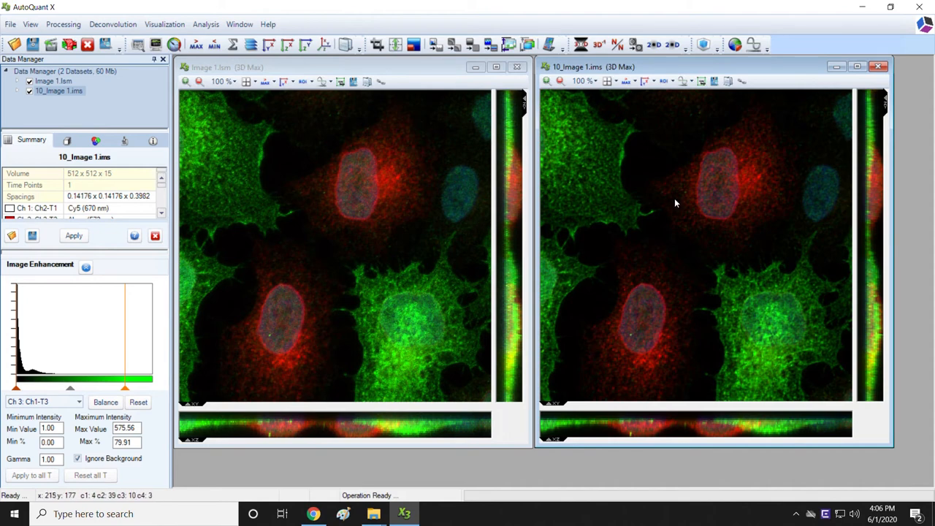
mouse_move(739, 240)
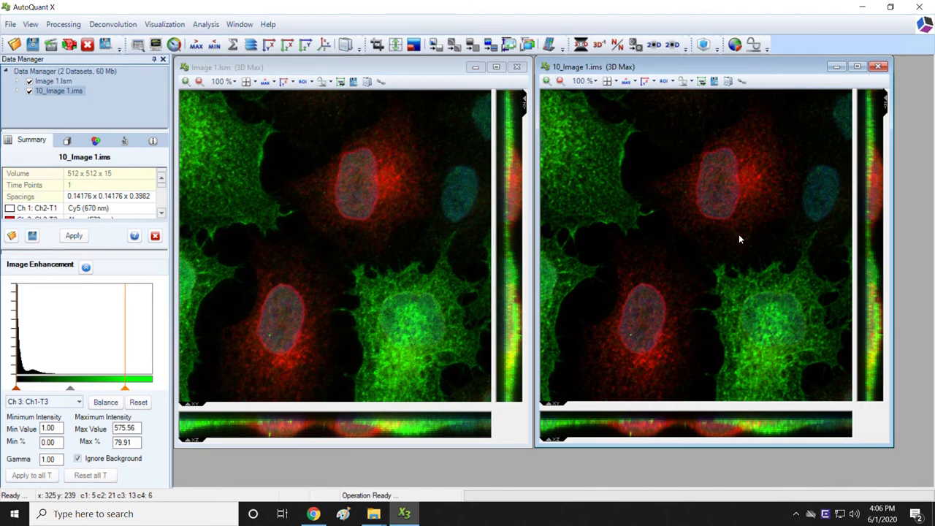
mouse_move(454, 379)
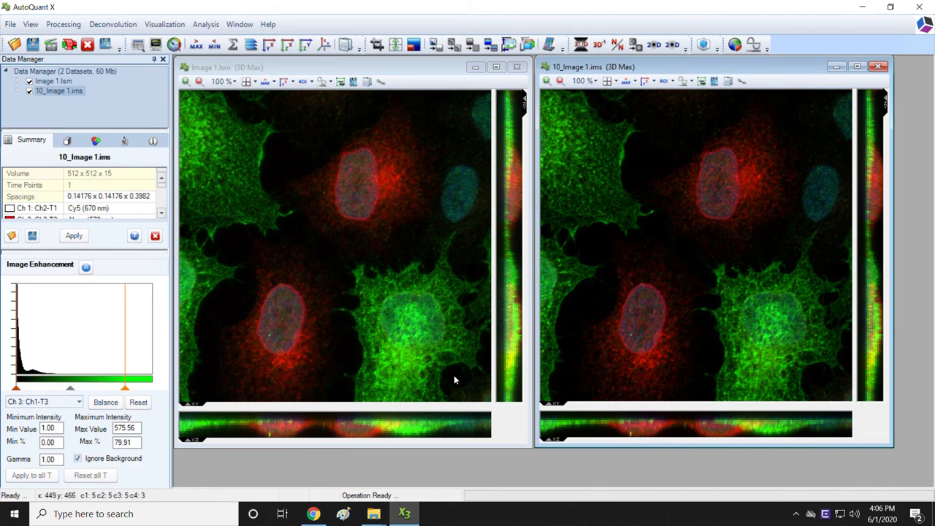
mouse_move(374, 514)
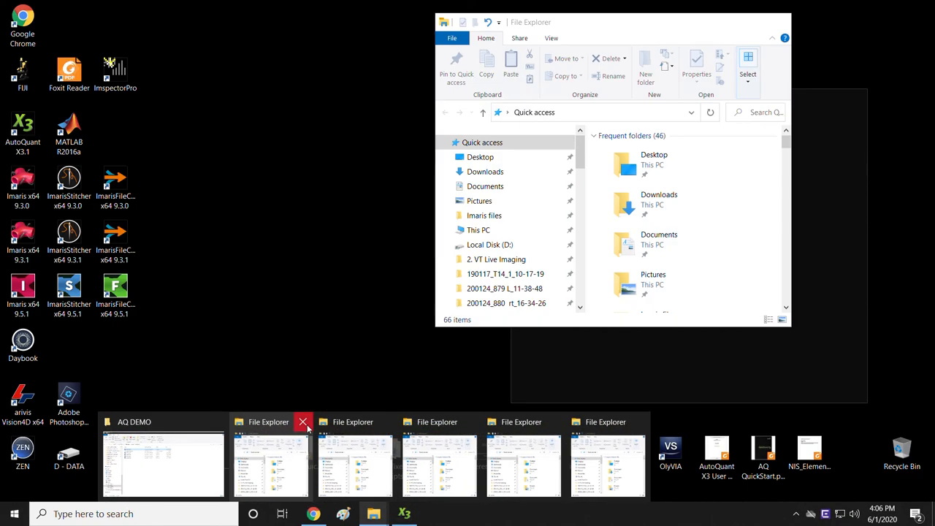
Step: Close three redundant File Explorer windows from the taskbar previews
left_click(302, 421)
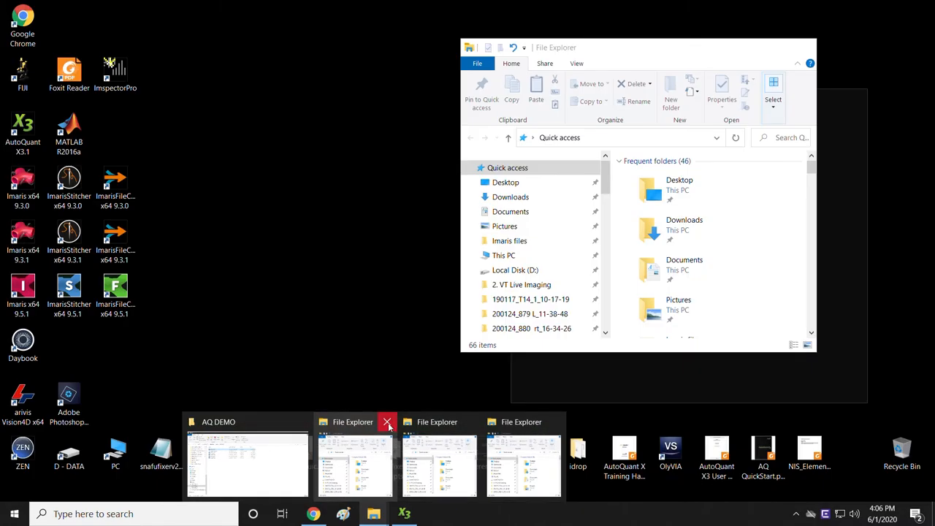
left_click(387, 421)
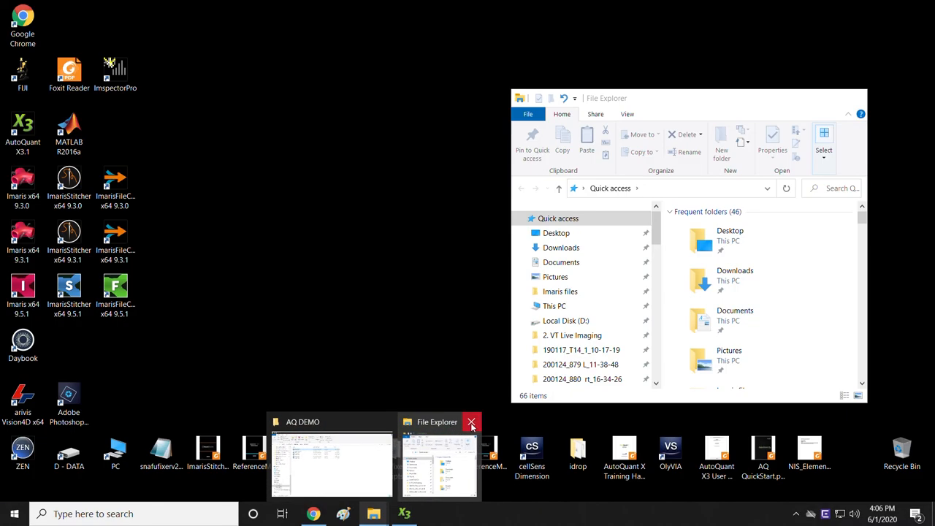
left_click(332, 465)
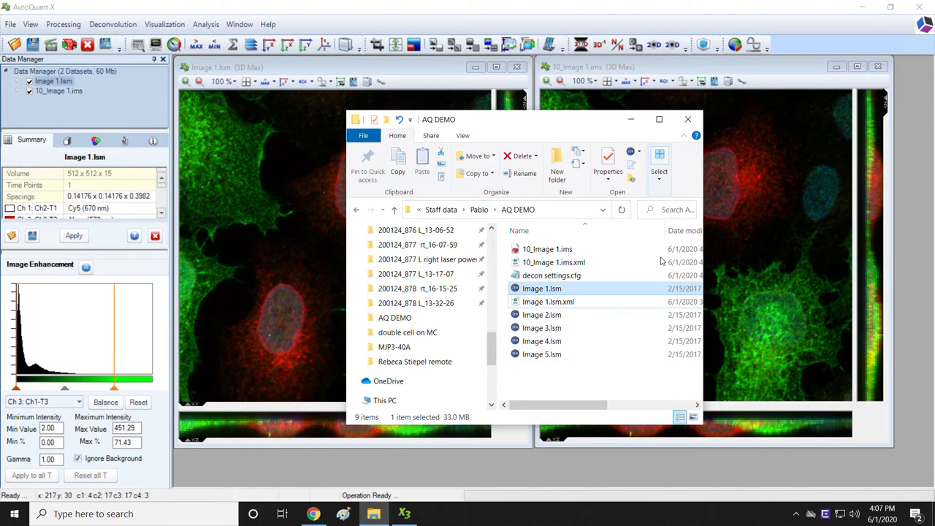
mouse_move(569, 341)
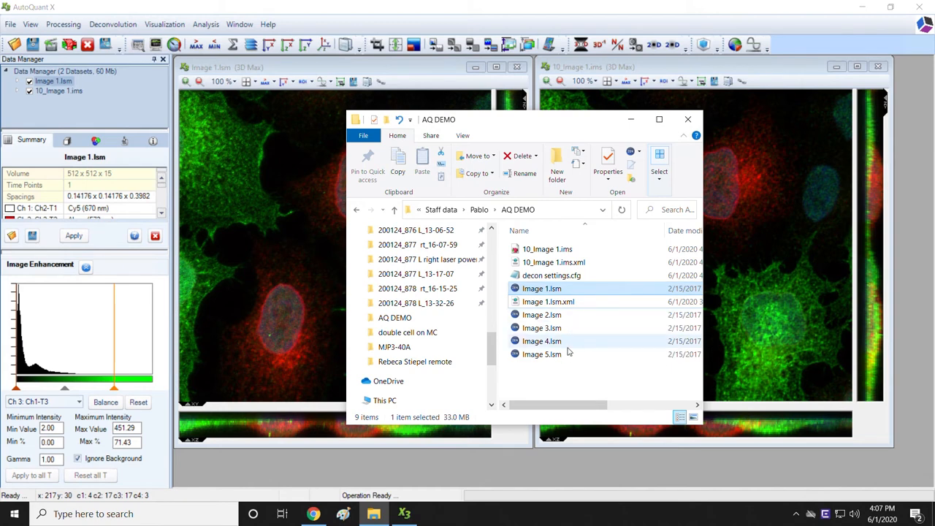
mouse_move(570, 327)
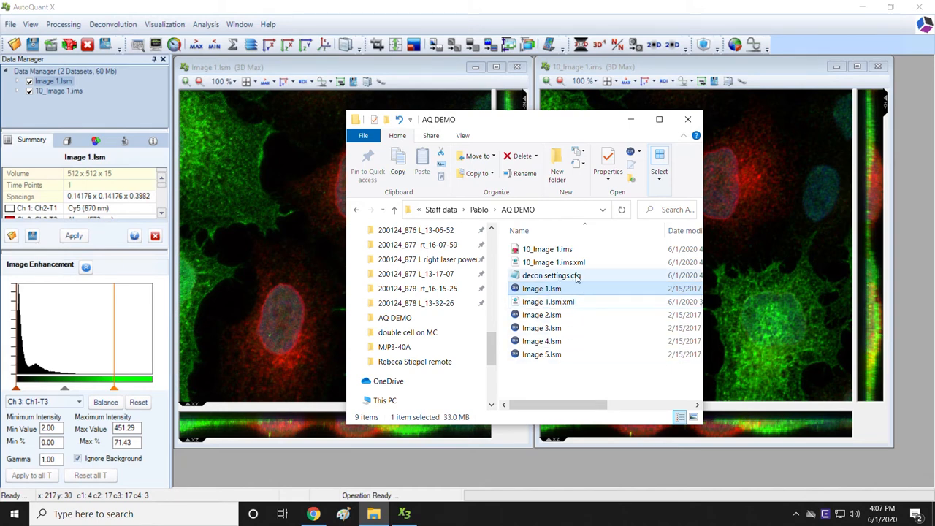
mouse_move(601, 278)
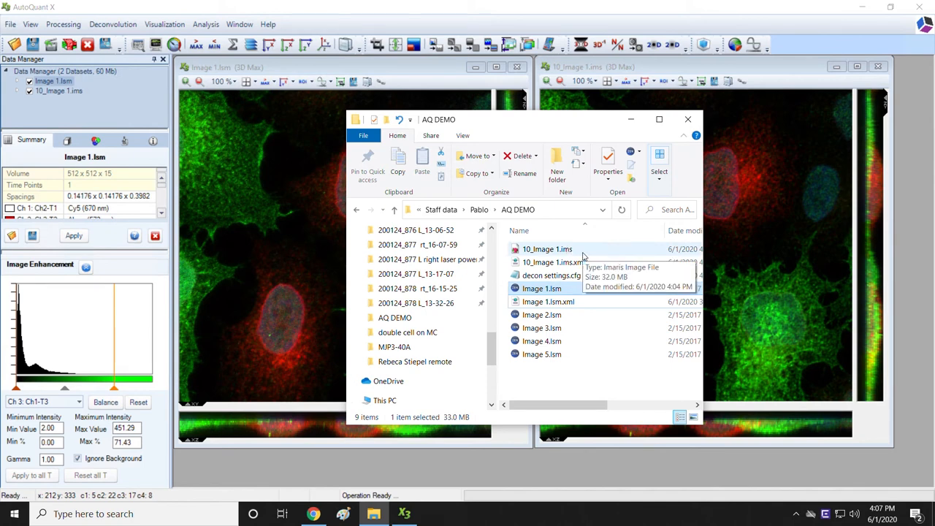
mouse_move(591, 247)
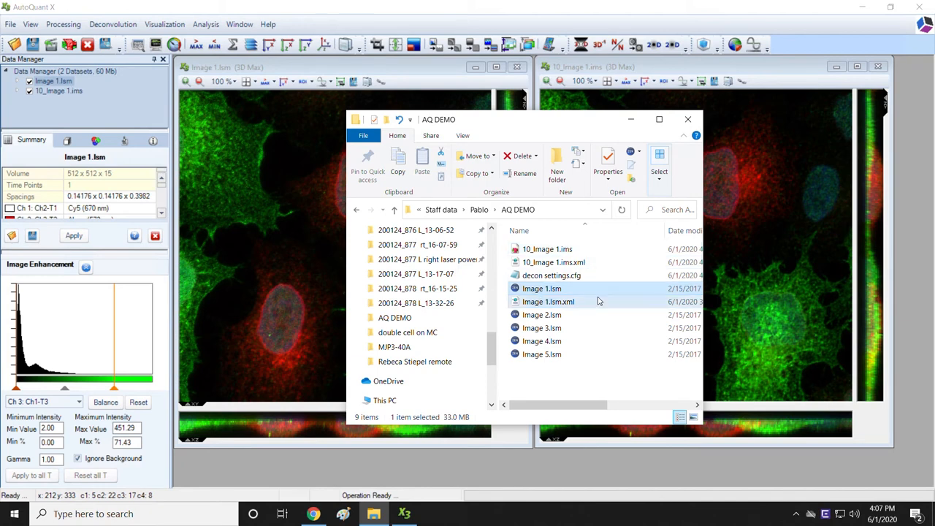
mouse_move(583, 354)
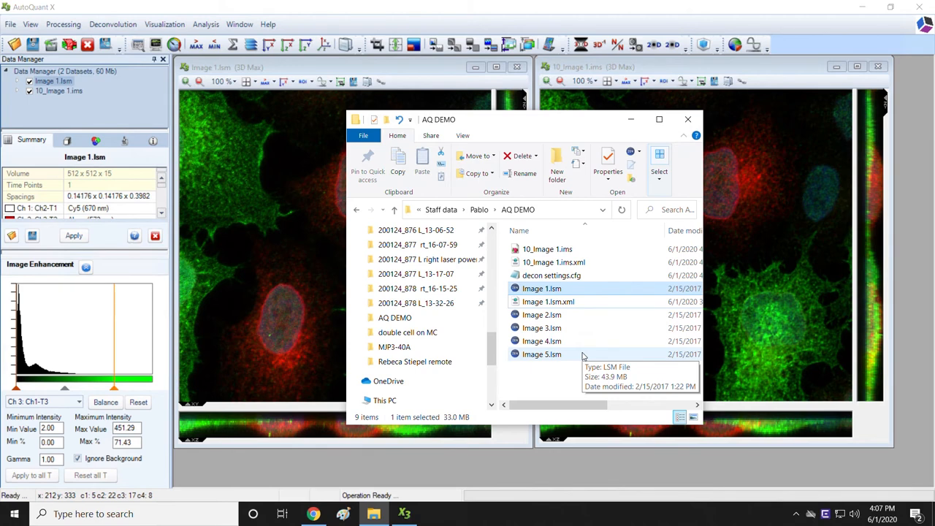
mouse_move(546, 248)
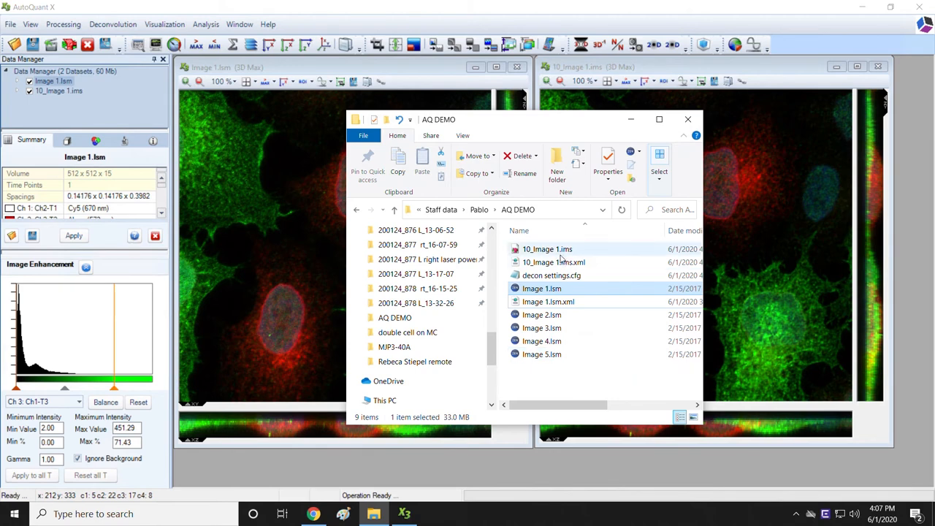
Step: Open the deconvolved 10_Image 1.ims from the AQ DEMO folder into Imaris
left_click(546, 248)
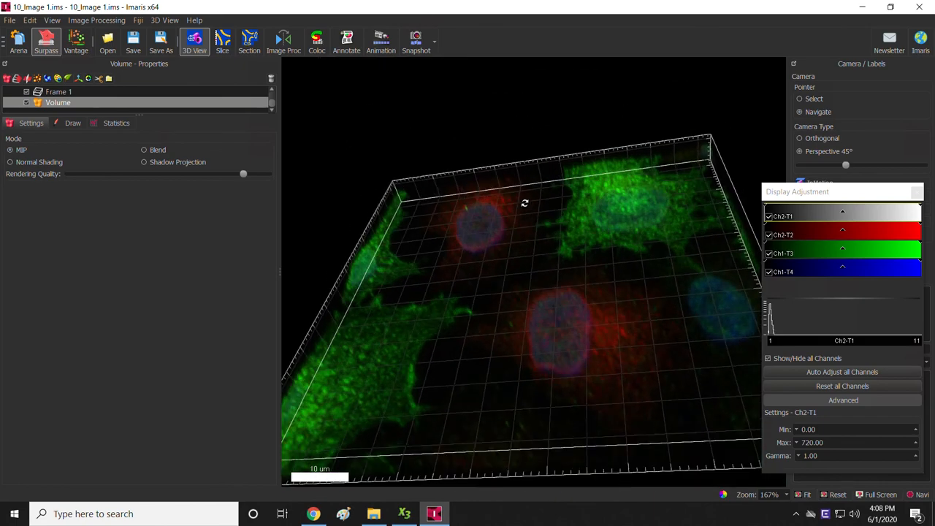
Step: Rotate the 10_Image 1.ims volume in Imaris 3D View to see it from above
left_click_drag(525, 204, 558, 285)
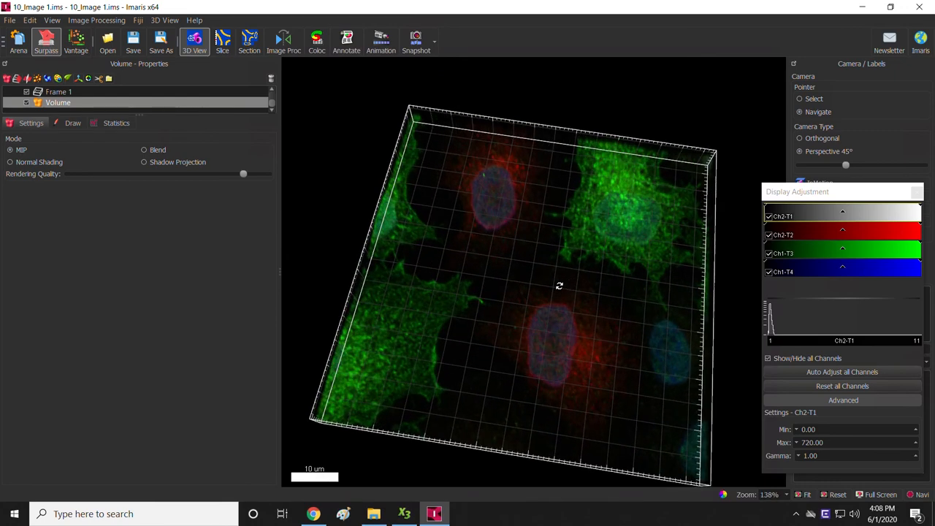
mouse_move(922, 6)
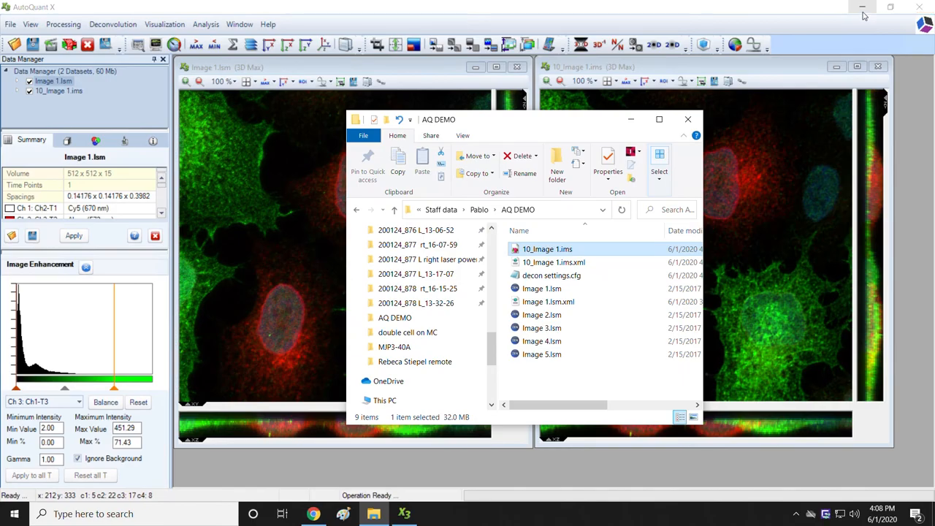
Step: Minimize AutoQuant X to reach the desktop for launching Fiji
left_click(863, 5)
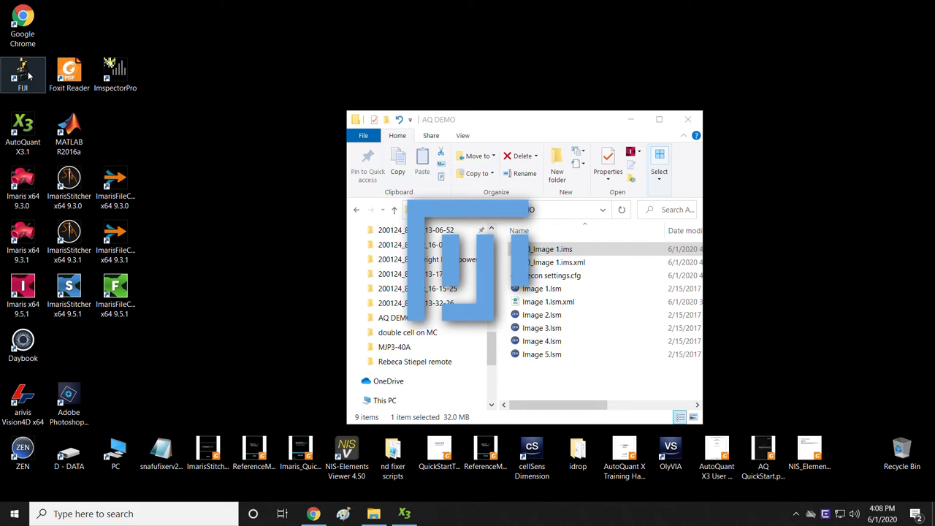
mouse_move(205, 217)
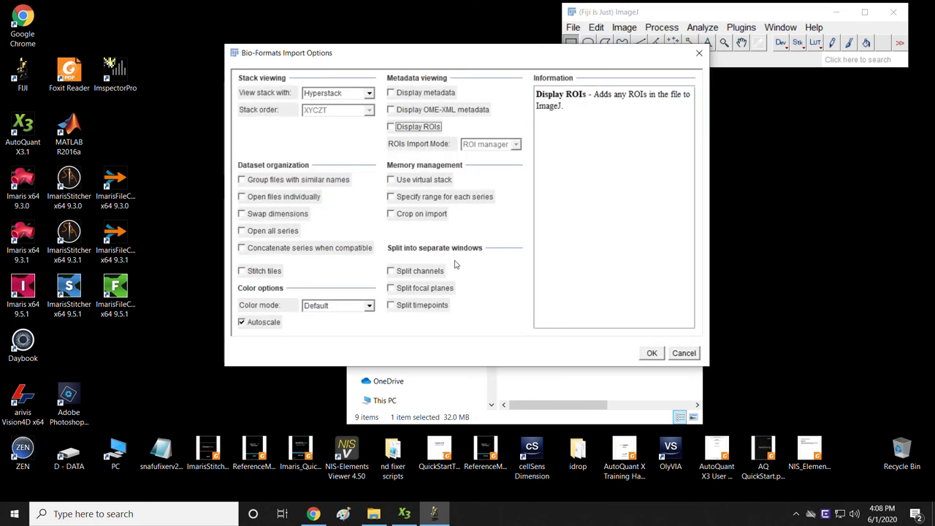
mouse_move(624, 351)
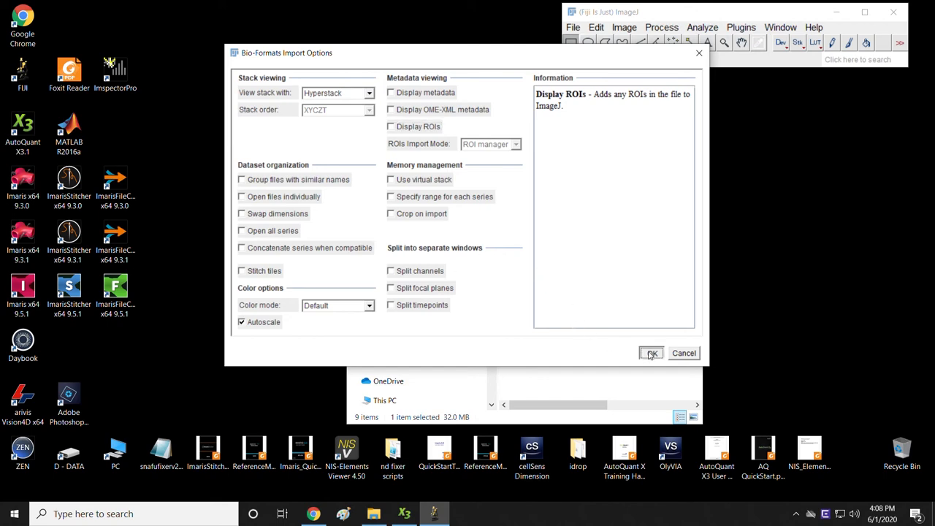
Step: Accept the Bio-Formats import options with Hyperstack and Autoscale to load 10_Image 1.ims
left_click(650, 352)
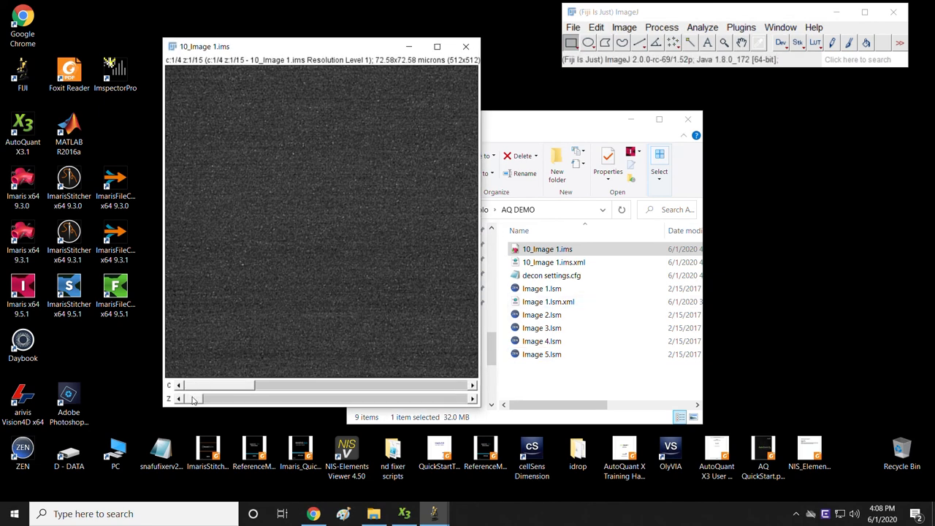
Step: Move to a middle z slice and view the green third and blue fourth channels
left_click_drag(190, 397, 336, 398)
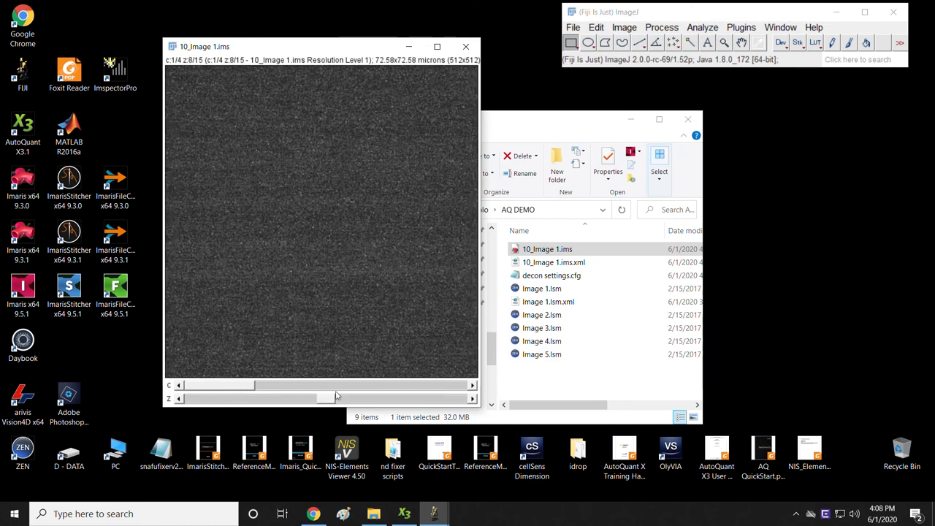
left_click_drag(335, 386, 291, 385)
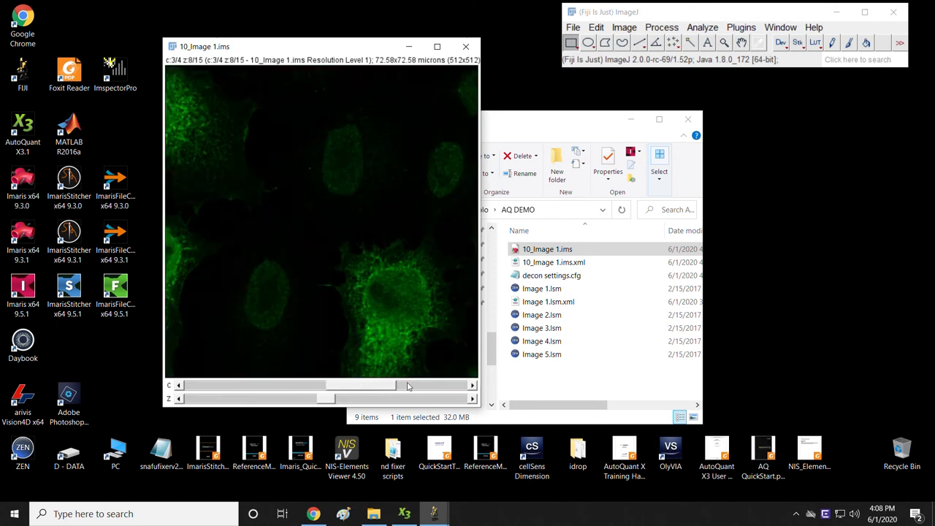
left_click(409, 385)
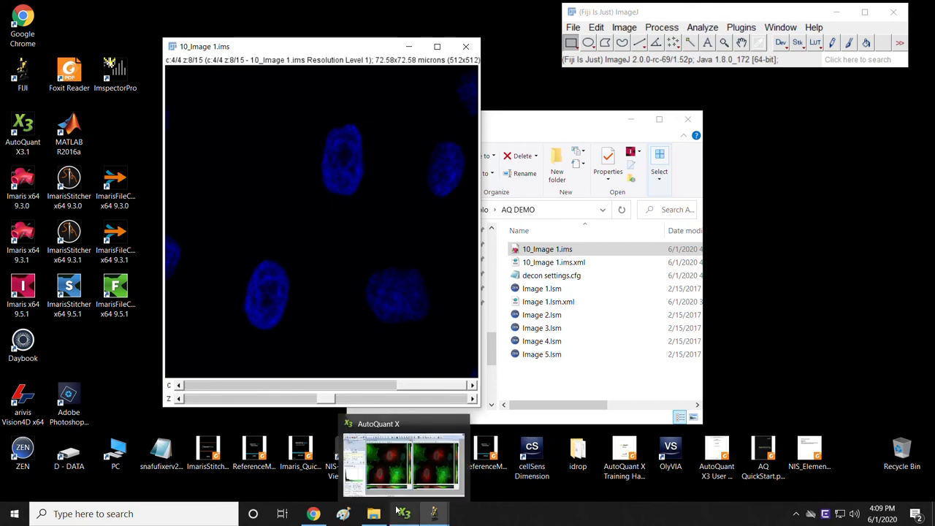
Step: Flip between AutoQuant X and Fiji to compare, ending on AutoQuant X's side-by-side view
left_click(403, 464)
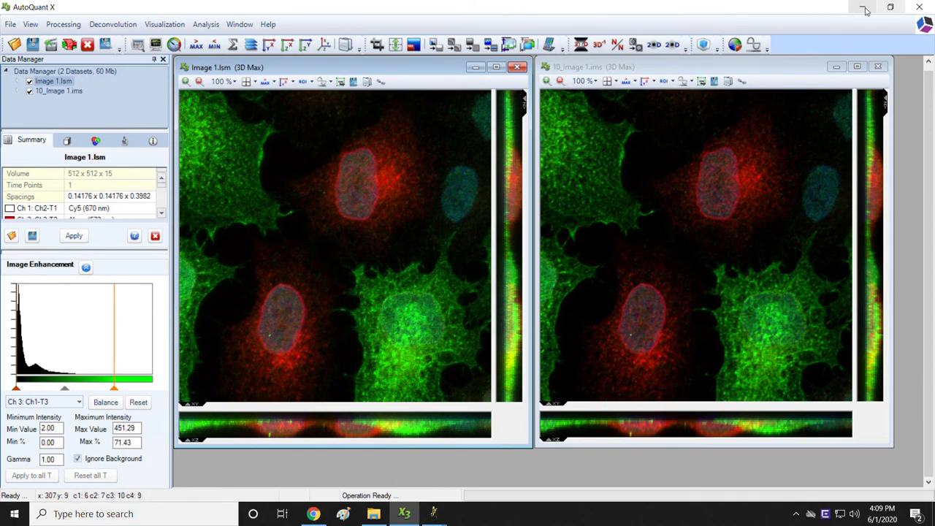
left_click(864, 9)
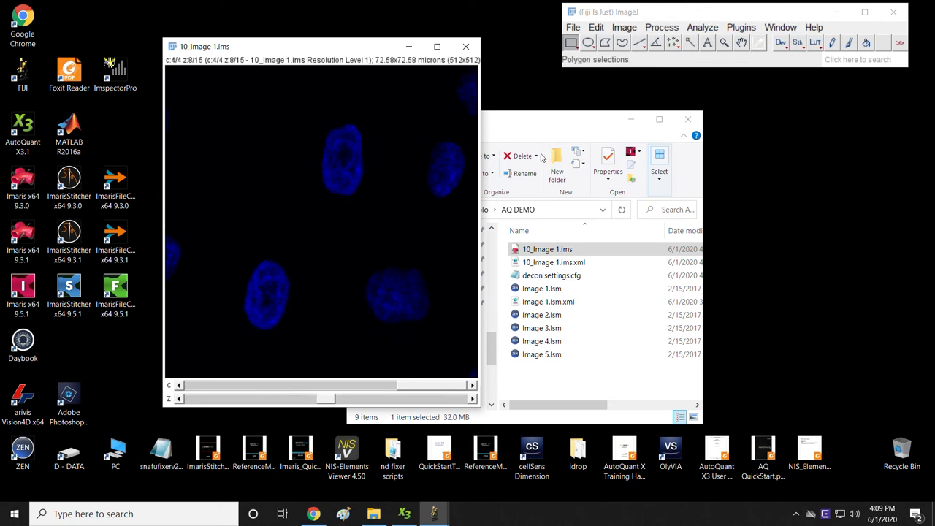
mouse_move(542, 157)
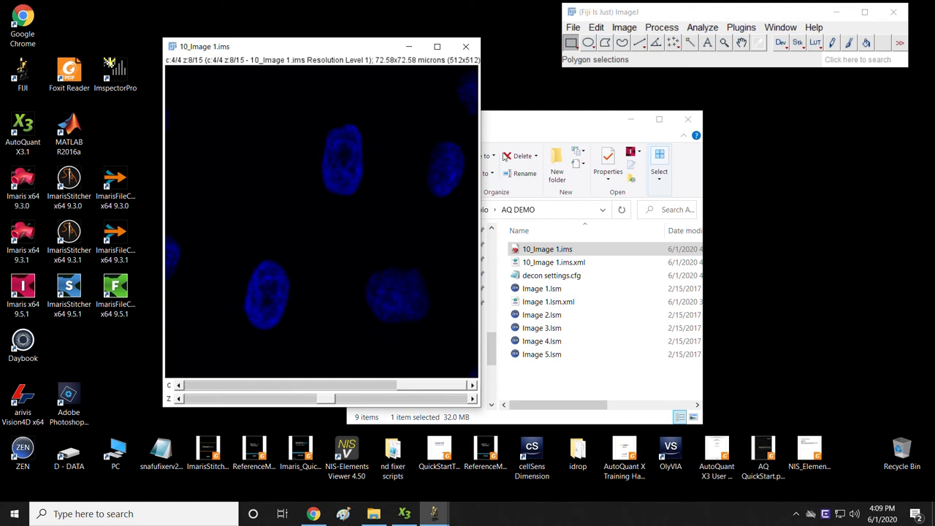
mouse_move(493, 79)
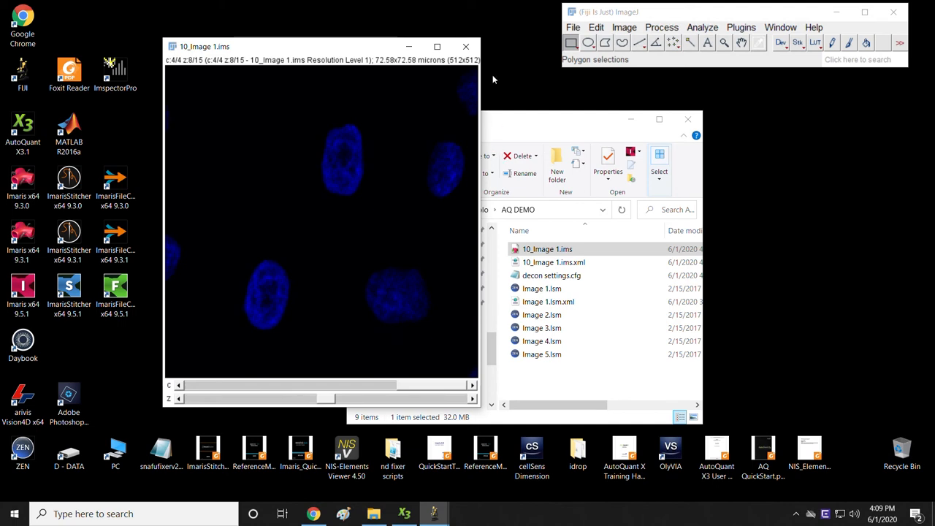
mouse_move(511, 73)
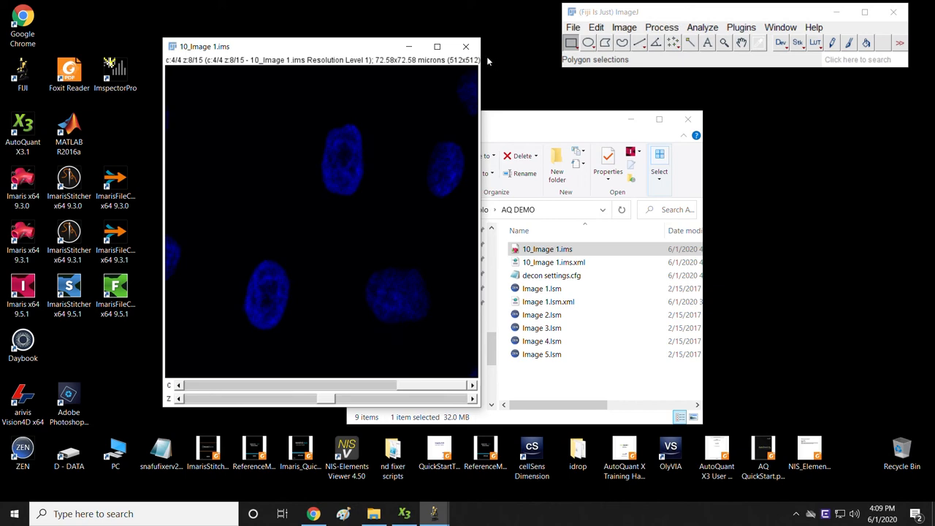
left_click(464, 45)
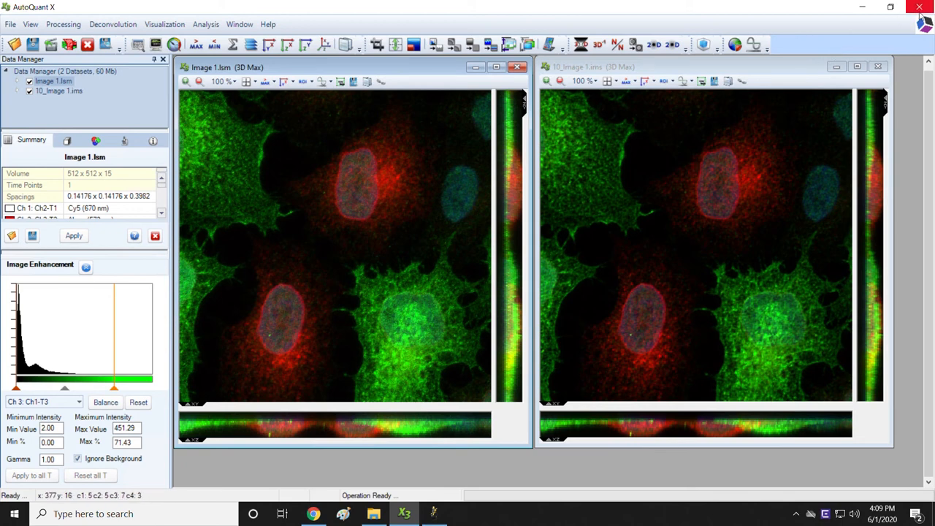
Step: Remove the loaded datasets and bring in Image 2.lsm through Image 5.lsm from AQ DEMO
left_click(918, 5)
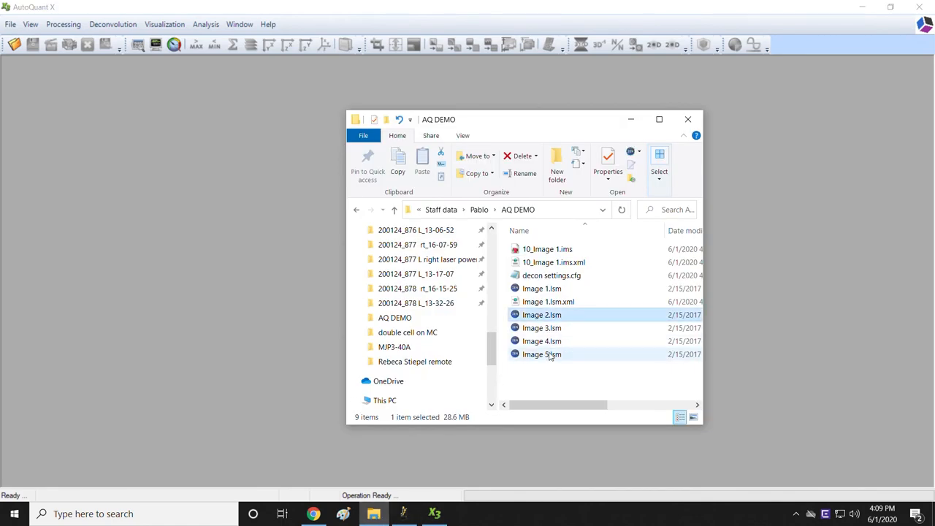
left_click(540, 353)
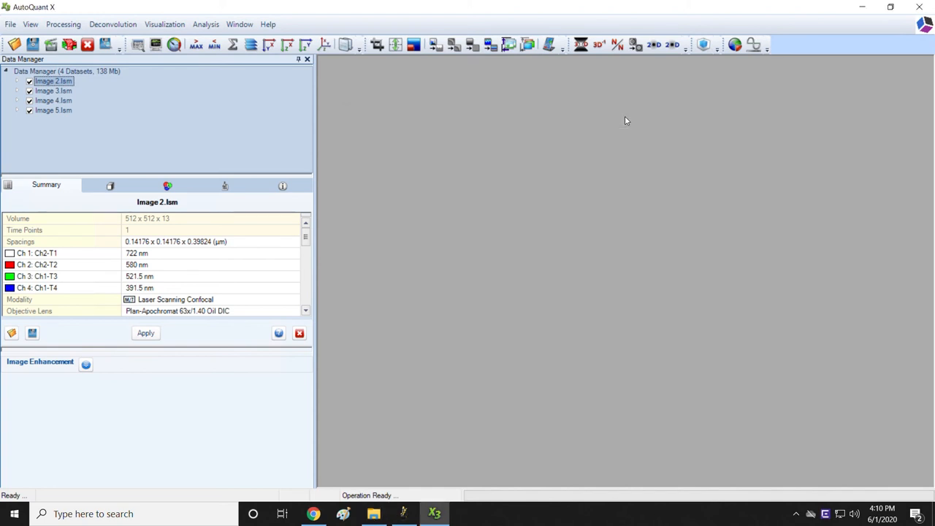
mouse_move(504, 178)
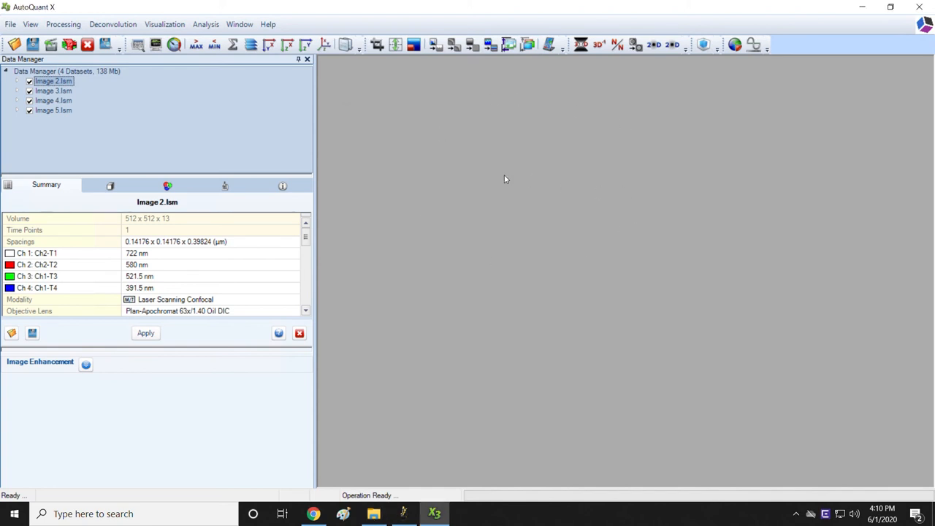
mouse_move(438, 180)
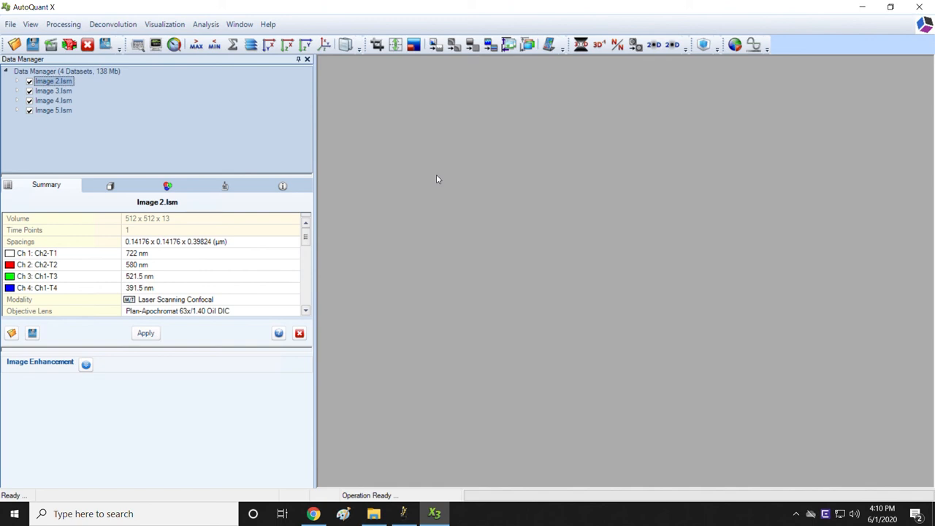
mouse_move(87, 95)
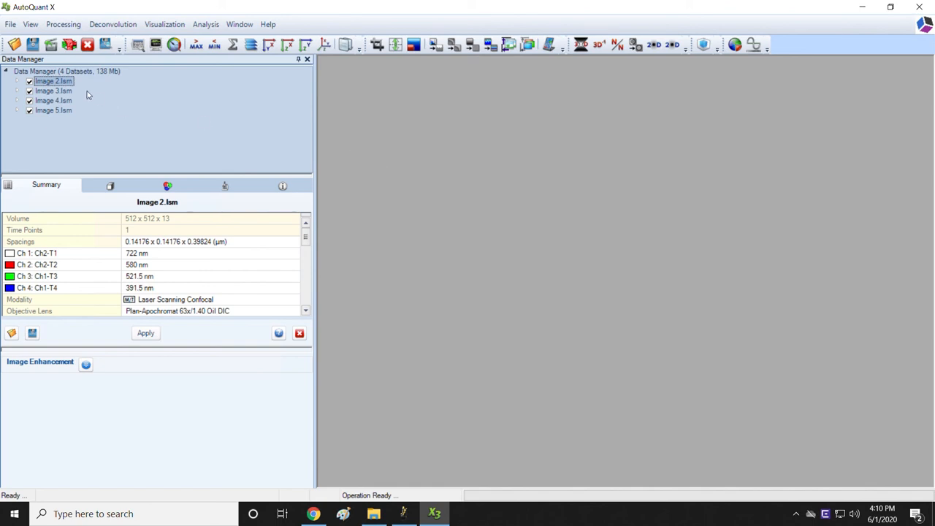
mouse_move(58, 83)
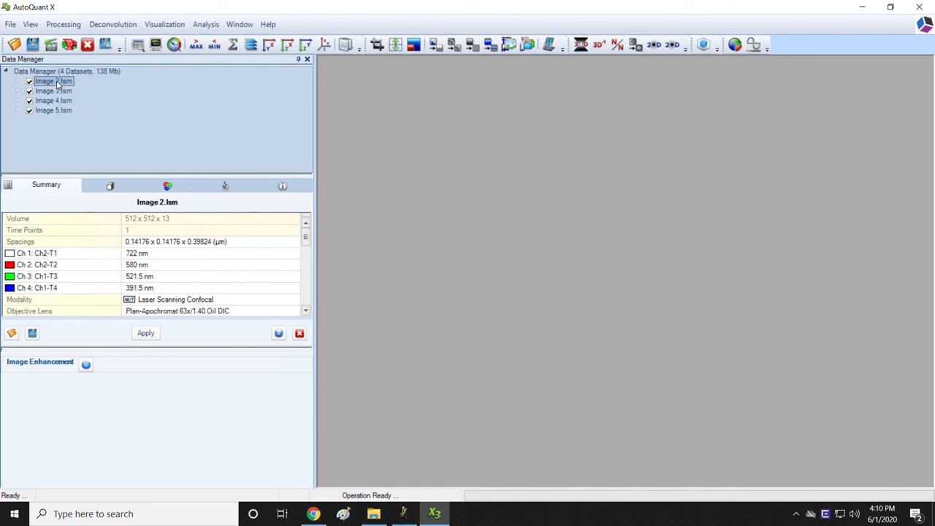
Step: Preview Image 2.lsm's 3D projection briefly, close it, and collapse its channel list
double_click(53, 82)
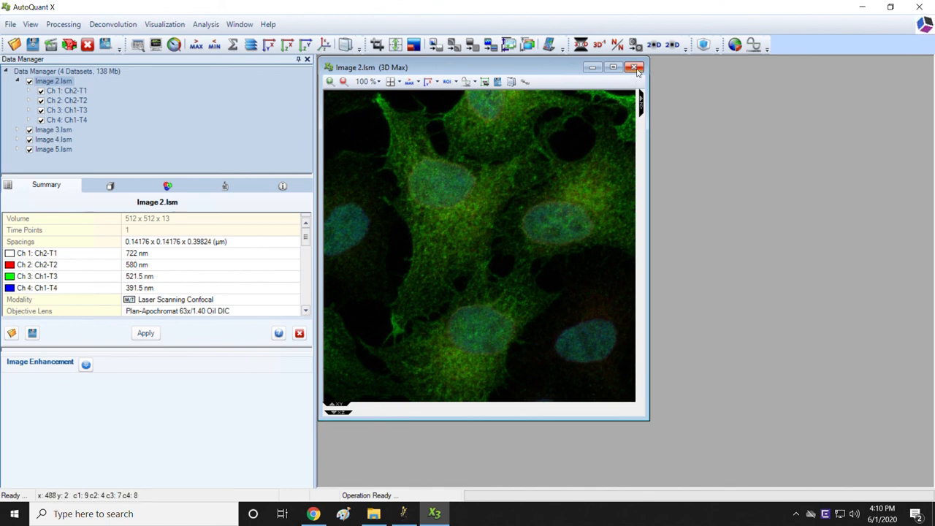
left_click(633, 67)
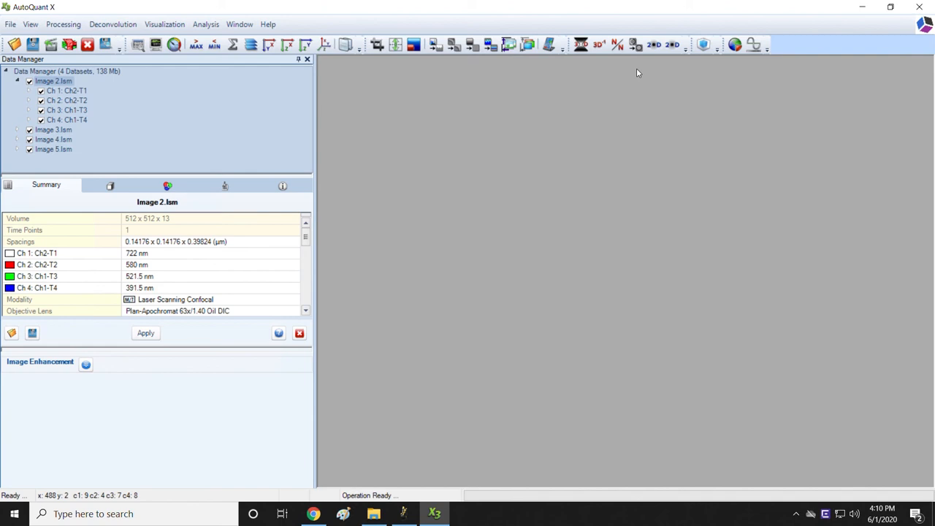
left_click(17, 80)
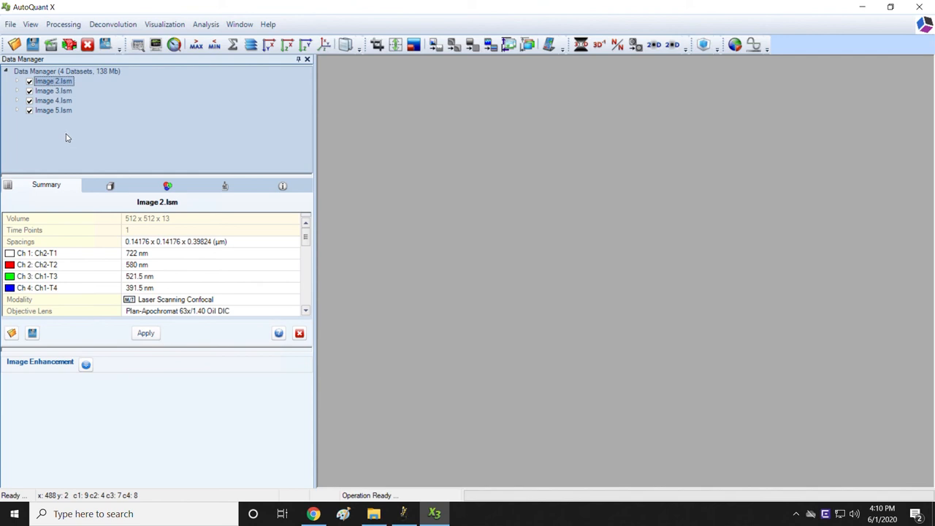
mouse_move(76, 91)
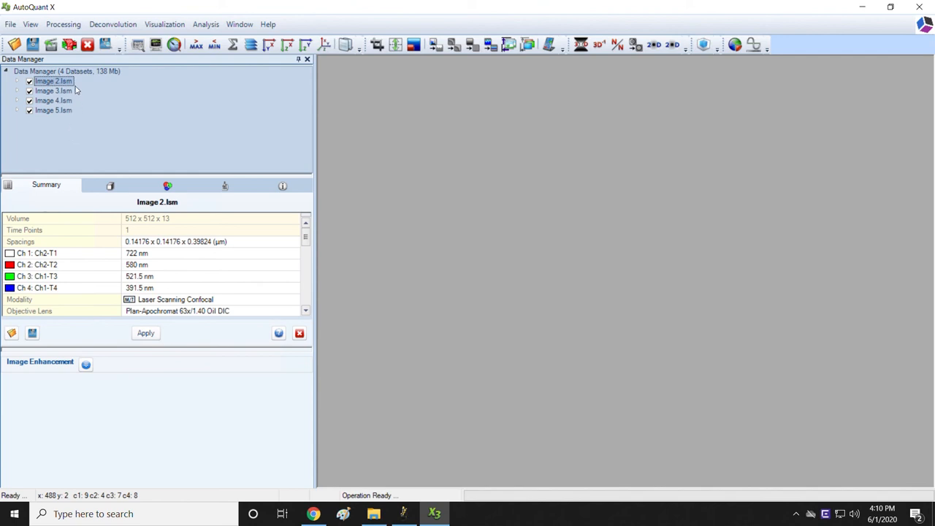
mouse_move(73, 114)
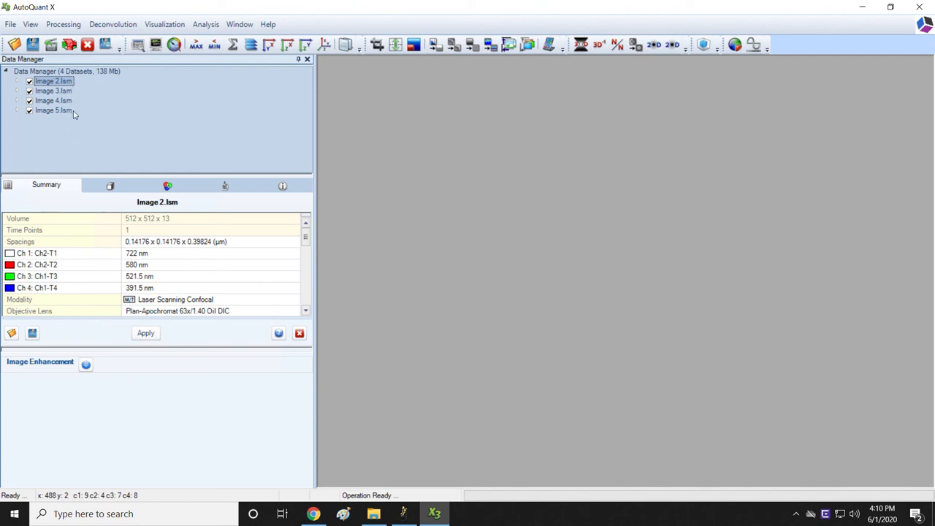
mouse_move(79, 96)
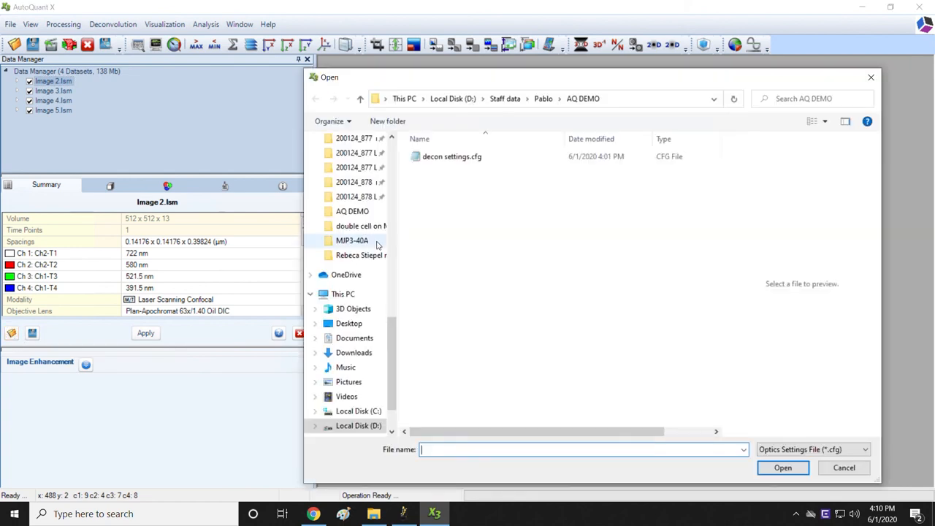
Step: Load decon settings.cfg, giving Image 2.lsm Cy5, Alexa and DAPI probes with oil/water indices
left_click(451, 156)
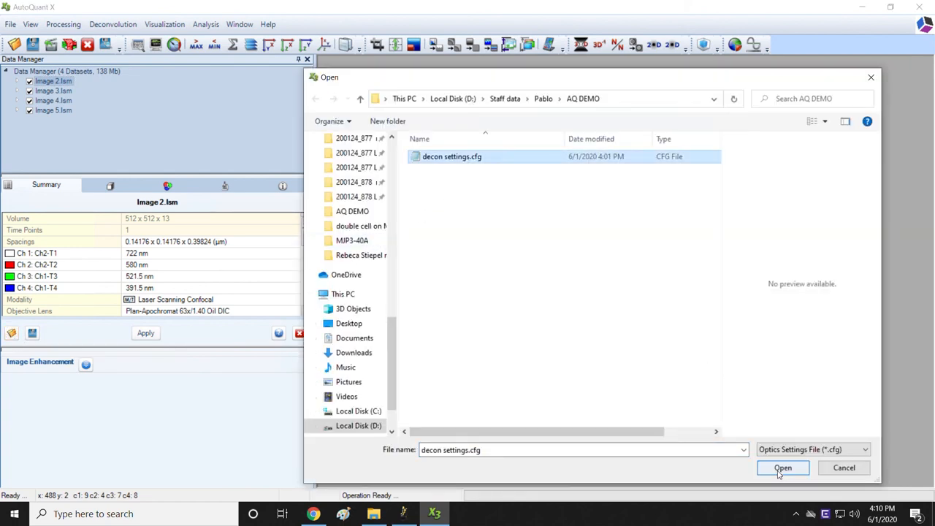
left_click(782, 468)
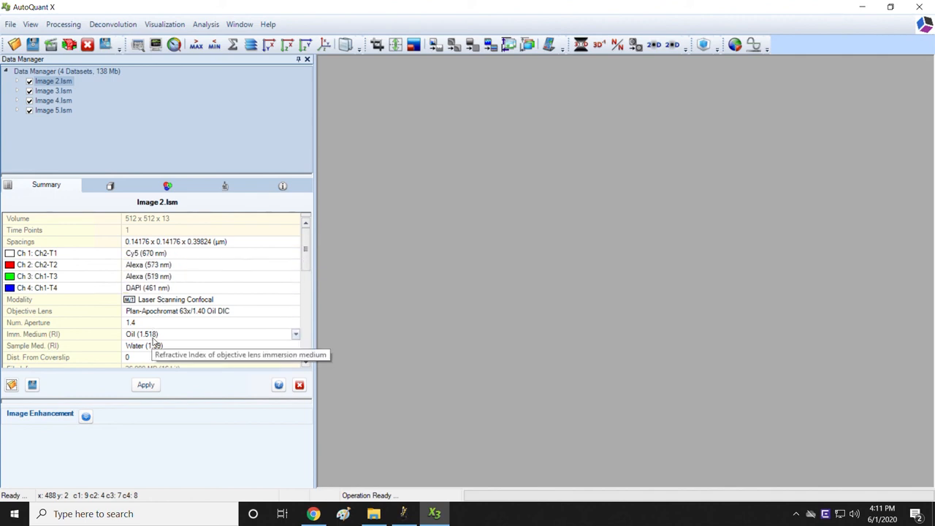
mouse_move(135, 174)
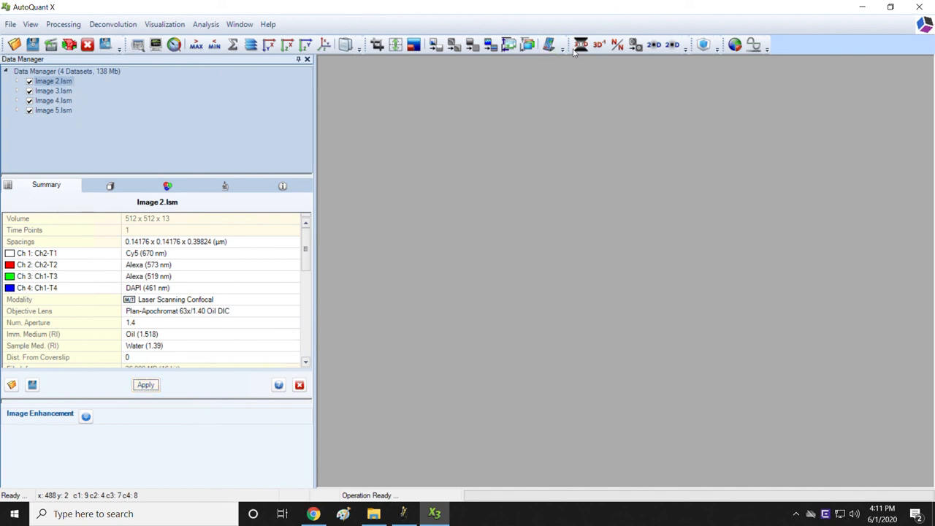
Step: Set Image 2's 3D deconvolution output to Image 2.ims in Bitplane IMS 5 format
left_click(581, 44)
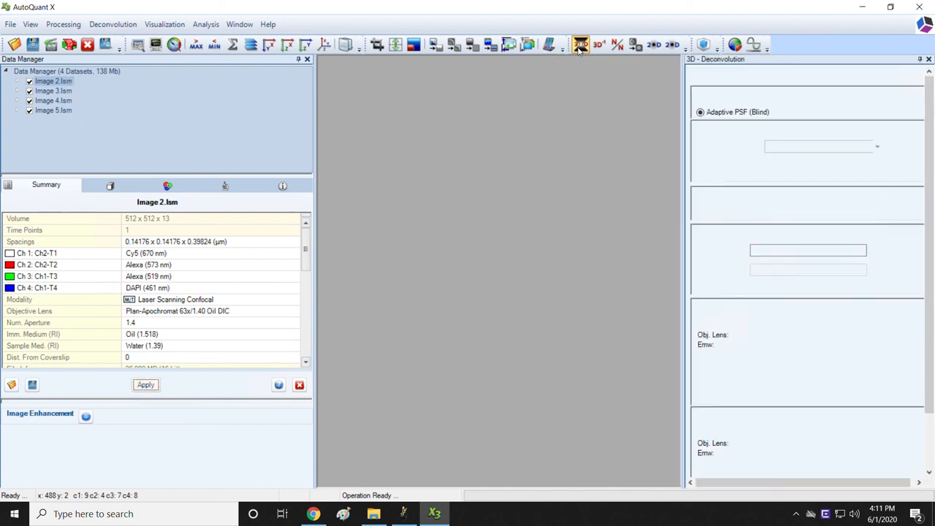
left_click(581, 44)
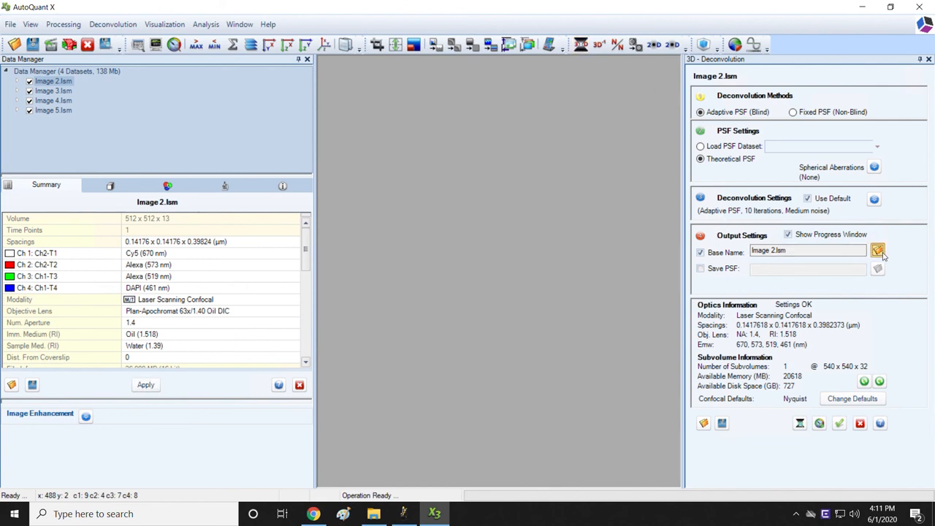
left_click(876, 251)
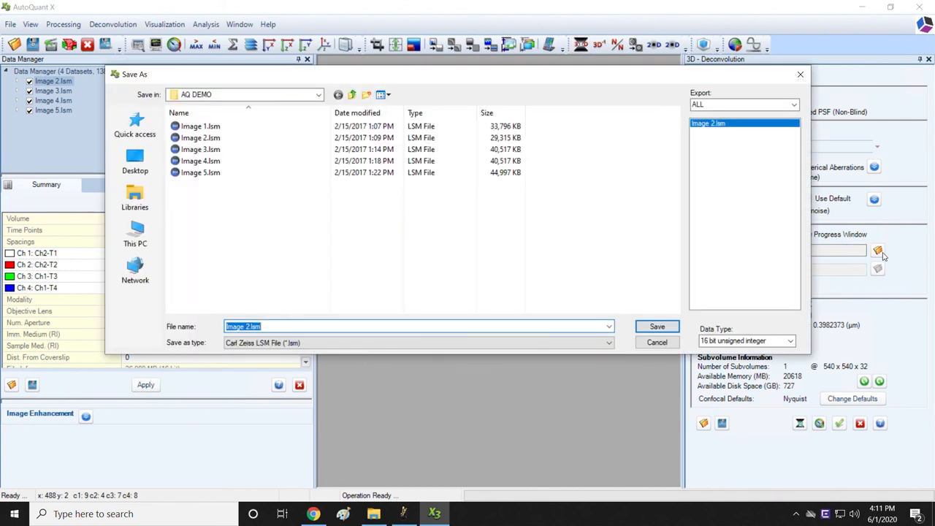
left_click(608, 342)
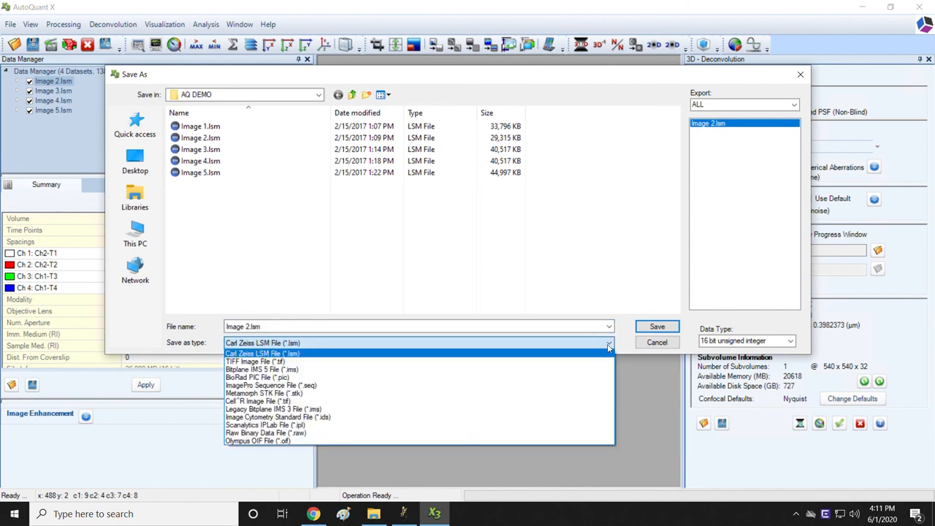
left_click(263, 368)
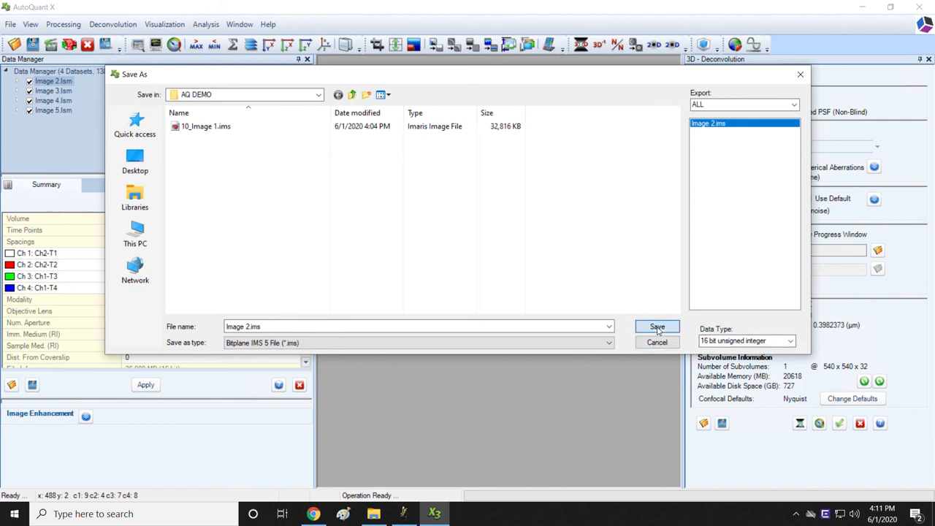
left_click(656, 327)
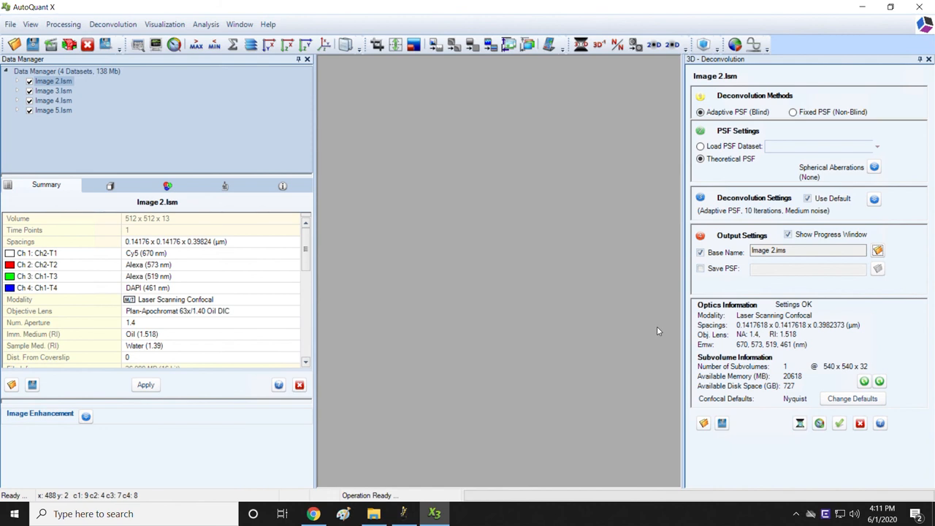
mouse_move(821, 359)
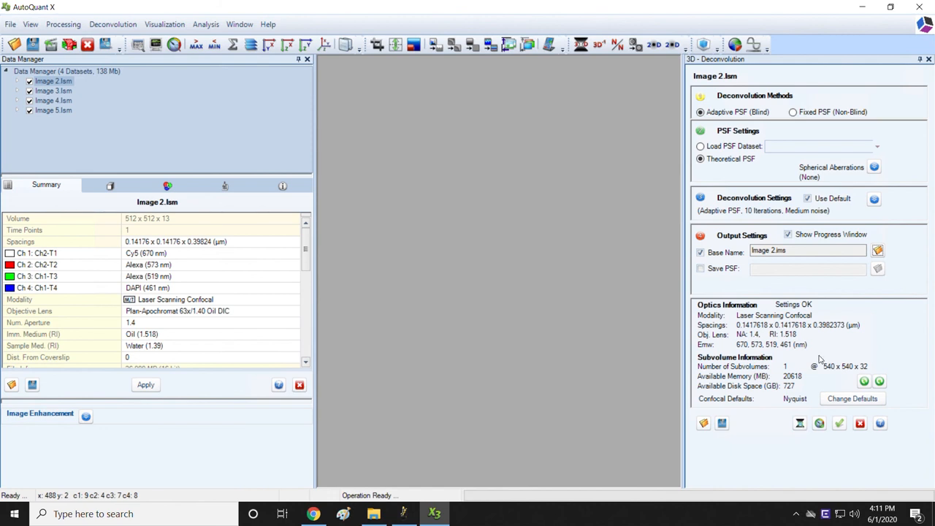
mouse_move(838, 424)
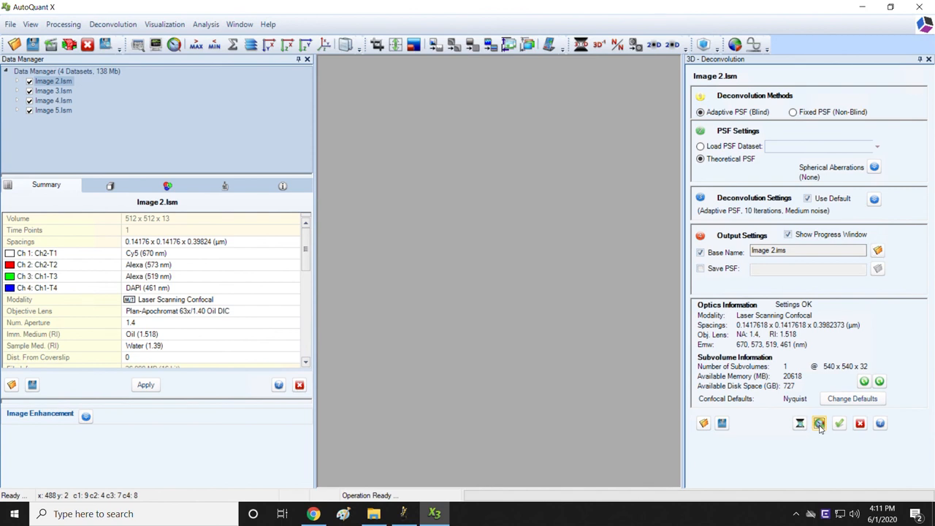
Step: Queue Image 2's deconvolution job and send Images 3, 4 and 5.lsm to the batch
left_click(818, 424)
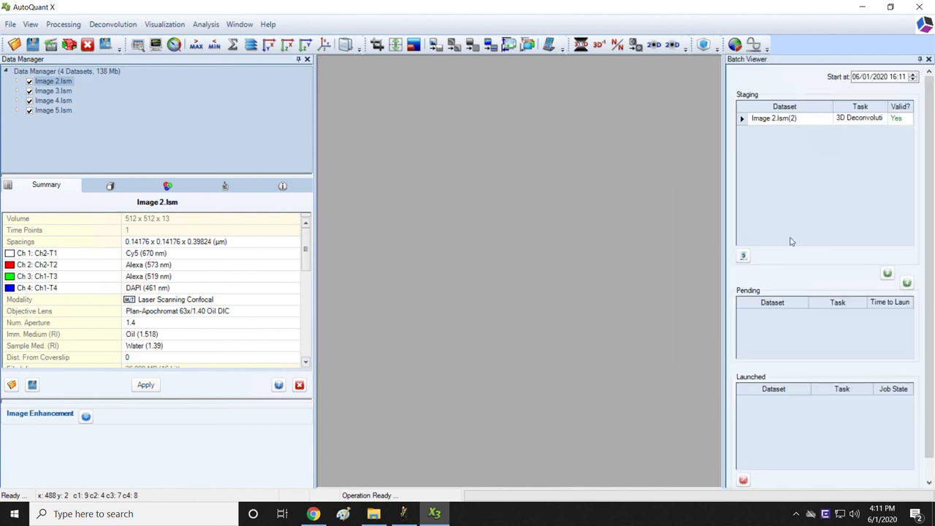
mouse_move(894, 211)
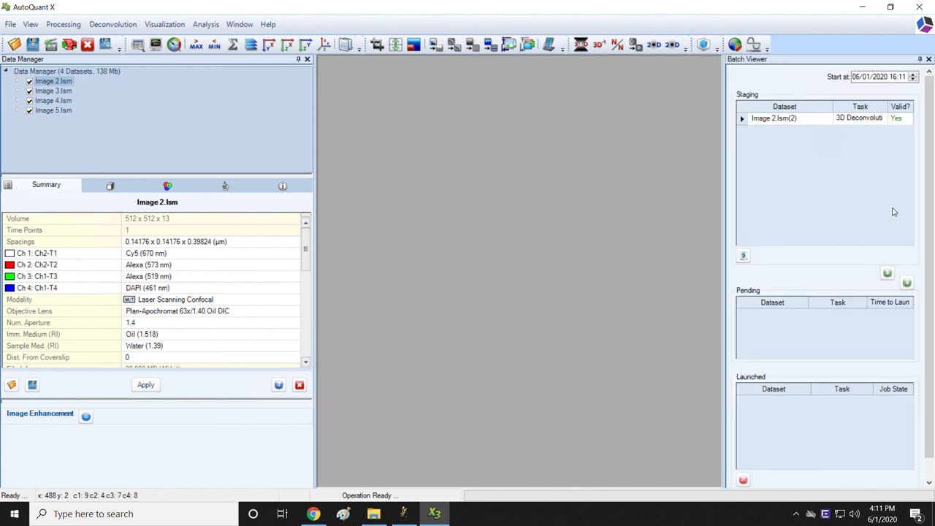
mouse_move(858, 243)
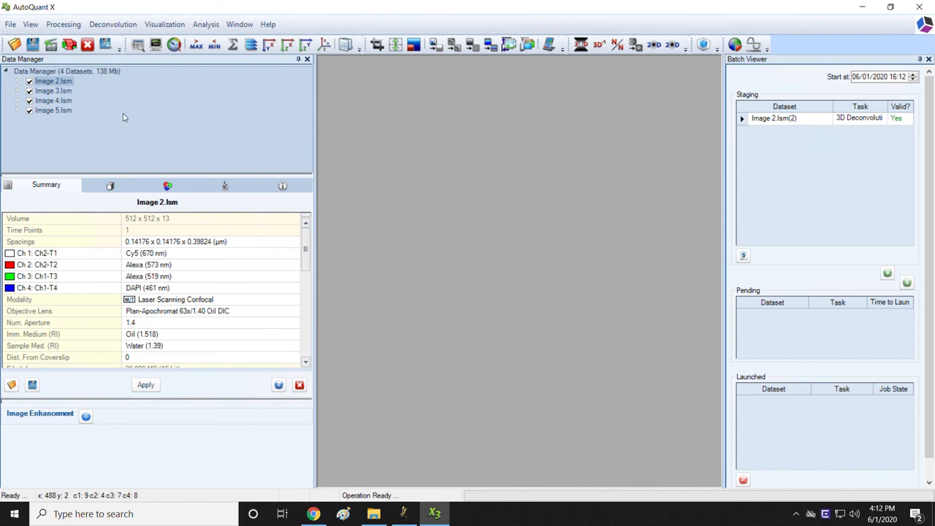
left_click(53, 90)
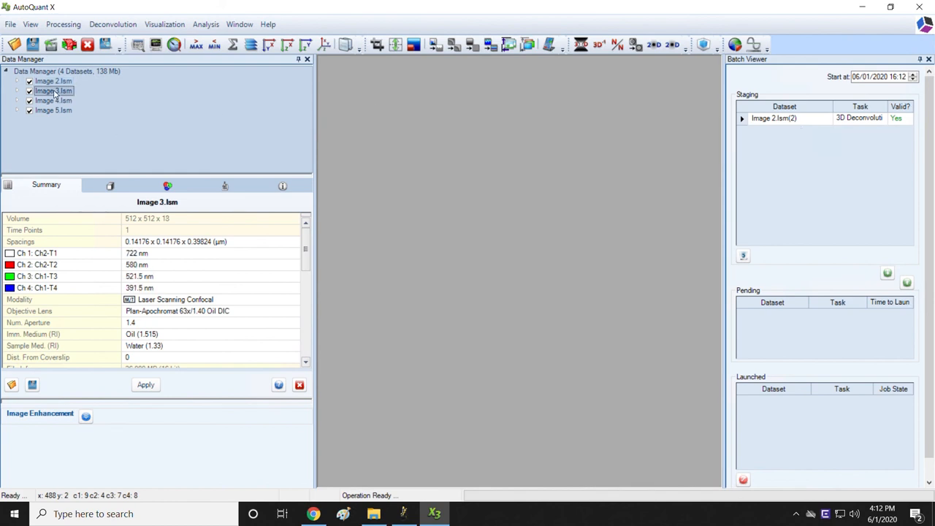
left_click(53, 111)
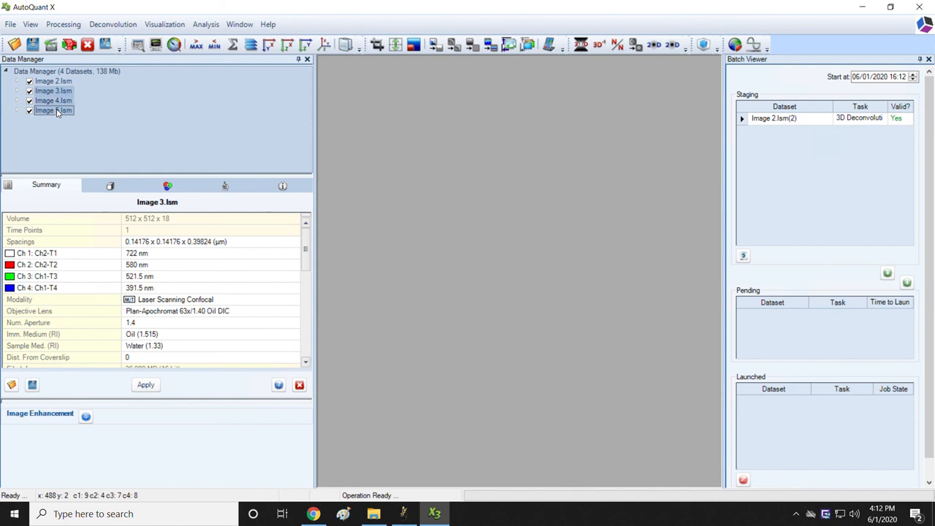
right_click(52, 111)
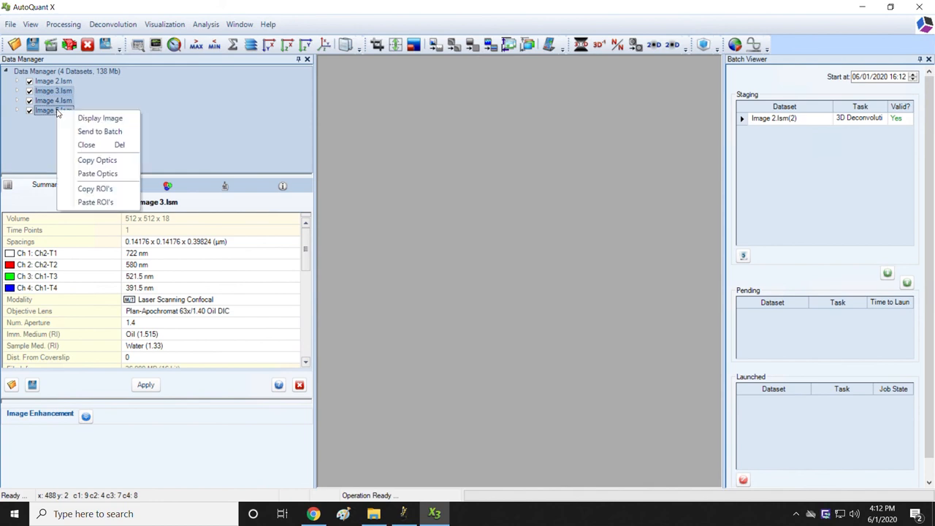
mouse_move(100, 131)
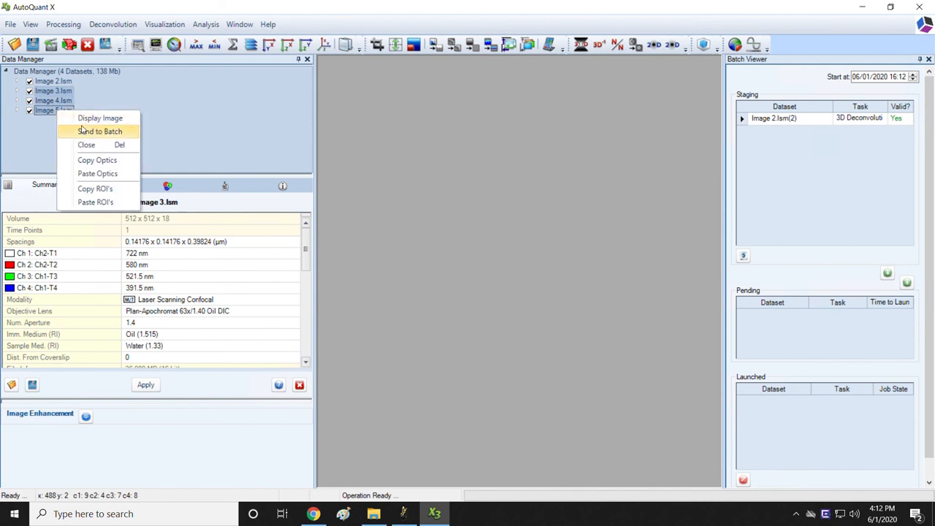
left_click(99, 131)
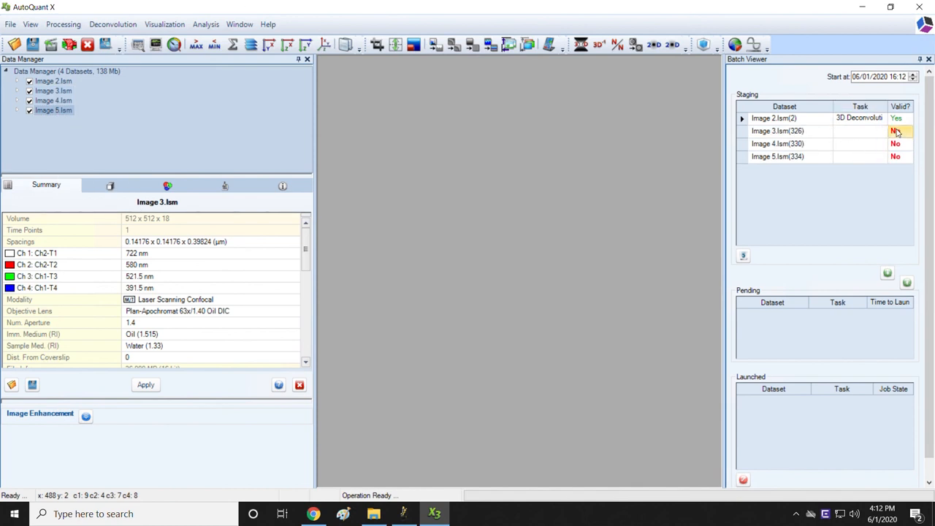
mouse_move(898, 157)
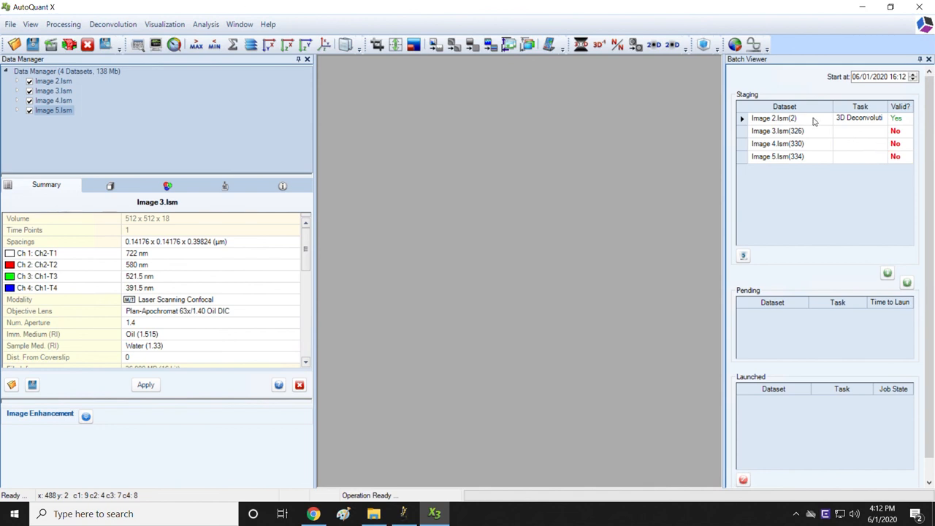
Step: Copy all settings from the Image 2 deconvolution job
left_click(783, 117)
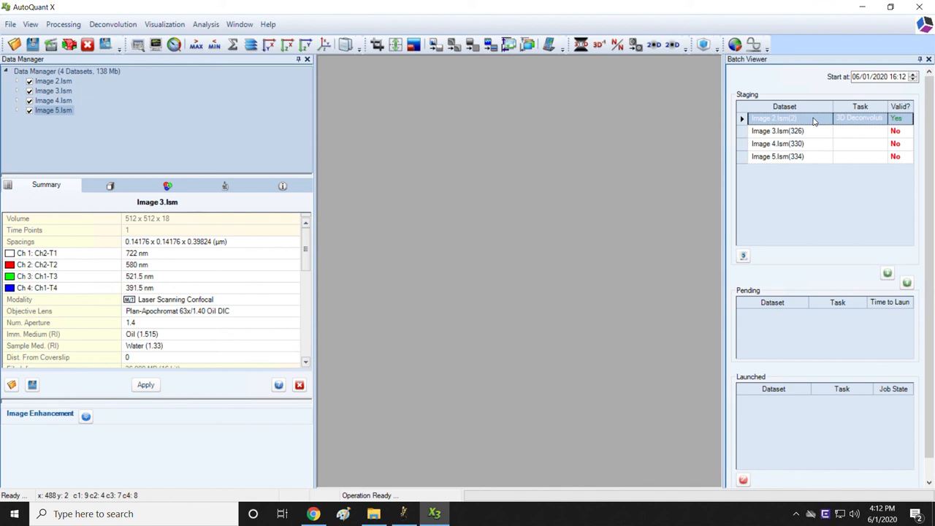
right_click(783, 117)
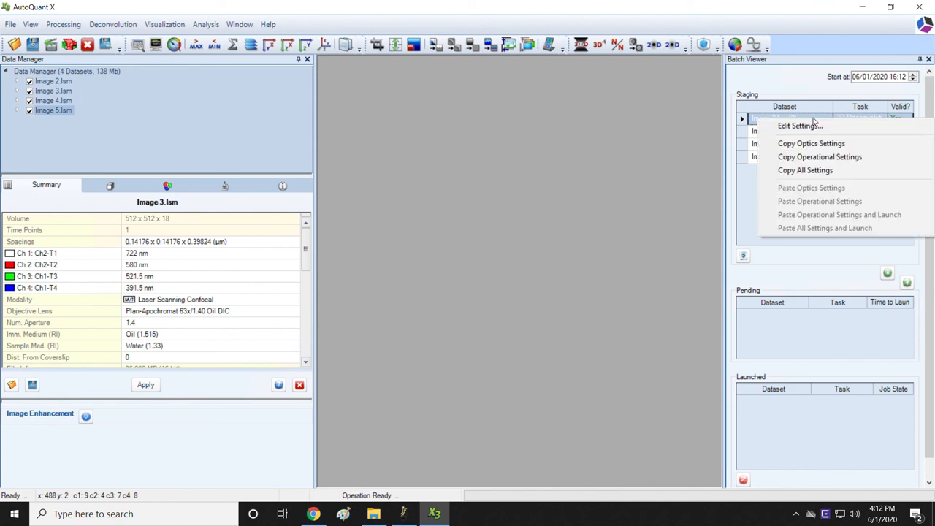
mouse_move(804, 170)
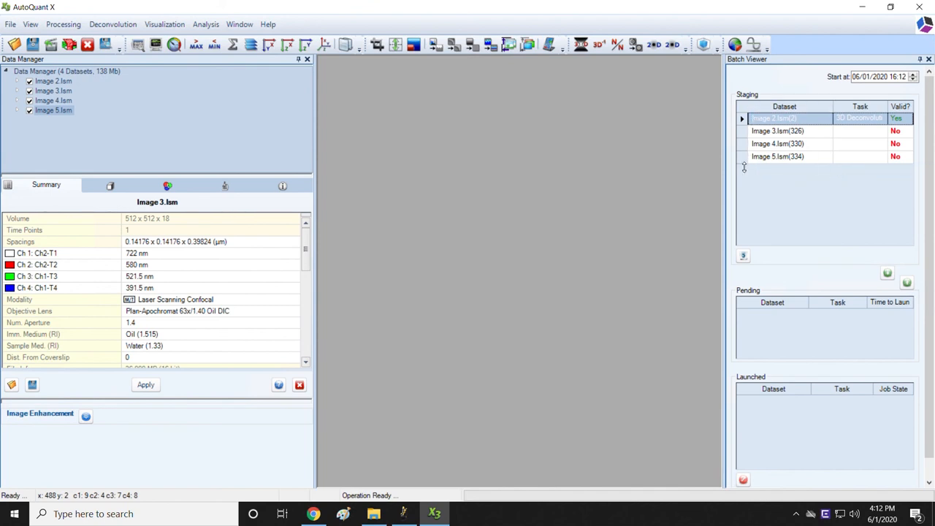
mouse_move(745, 165)
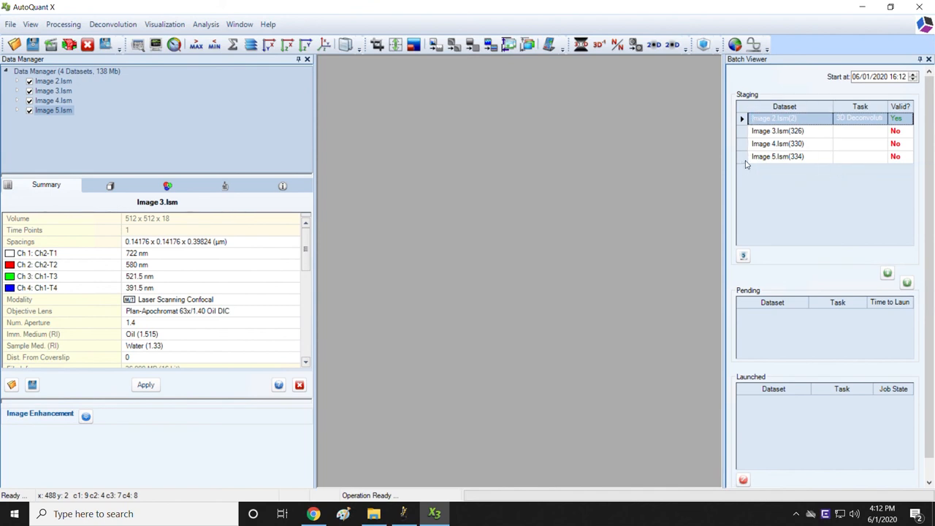
mouse_move(770, 162)
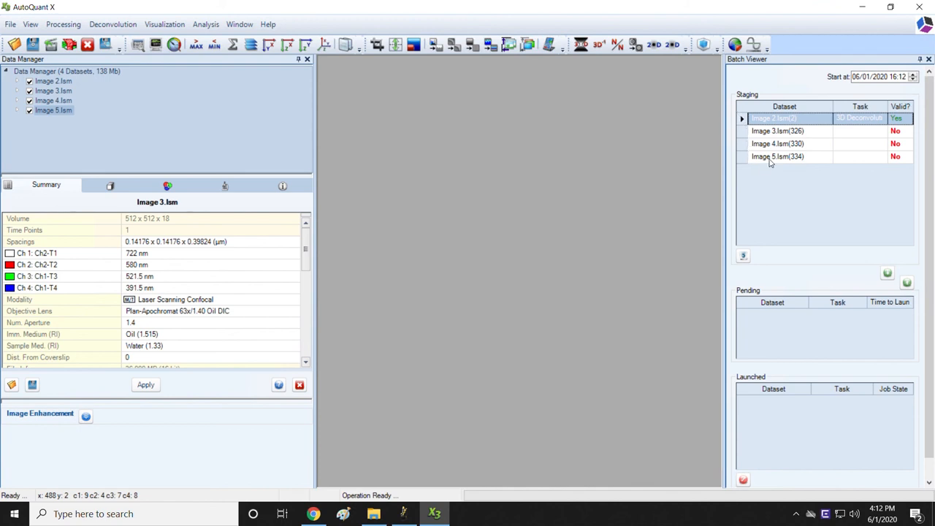
mouse_move(745, 164)
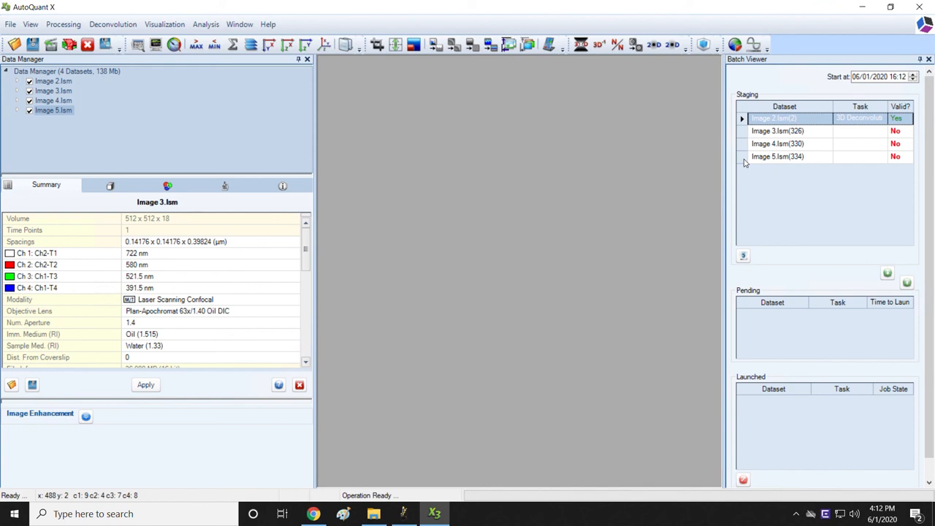
Step: Paste Image 2's settings onto the Image 3–5 jobs and launch all four deconvolutions
left_click(777, 156)
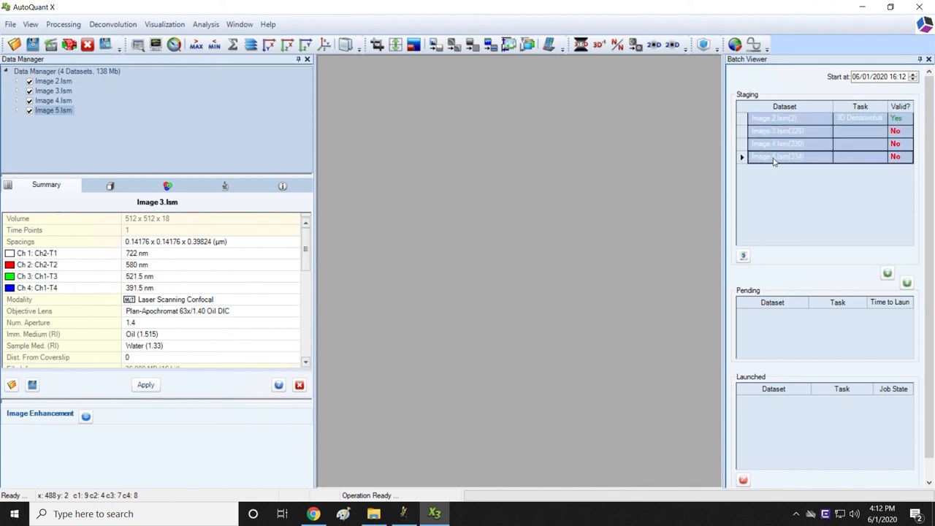
right_click(777, 156)
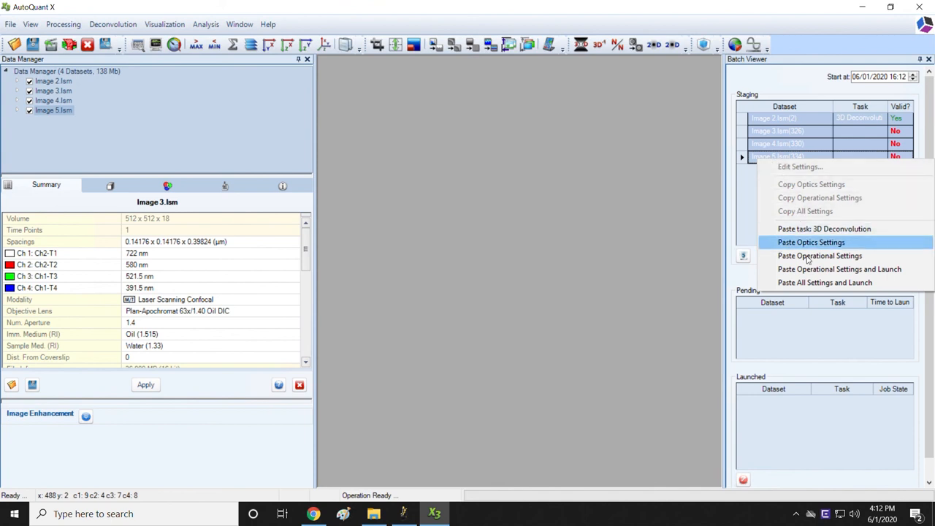
mouse_move(815, 284)
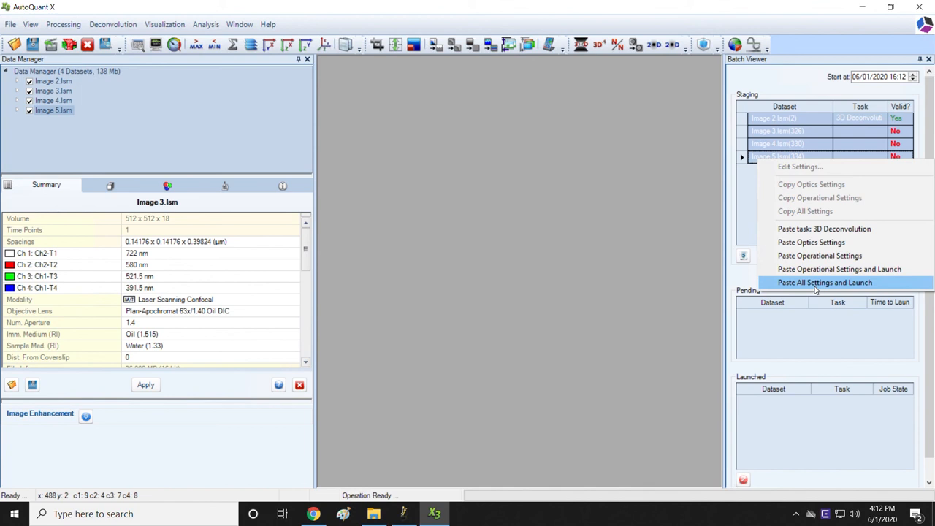
left_click(824, 284)
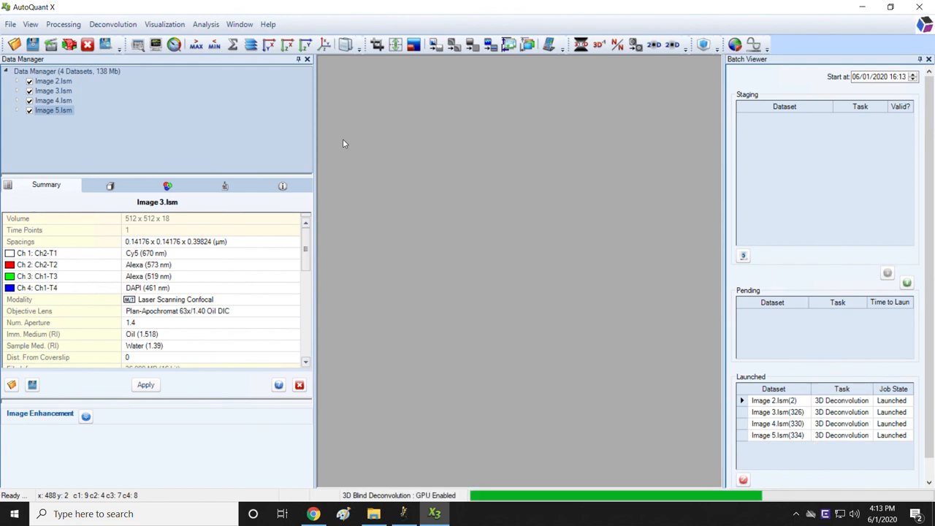
left_click(155, 44)
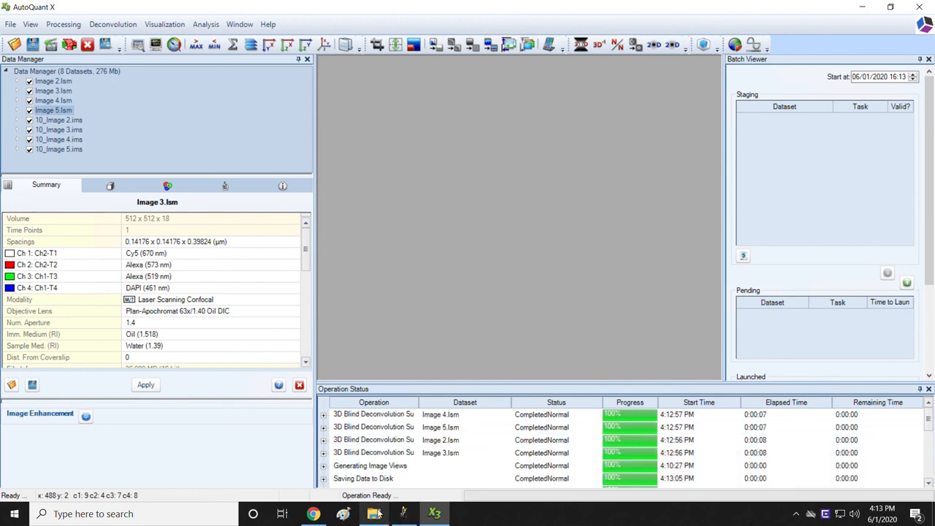
left_click(373, 515)
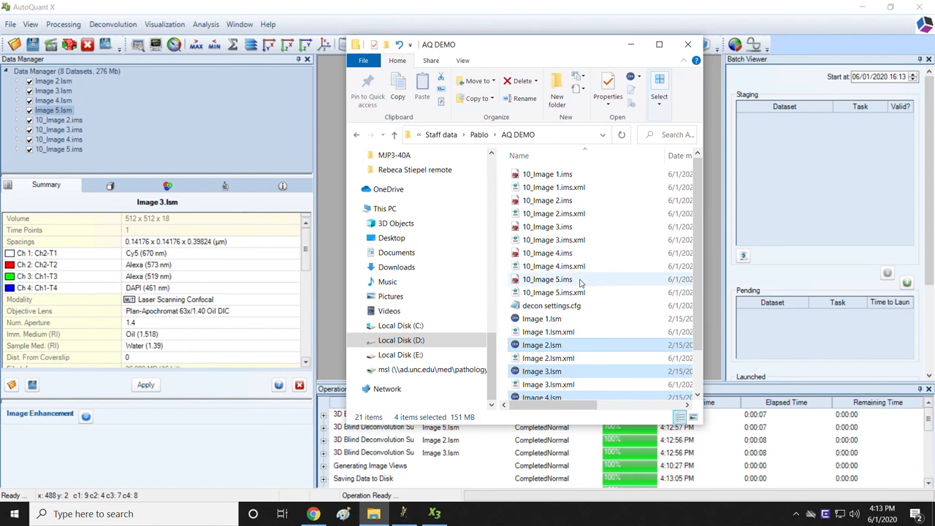
mouse_move(567, 253)
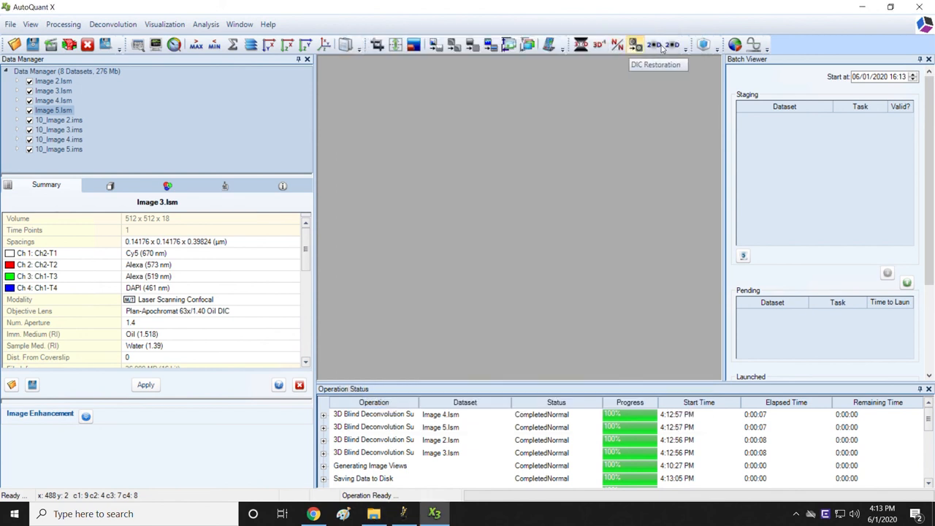
mouse_move(836, 59)
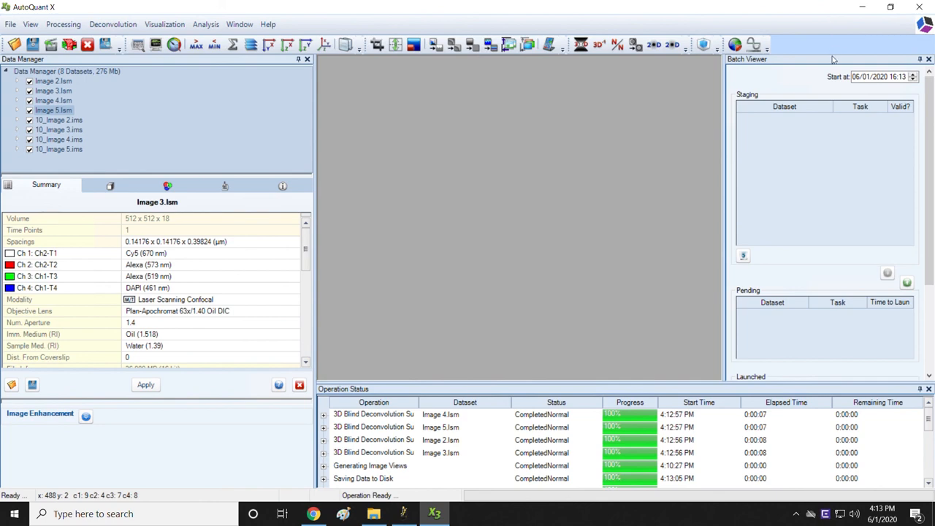